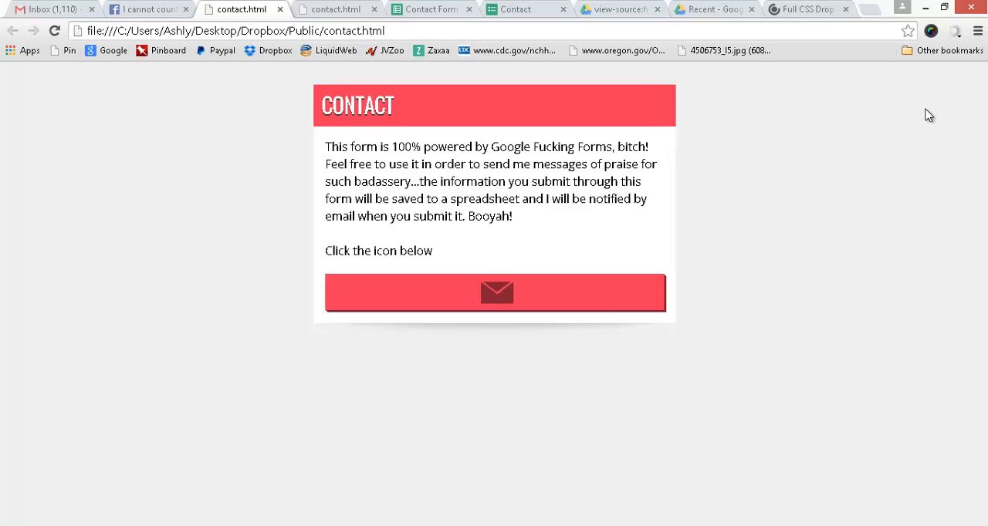
pyautogui.moveTo(834, 129)
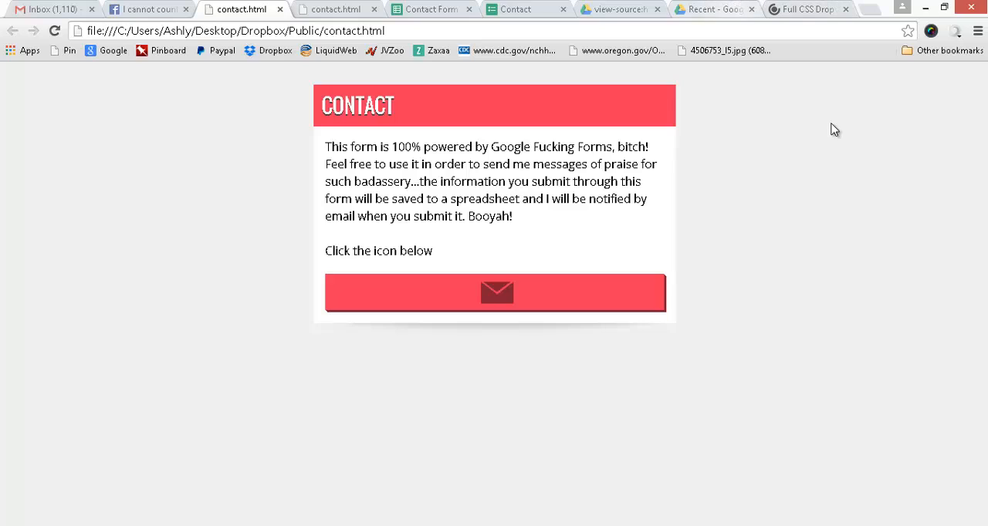
pyautogui.moveTo(685, 131)
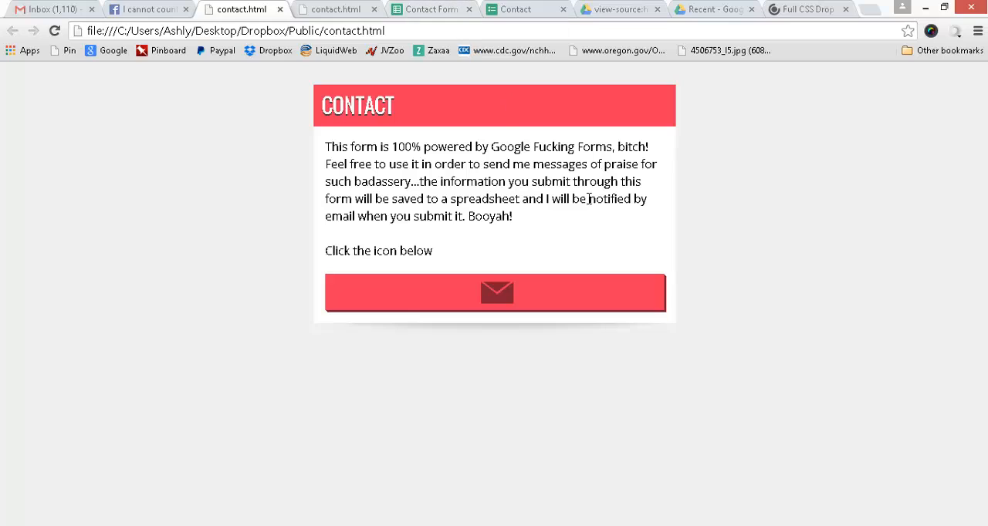
pyautogui.moveTo(307, 104)
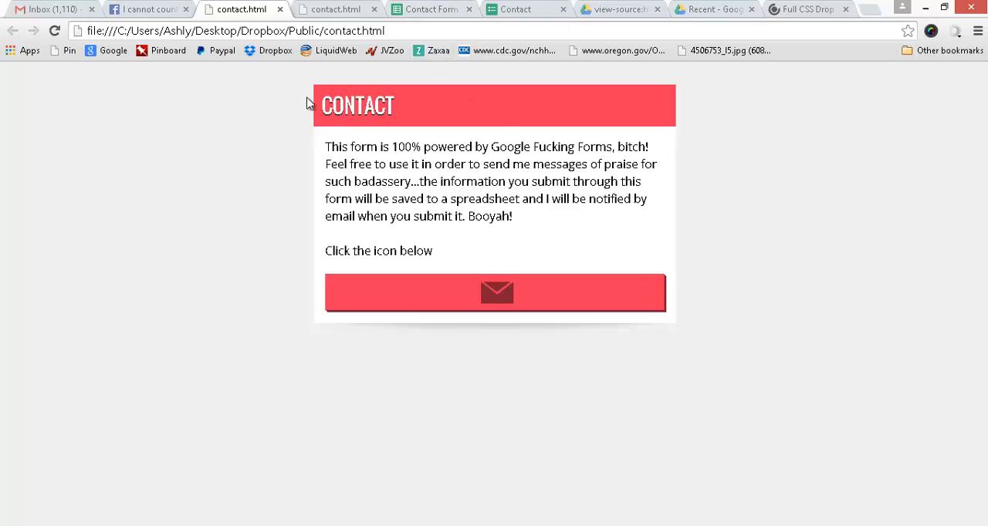
pyautogui.moveTo(655, 132)
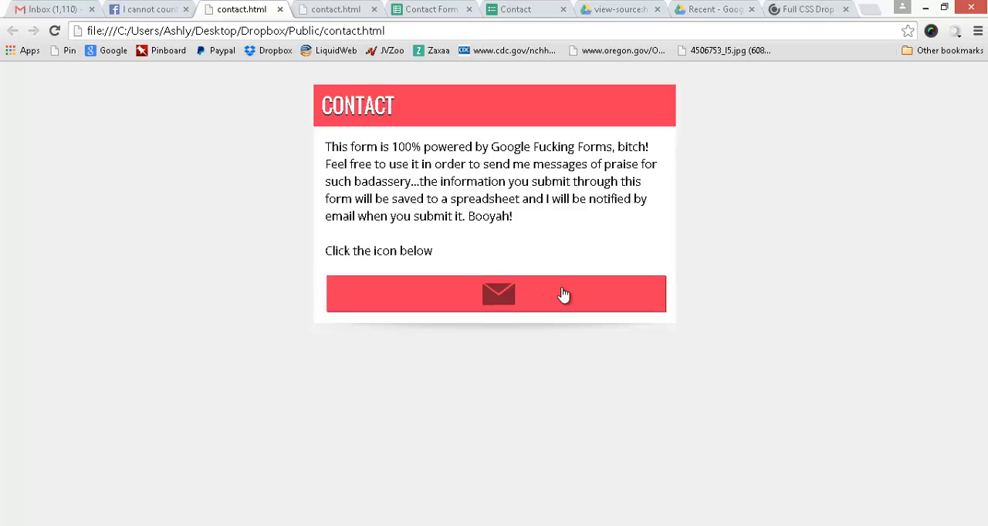
# - Expand the envelope form, fill it with 'Test' and 'Testing', and send the message
pyautogui.click(497, 293)
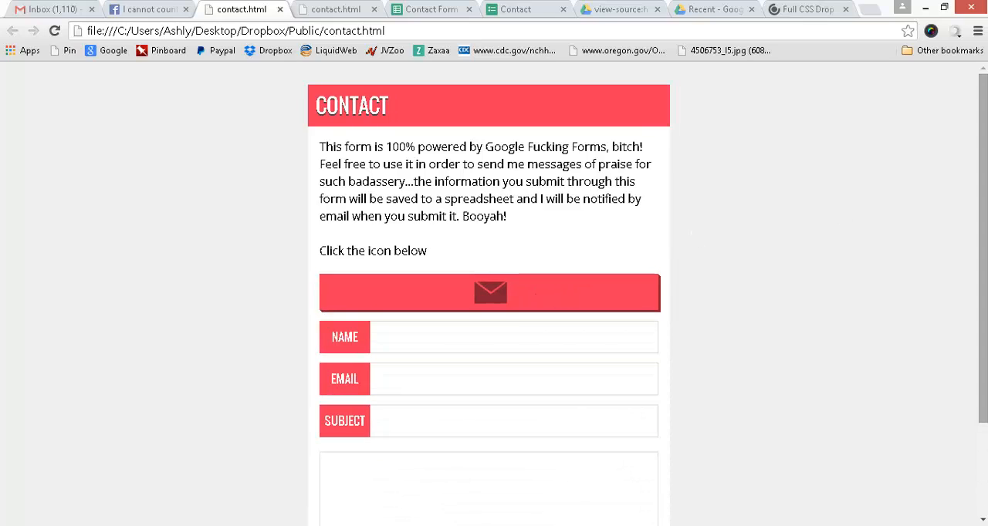
pyautogui.scroll(-3)
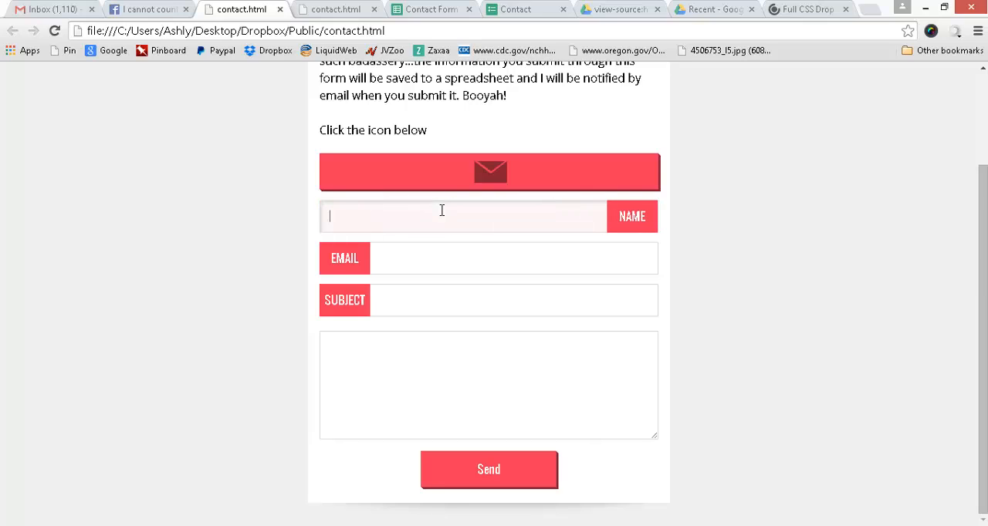
pyautogui.write('Test')
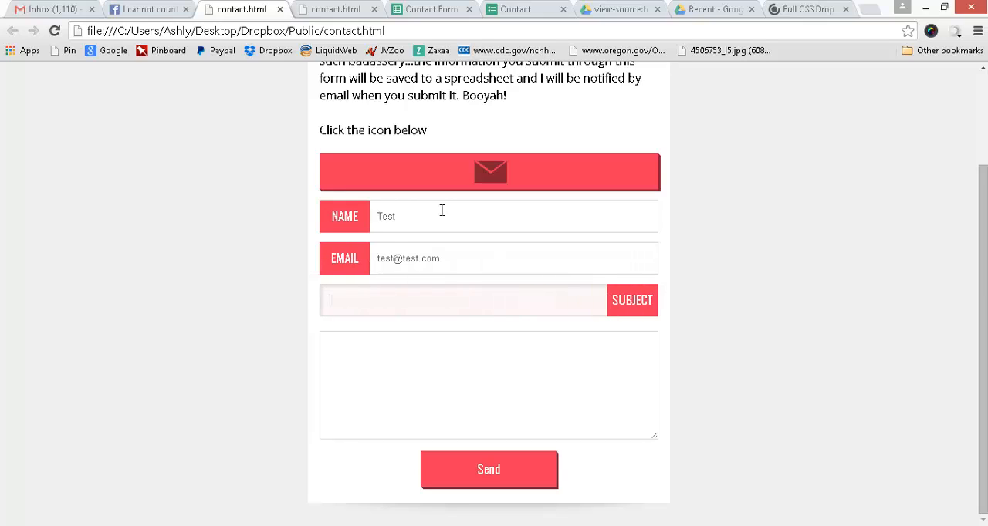
pyautogui.write('Testing')
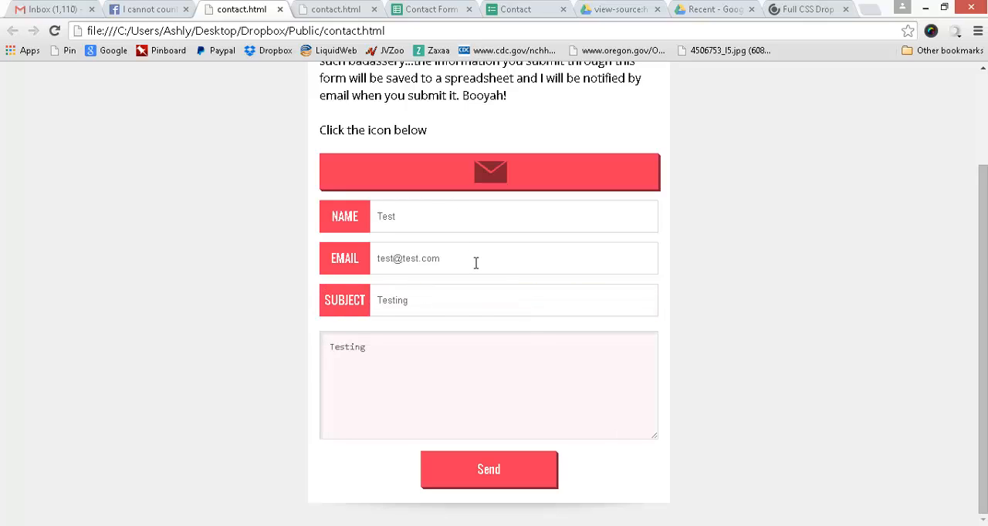
pyautogui.click(488, 469)
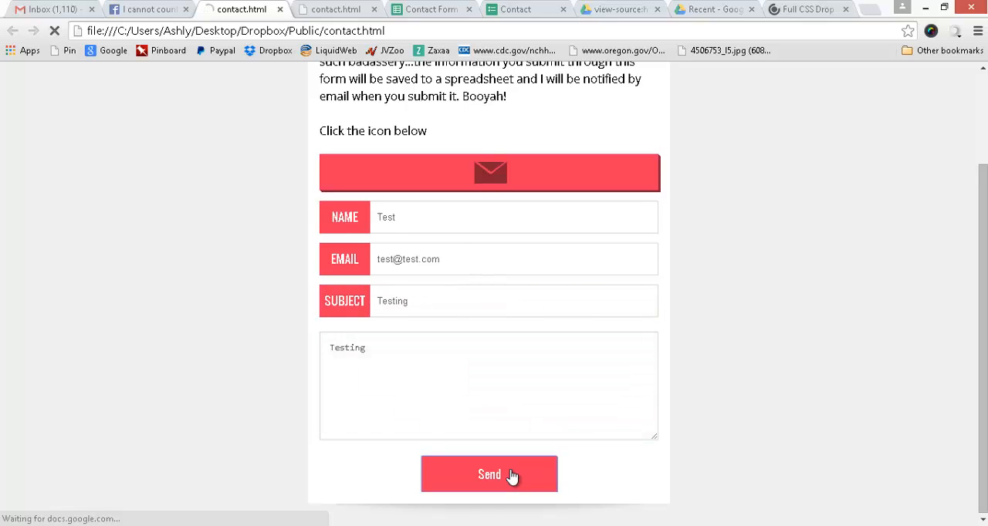
pyautogui.click(488, 474)
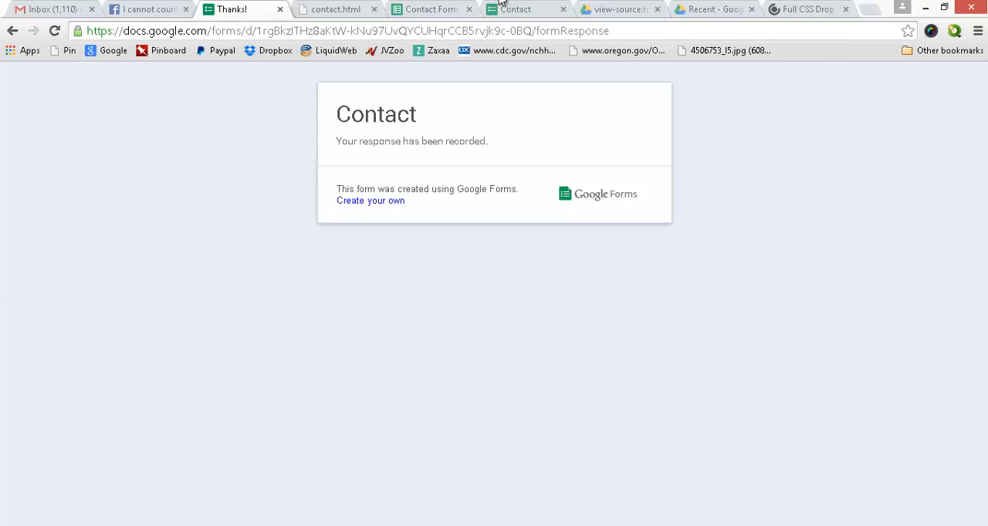
# - Check the new response's timestamp in cell A8 of the Contact Form sheet
pyautogui.click(429, 9)
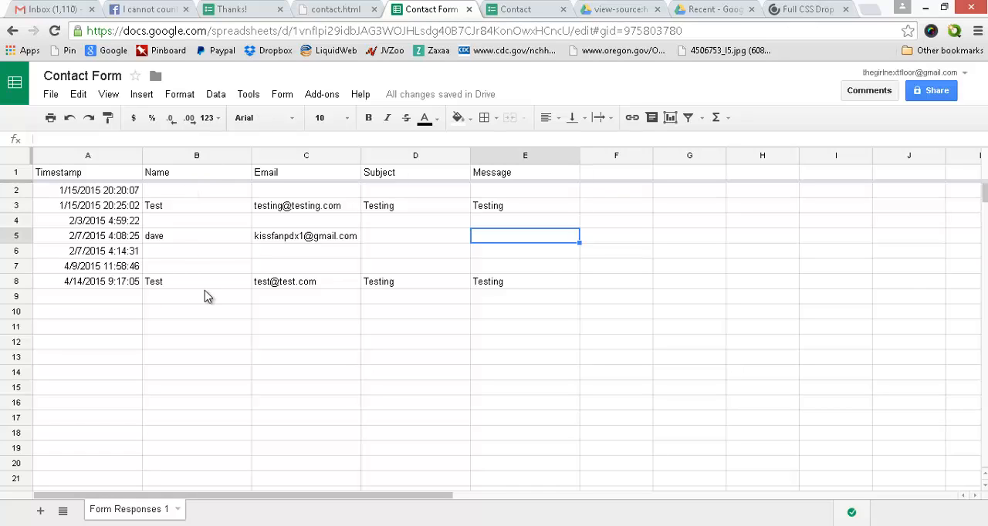
pyautogui.moveTo(199, 284)
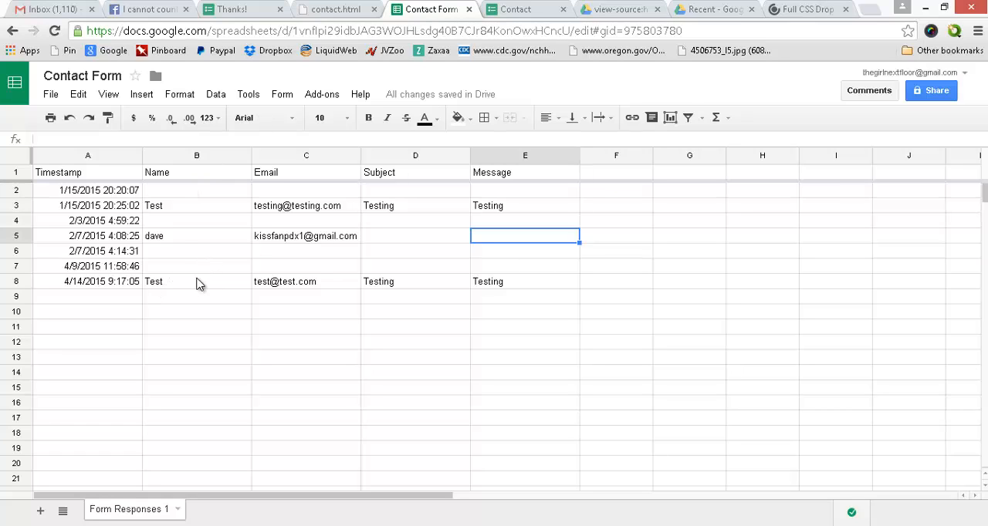
pyautogui.click(86, 281)
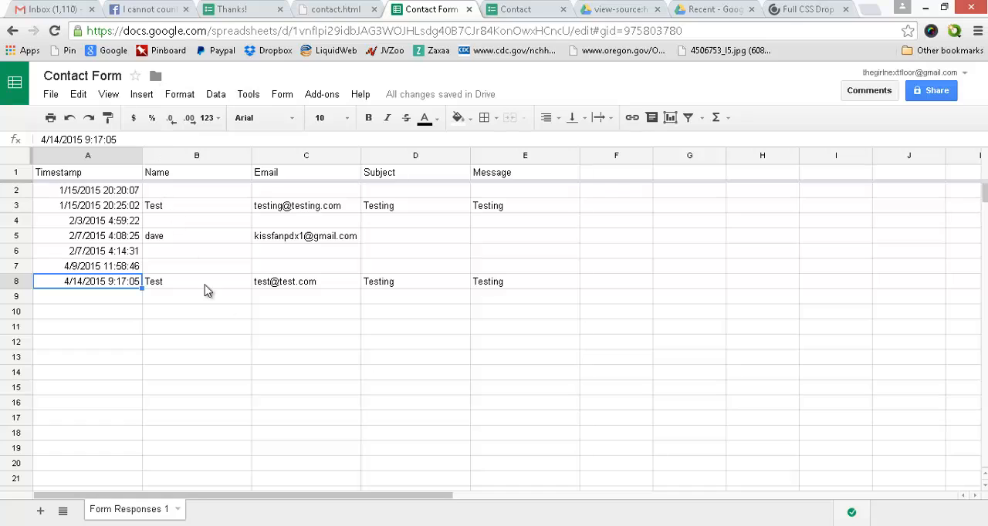
pyautogui.moveTo(324, 193)
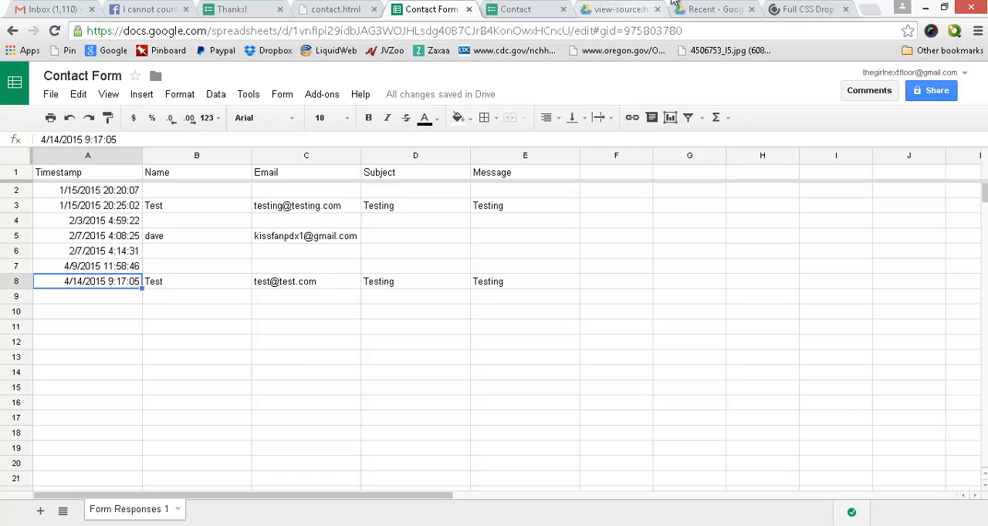
pyautogui.click(525, 9)
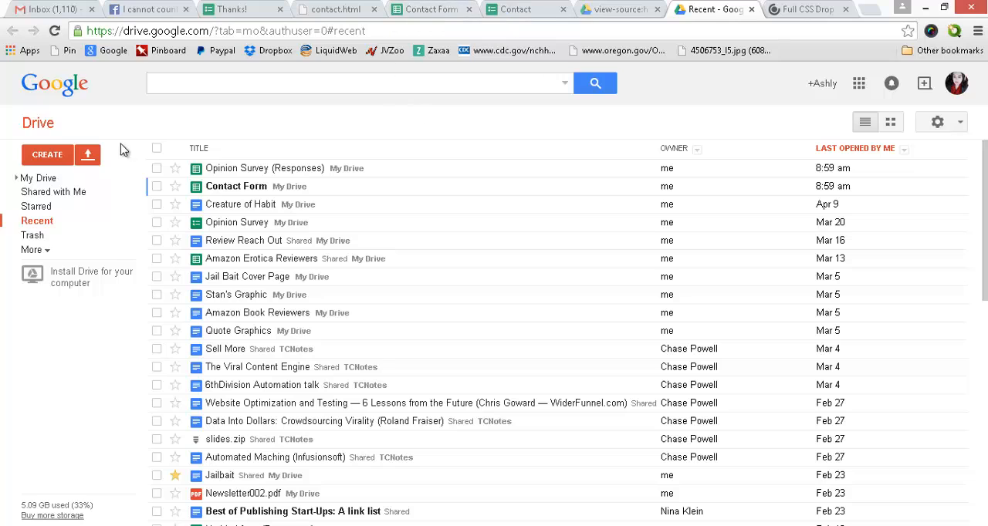
# - Show Drive's Create menu with the Form option, then return to the Contact Form sheet
pyautogui.click(47, 154)
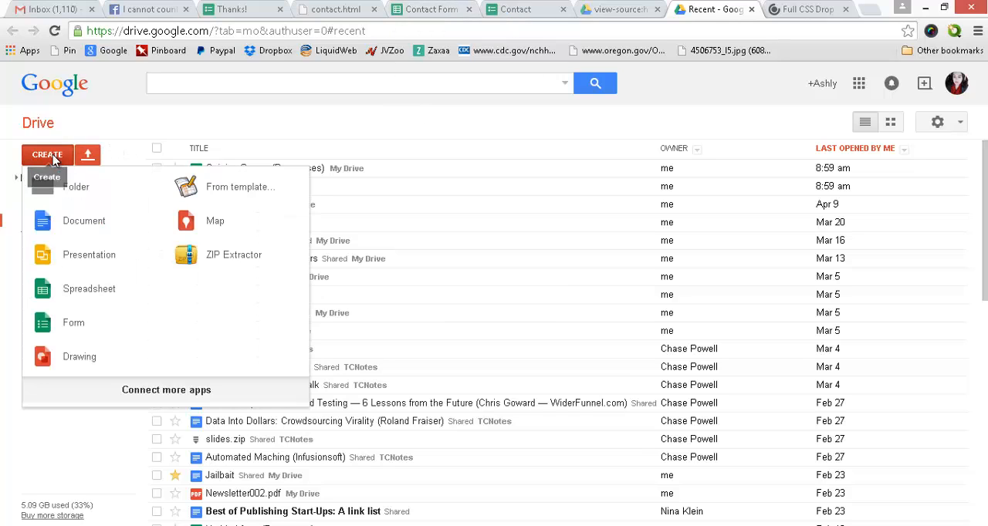
pyautogui.moveTo(98, 402)
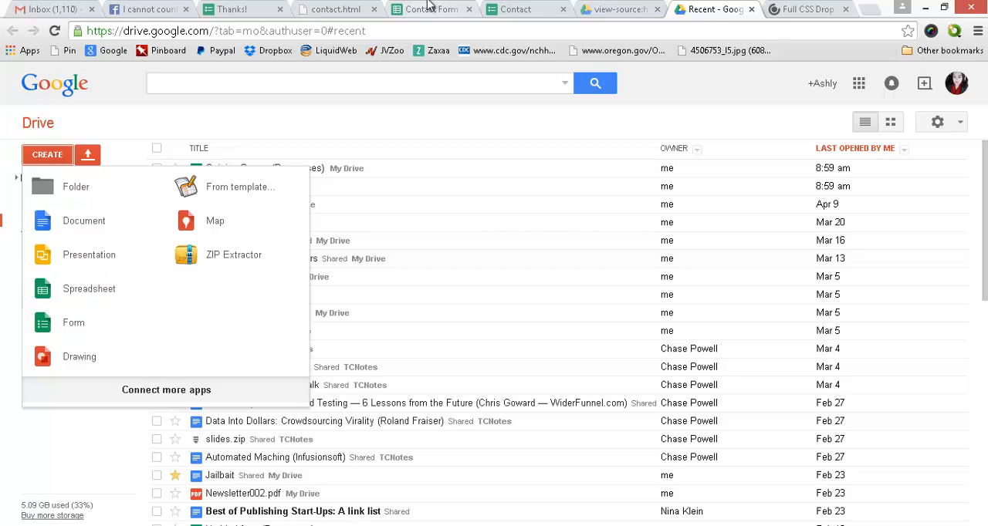
pyautogui.click(335, 9)
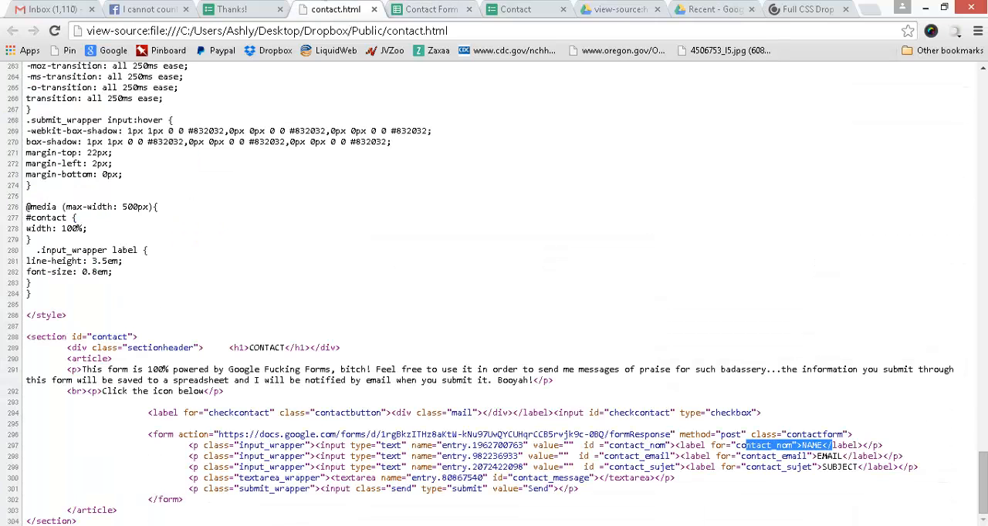
pyautogui.click(430, 9)
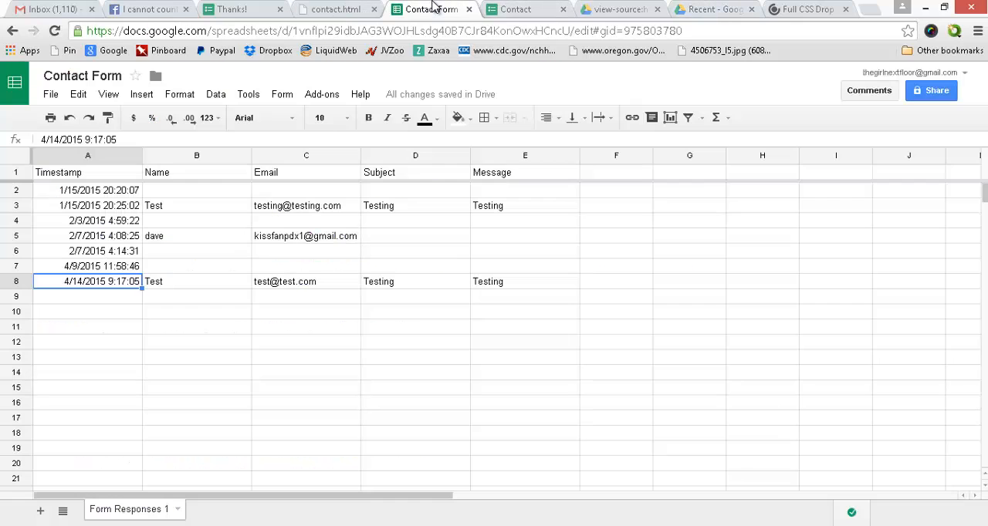
# - View the live Contact form's Name, Email, Subject and Message questions
pyautogui.click(515, 9)
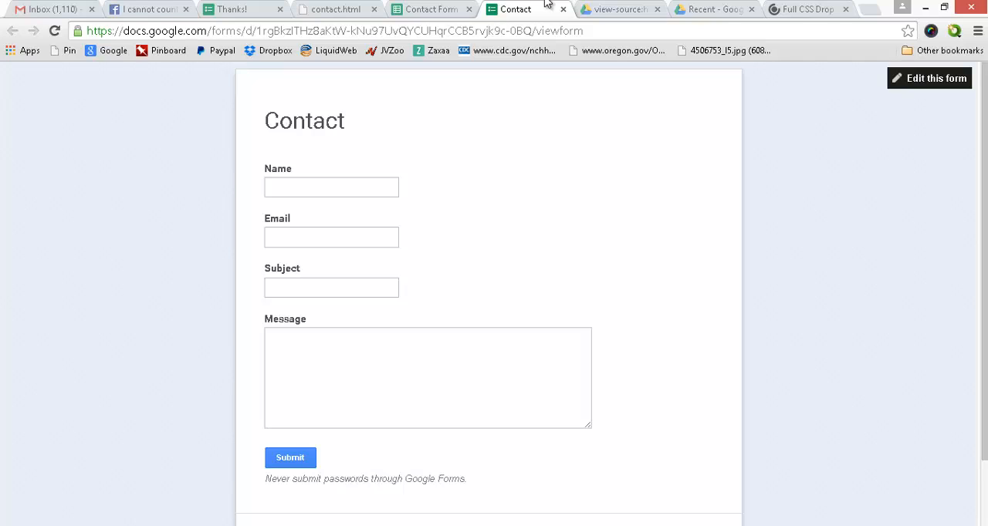
pyautogui.scroll(-3)
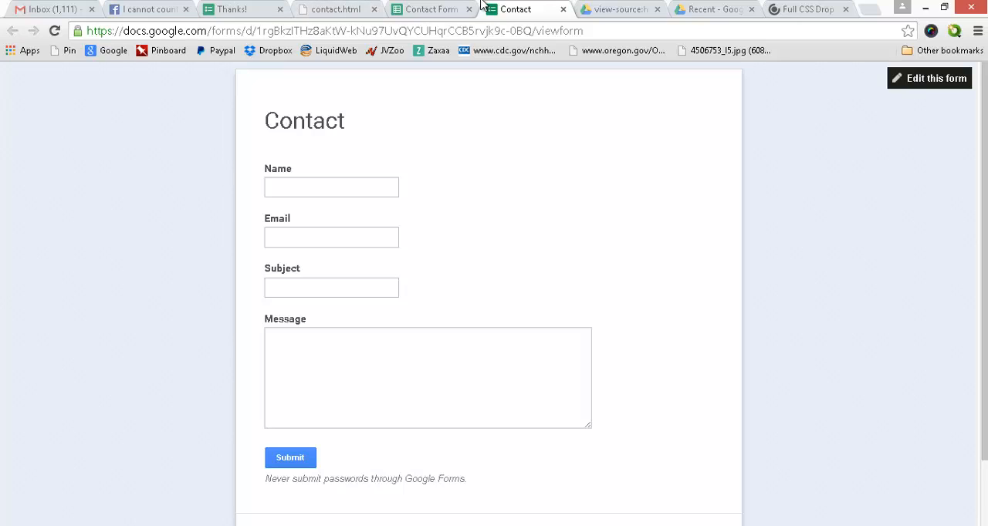
pyautogui.moveTo(811, 10)
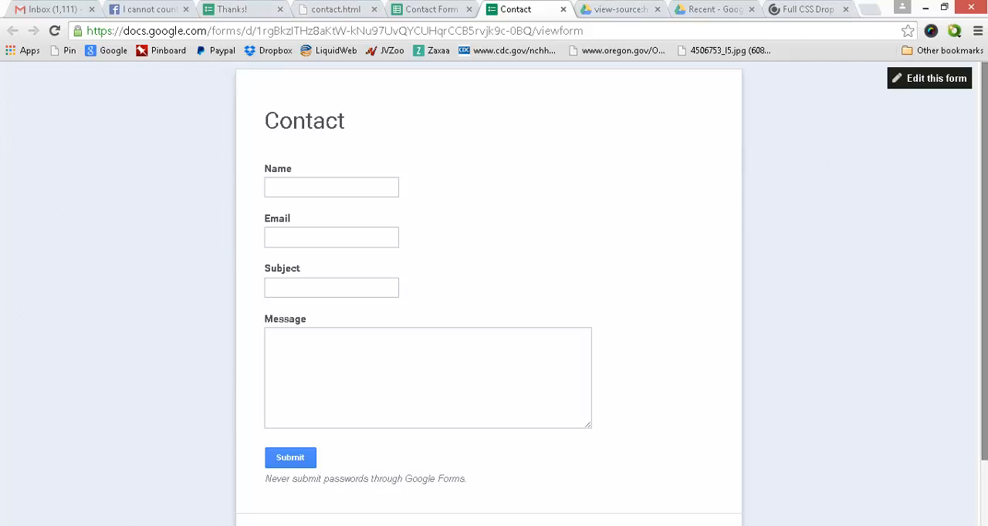
pyautogui.scroll(-3)
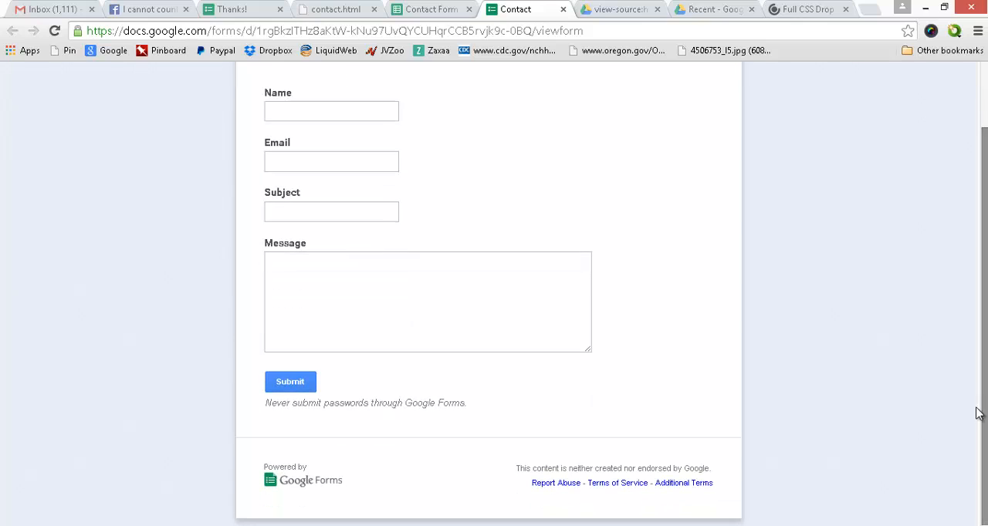
pyautogui.moveTo(301, 491)
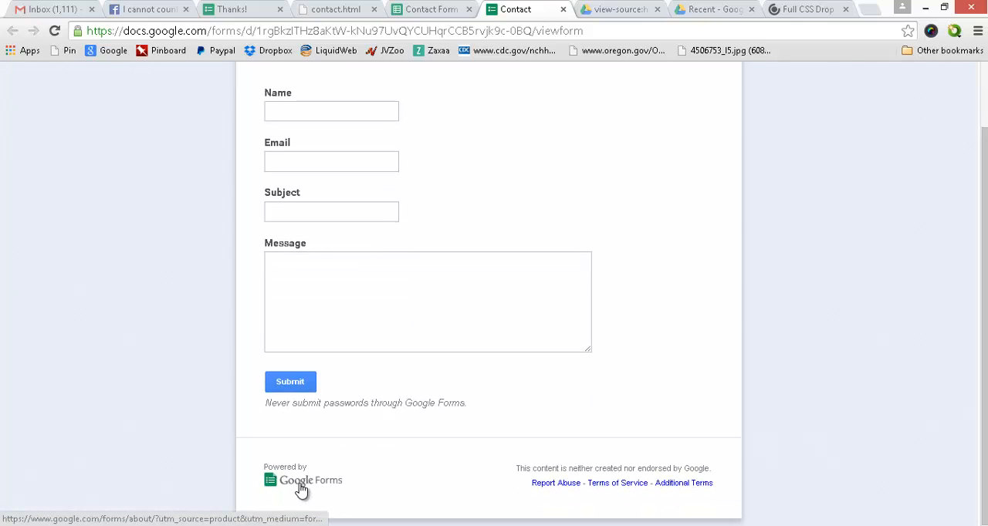
pyautogui.moveTo(494, 429)
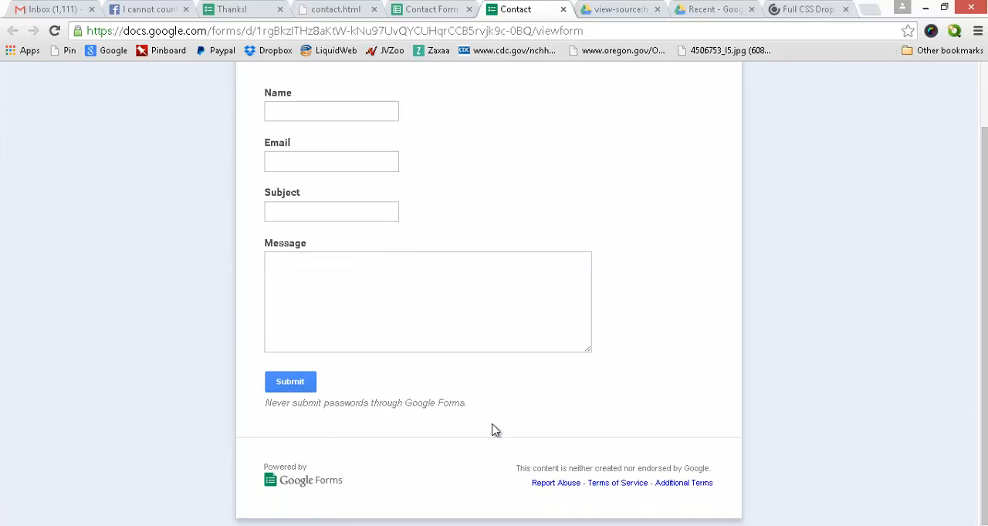
pyautogui.moveTo(620, 503)
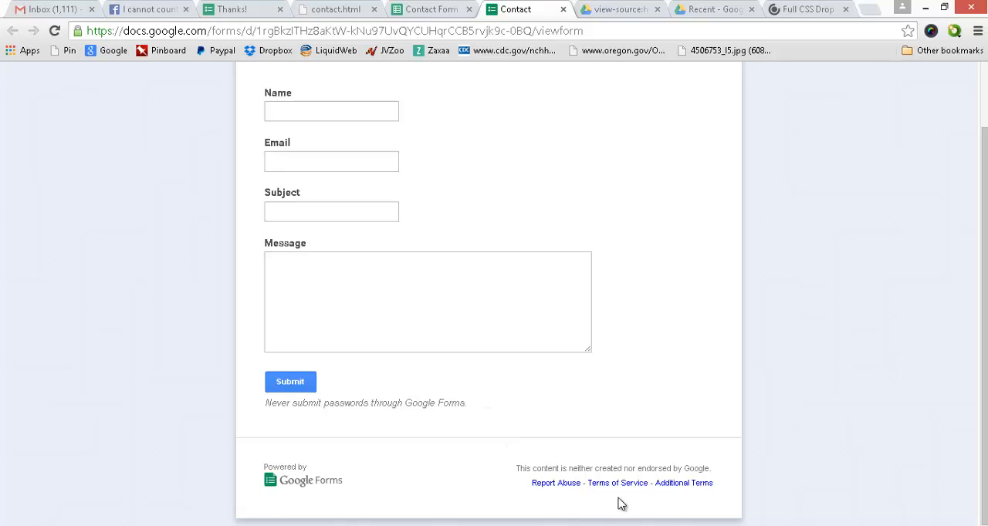
pyautogui.moveTo(701, 142)
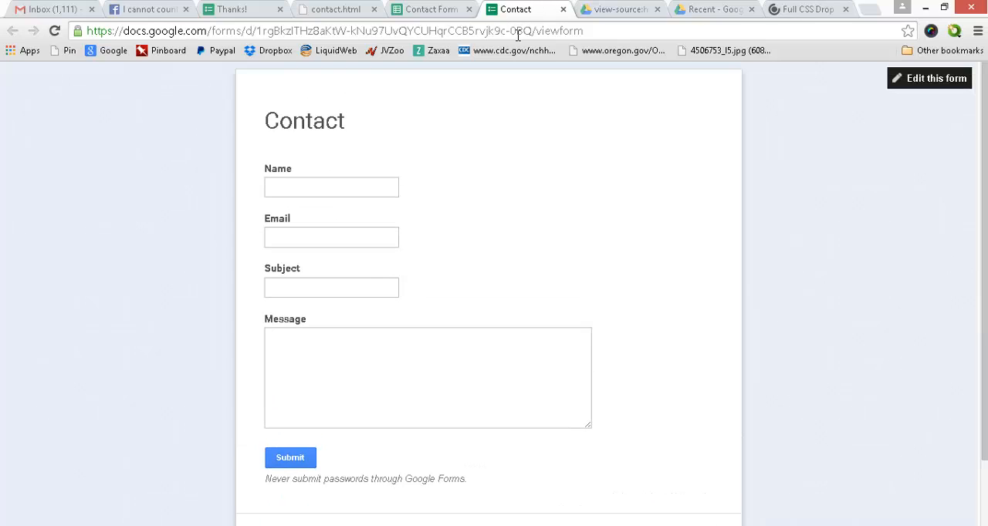
# - Review the page source and Thanks! confirmation, then expand the form on contact.html
pyautogui.click(335, 10)
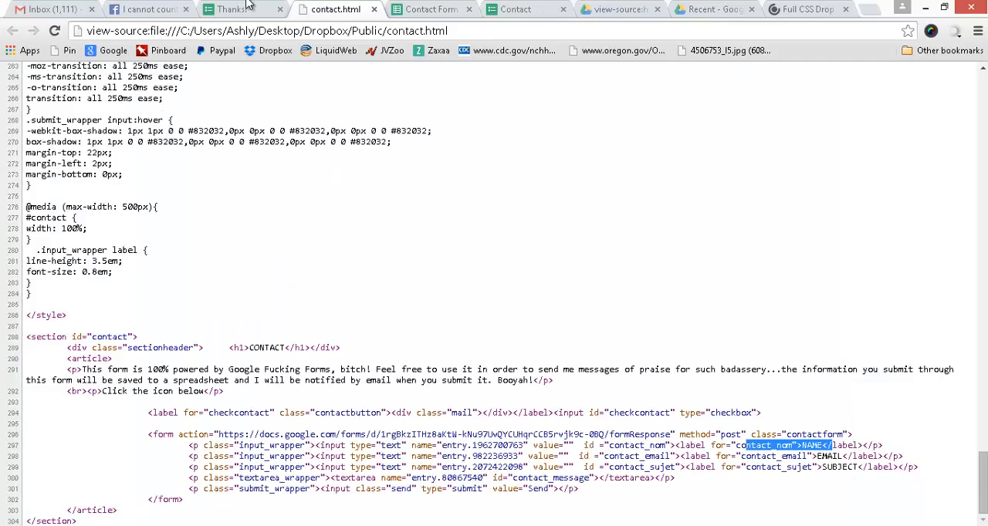
pyautogui.click(240, 9)
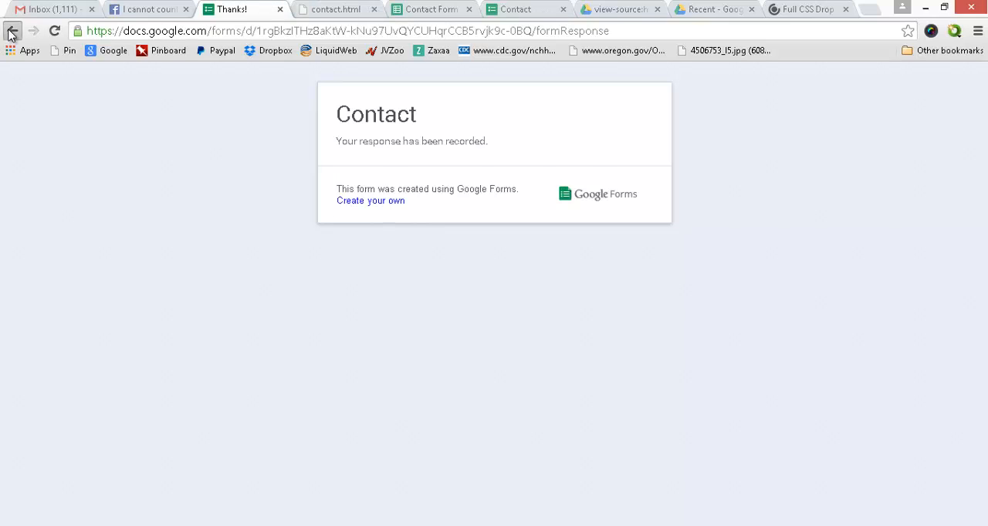
pyautogui.click(12, 31)
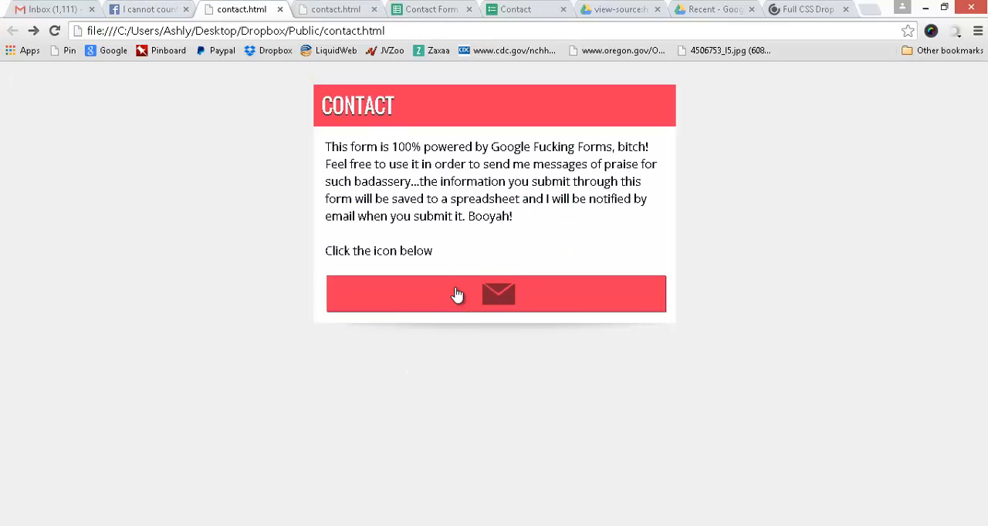
pyautogui.click(497, 293)
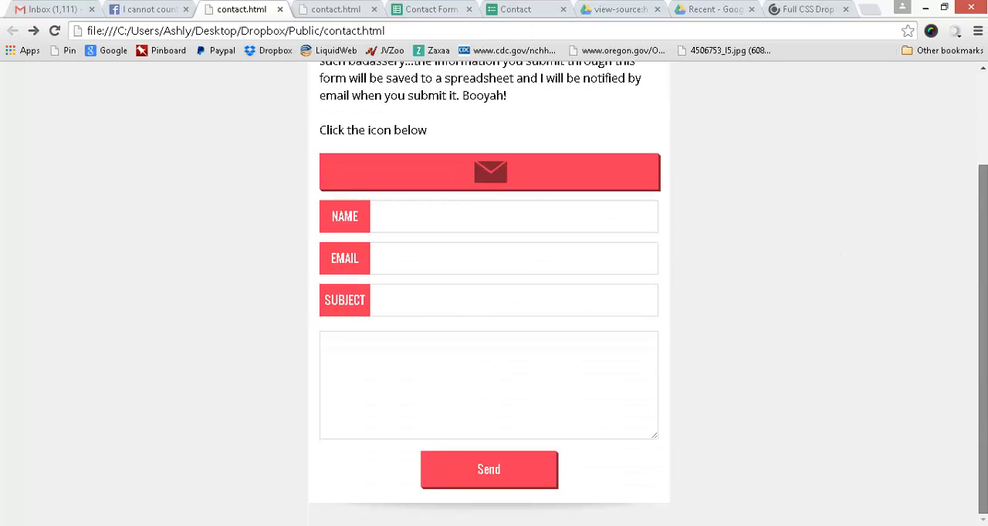
# - Glance at the live form and response sheet, then scroll through the contact.html page
pyautogui.click(515, 9)
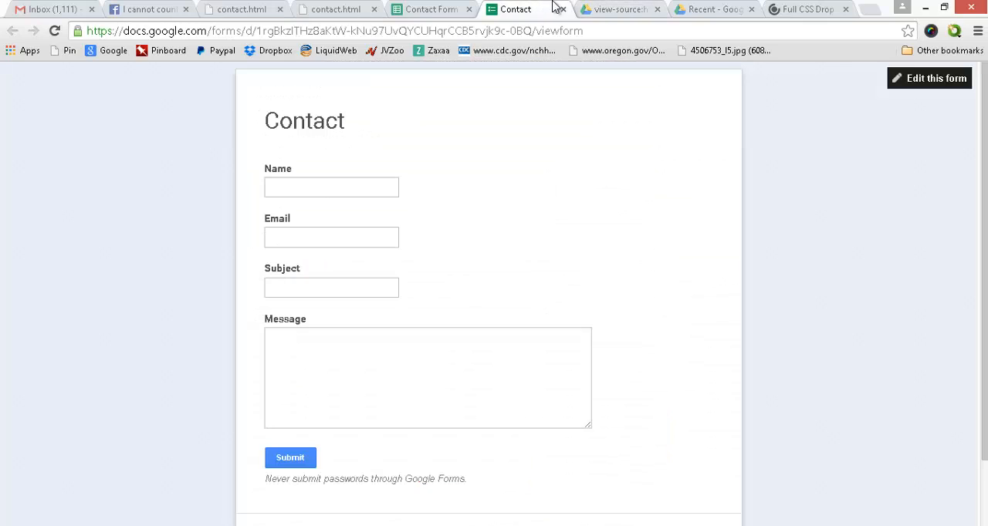
pyautogui.click(429, 9)
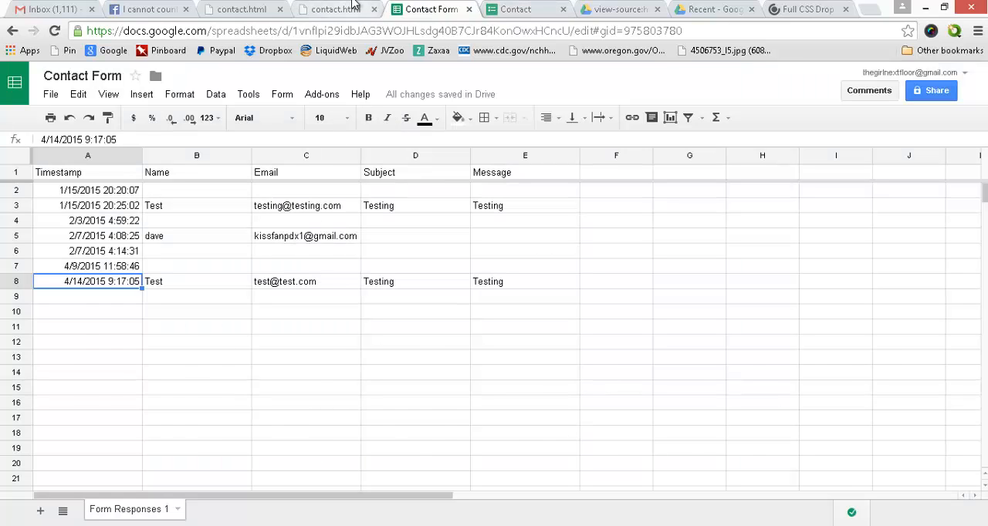
pyautogui.click(241, 9)
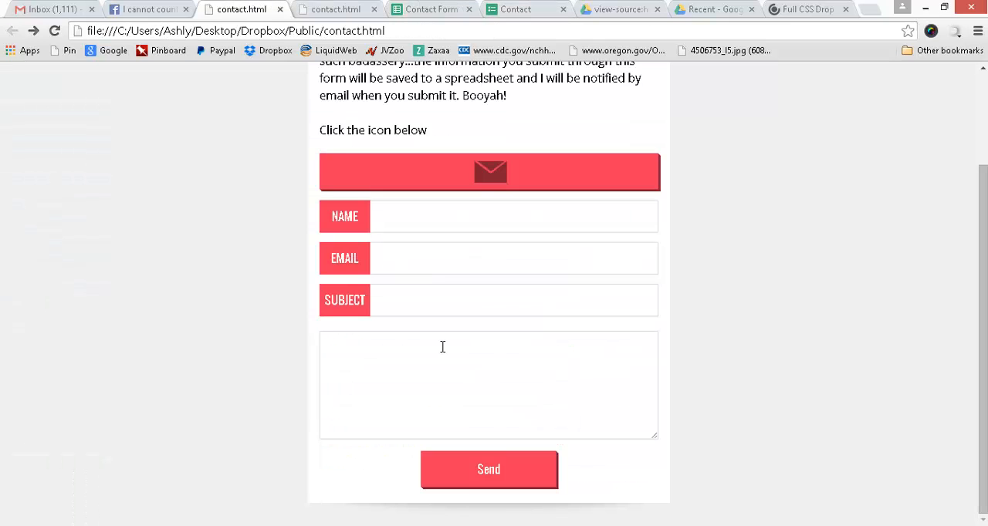
pyautogui.scroll(3)
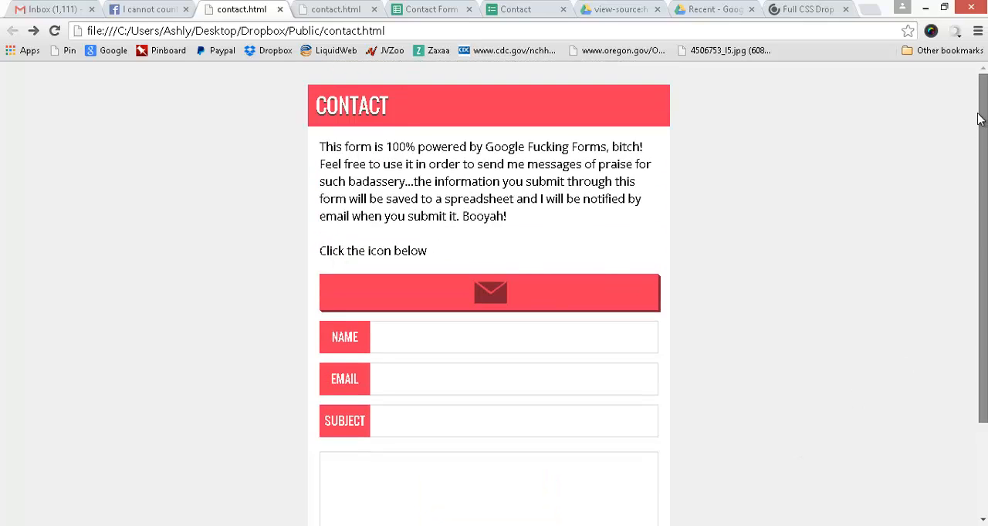
pyautogui.scroll(-3)
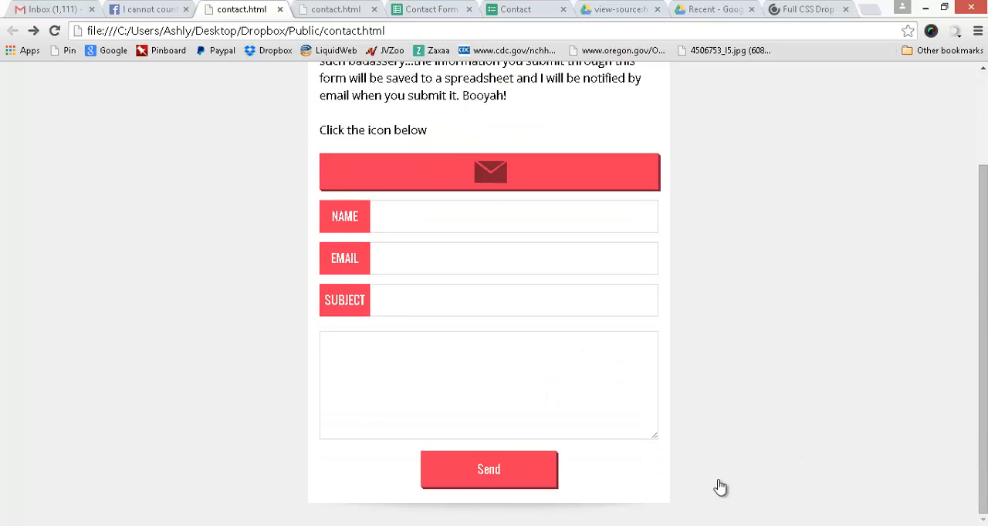
pyautogui.scroll(3)
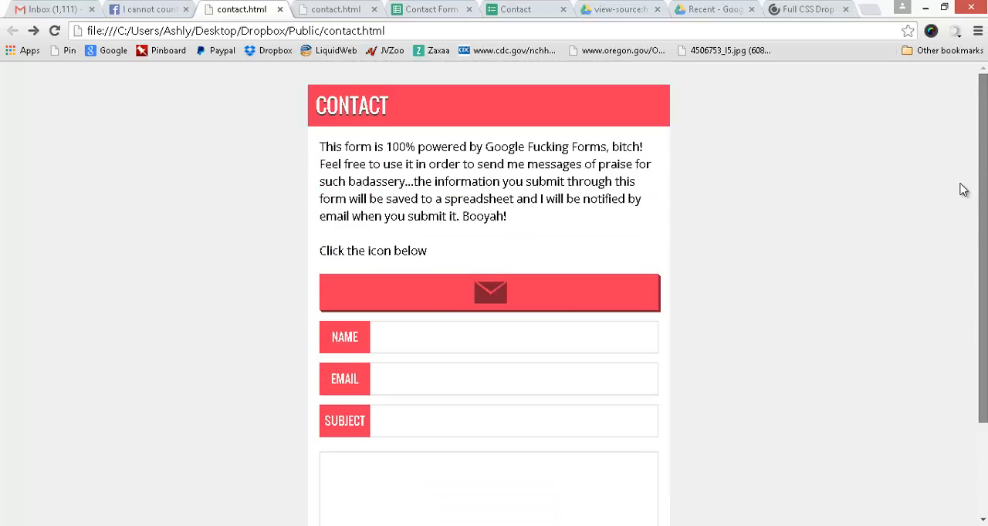
pyautogui.moveTo(683, 197)
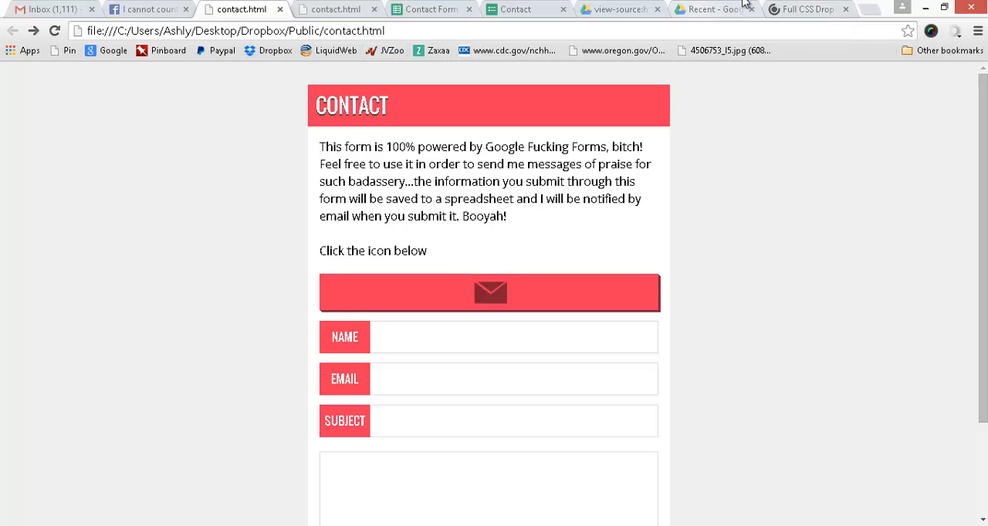
# - View the Full CSS Drop Down Contact Form template's input markup in CSSDeck
pyautogui.click(806, 10)
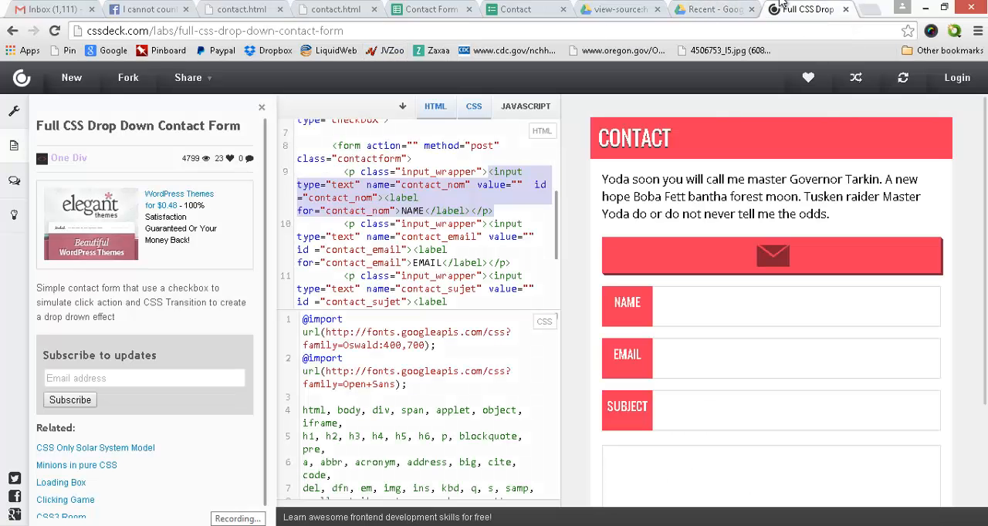
pyautogui.moveTo(487, 92)
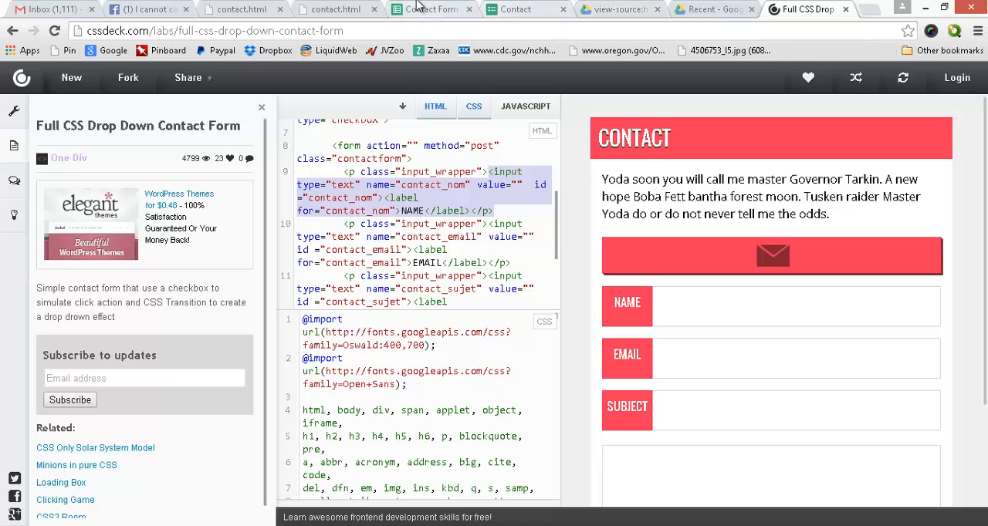
pyautogui.moveTo(616, 131)
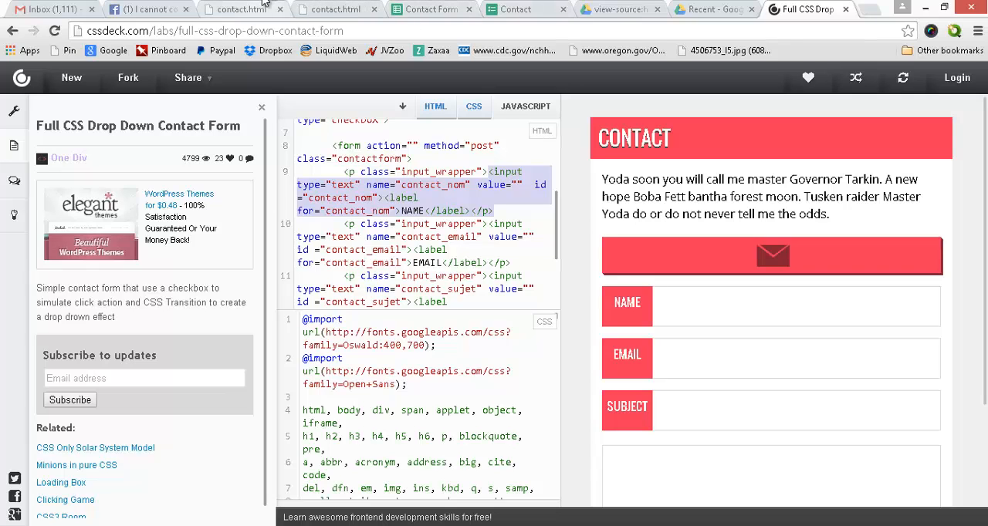
# - Return from the response sheet to the live Contact form and activate its Name field
pyautogui.click(429, 9)
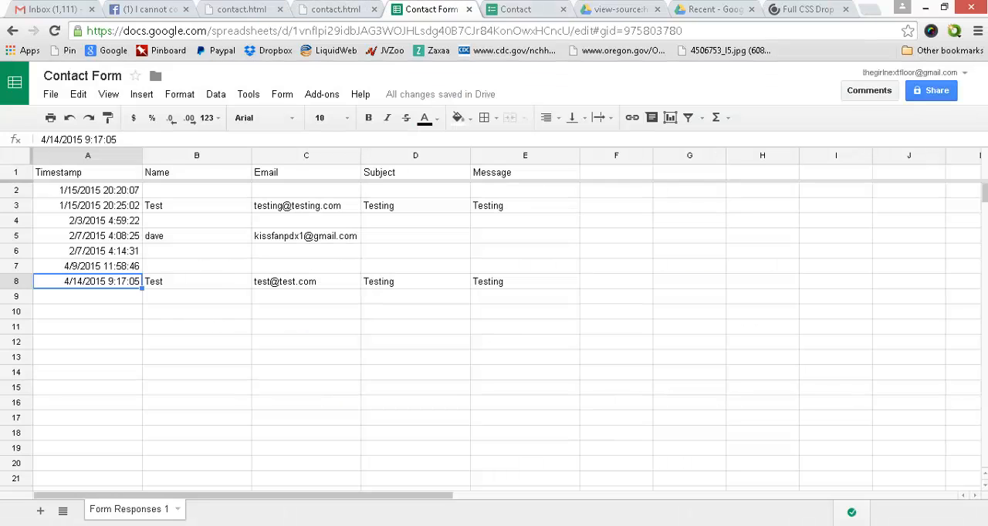
pyautogui.click(515, 9)
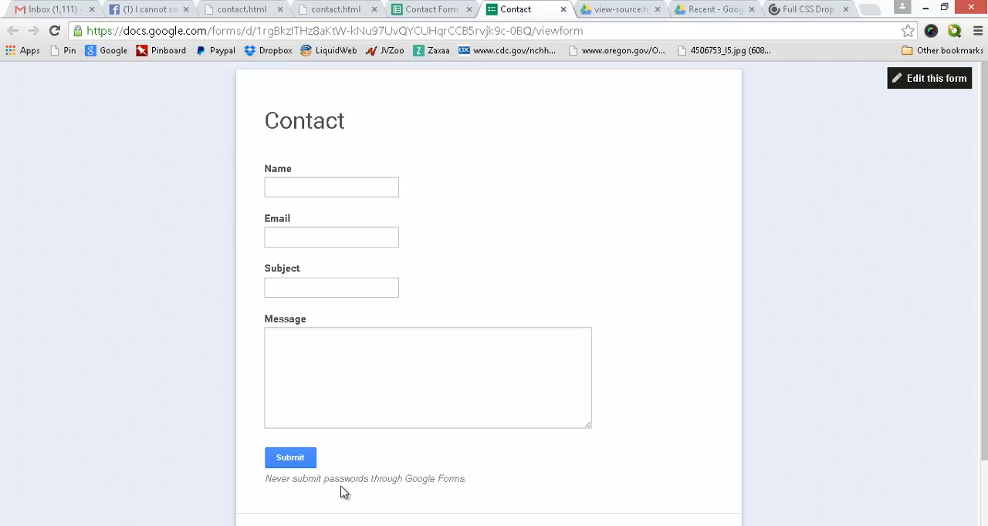
pyautogui.scroll(-3)
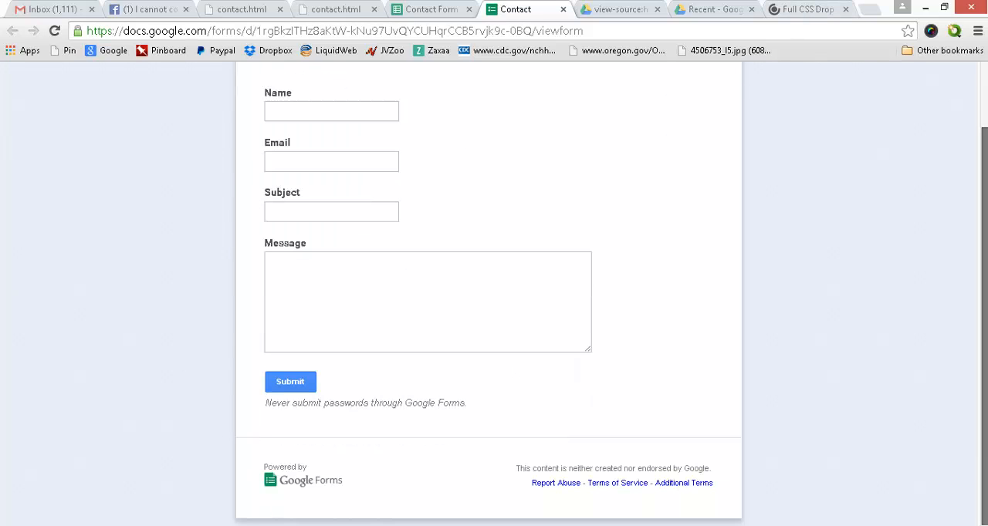
pyautogui.moveTo(309, 131)
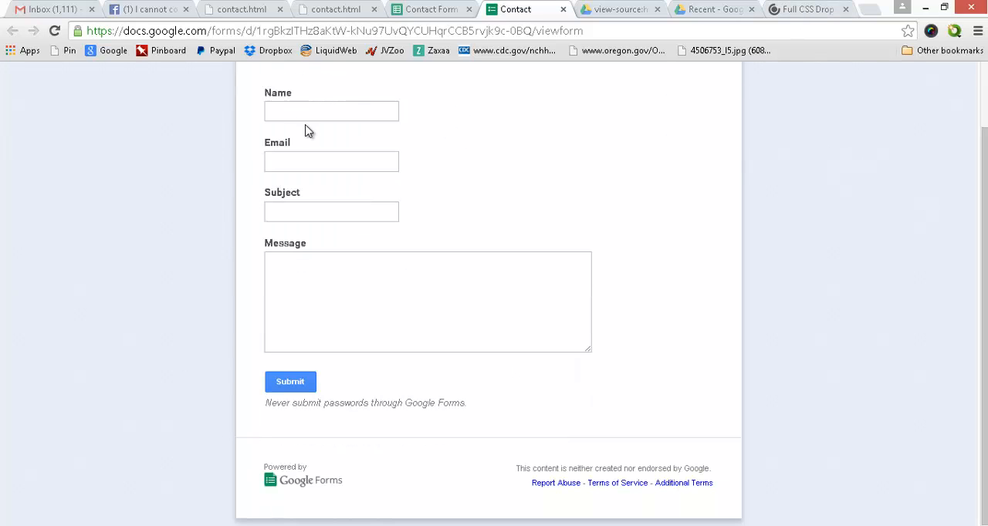
pyautogui.click(330, 112)
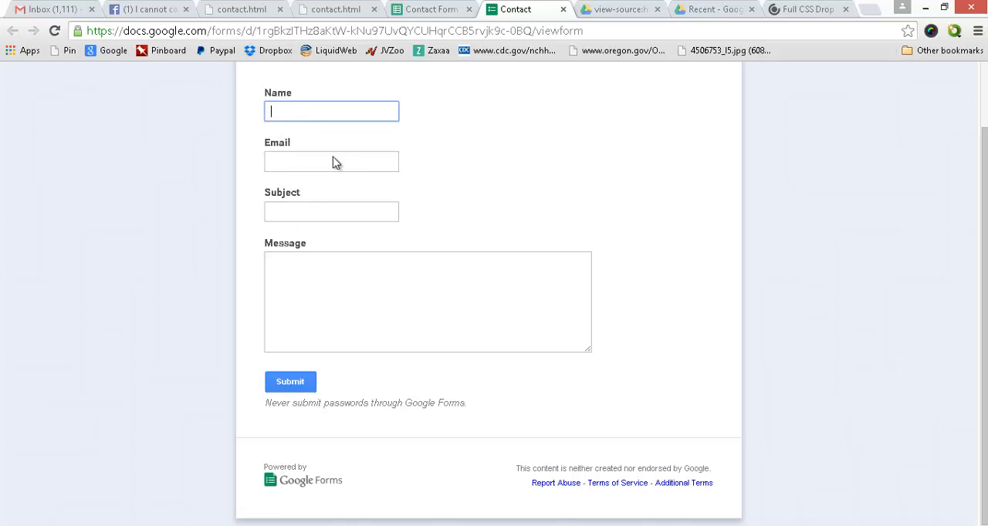
pyautogui.scroll(3)
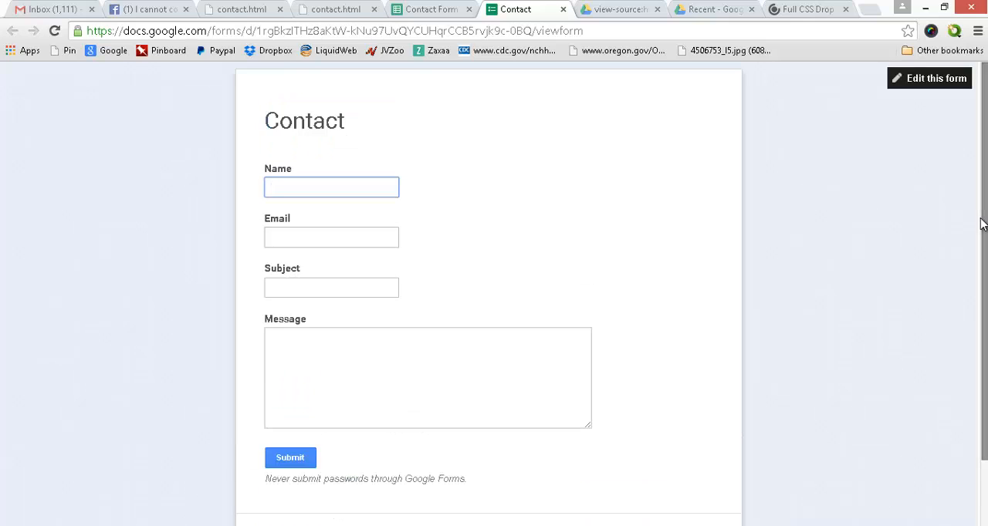
pyautogui.click(331, 187)
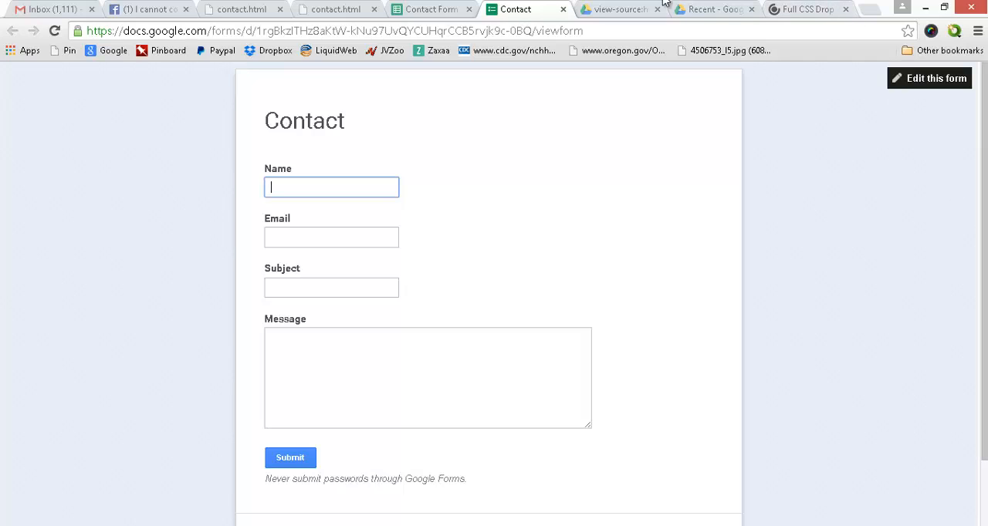
pyautogui.moveTo(615, 219)
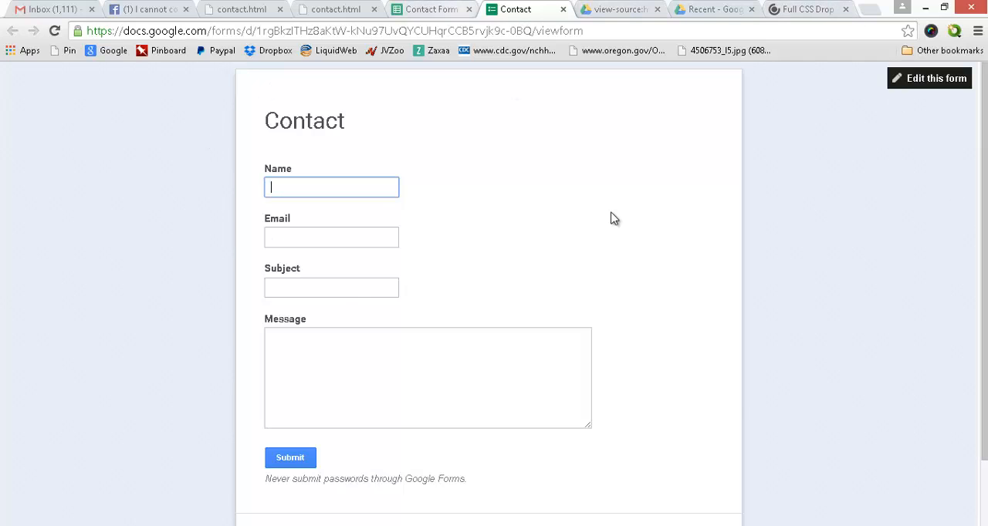
# - View the live Contact form's page source and scroll to its entry and submit markup
pyautogui.rightClick(611, 219)
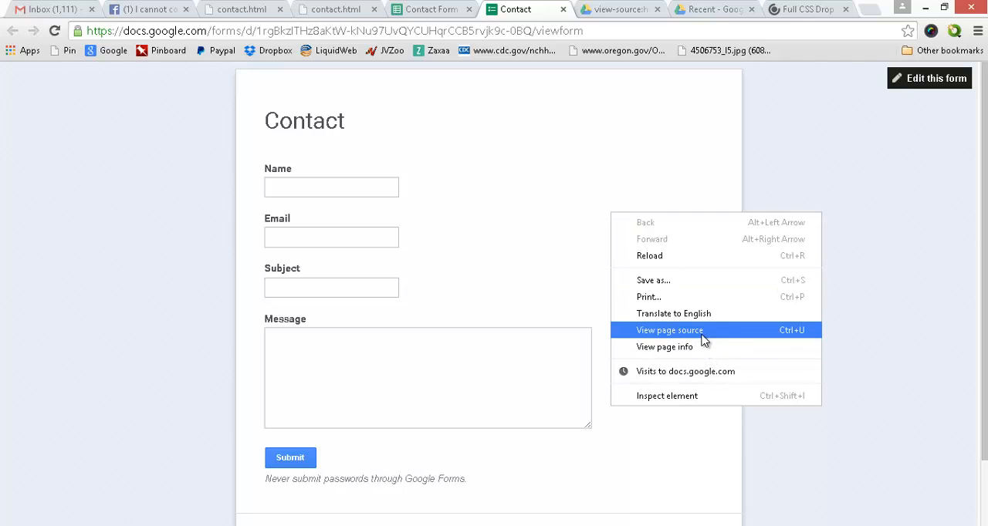
pyautogui.click(670, 330)
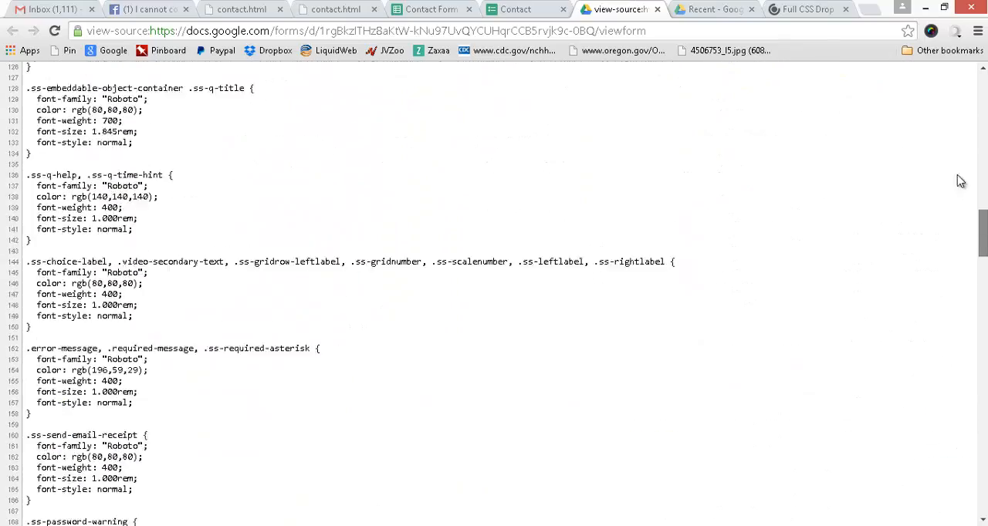
pyautogui.scroll(-3)
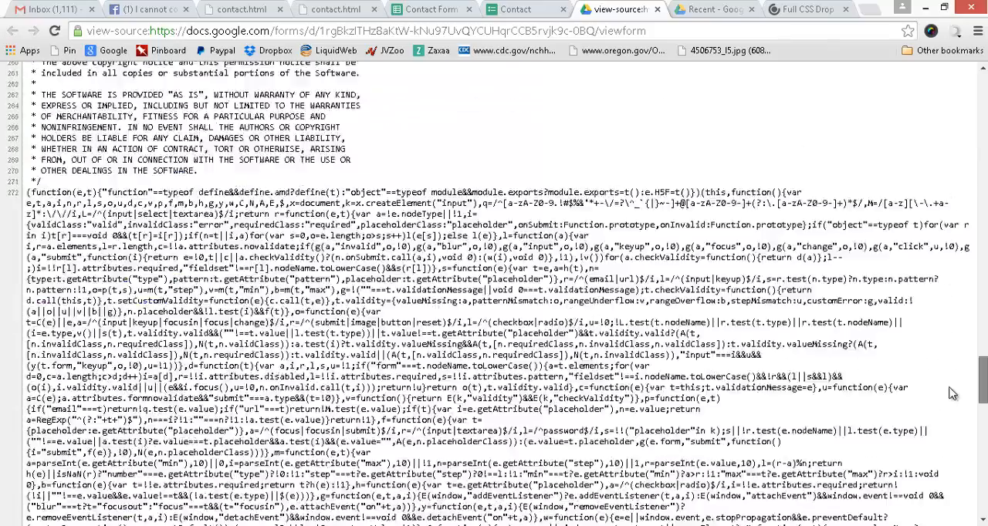
pyautogui.scroll(-3)
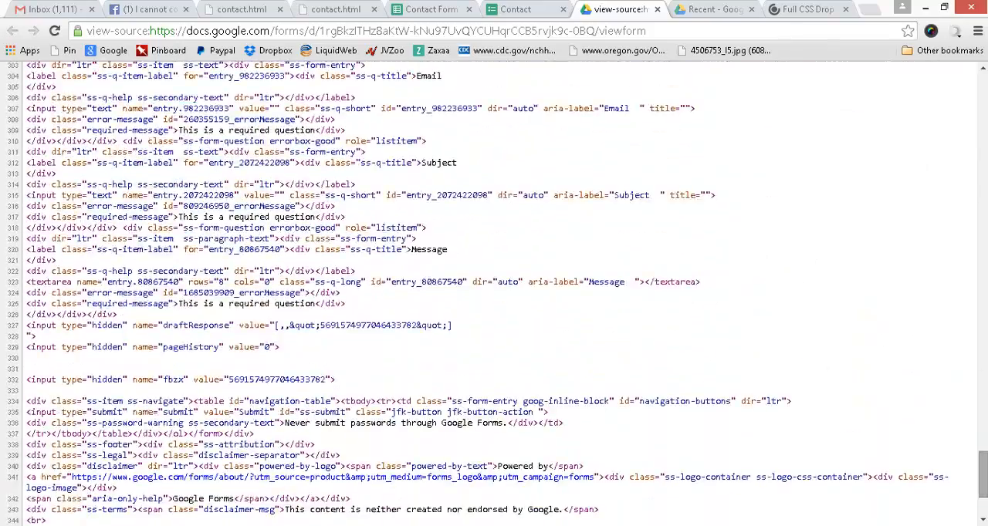
pyautogui.scroll(-3)
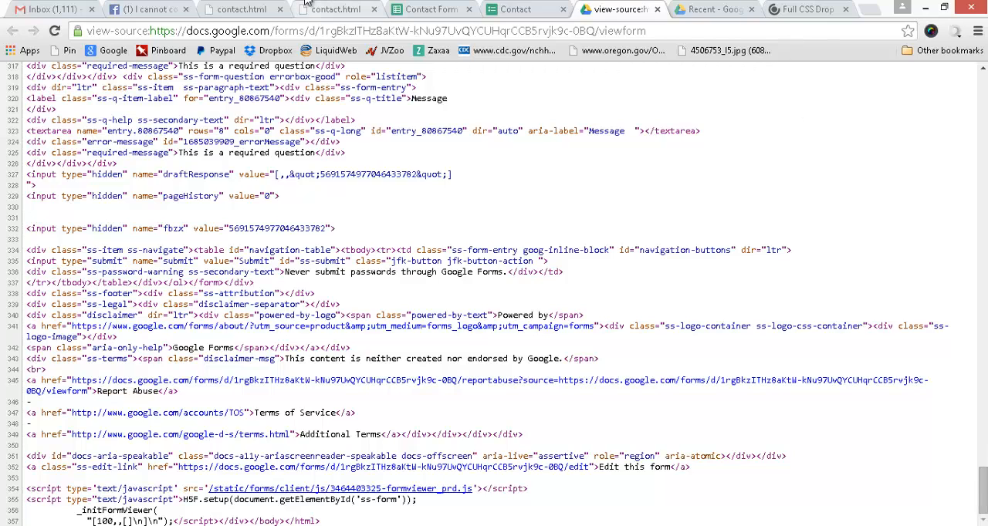
# - Return via contact.html to the CSSDeck template's HTML input markup and preview
pyautogui.click(241, 10)
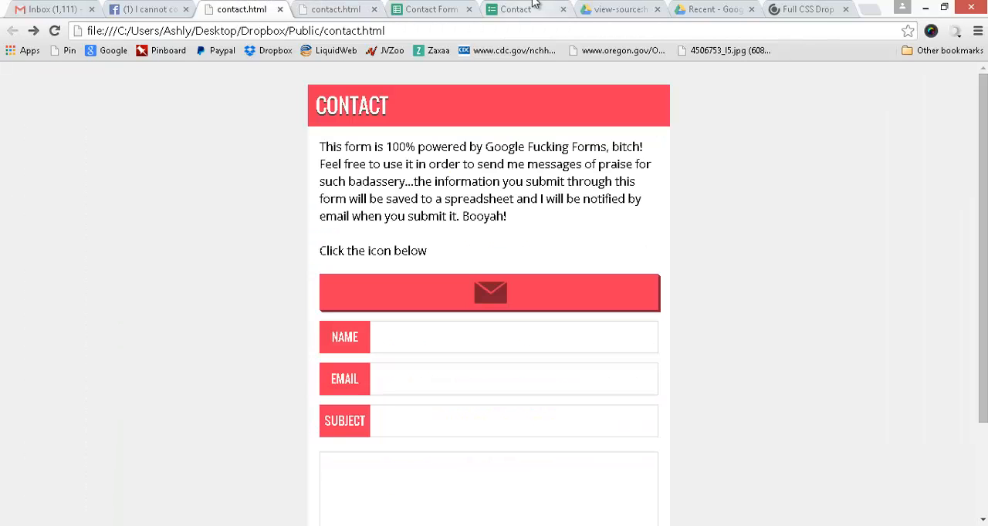
pyautogui.click(806, 9)
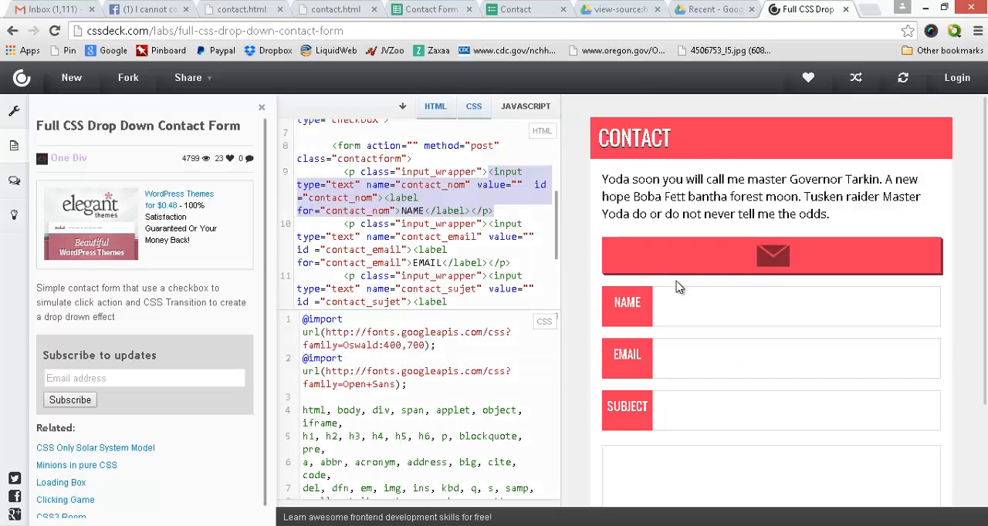
pyautogui.moveTo(559, 234)
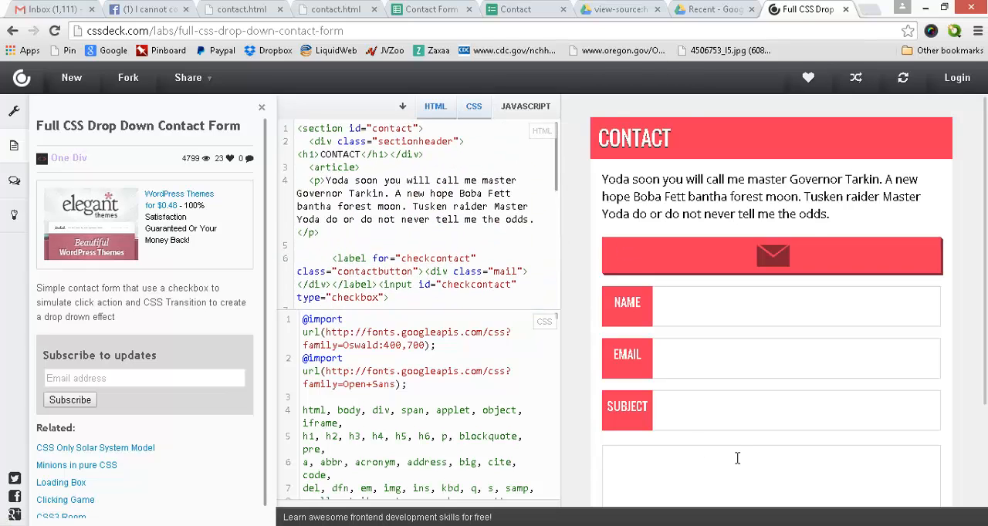
pyautogui.moveTo(725, 374)
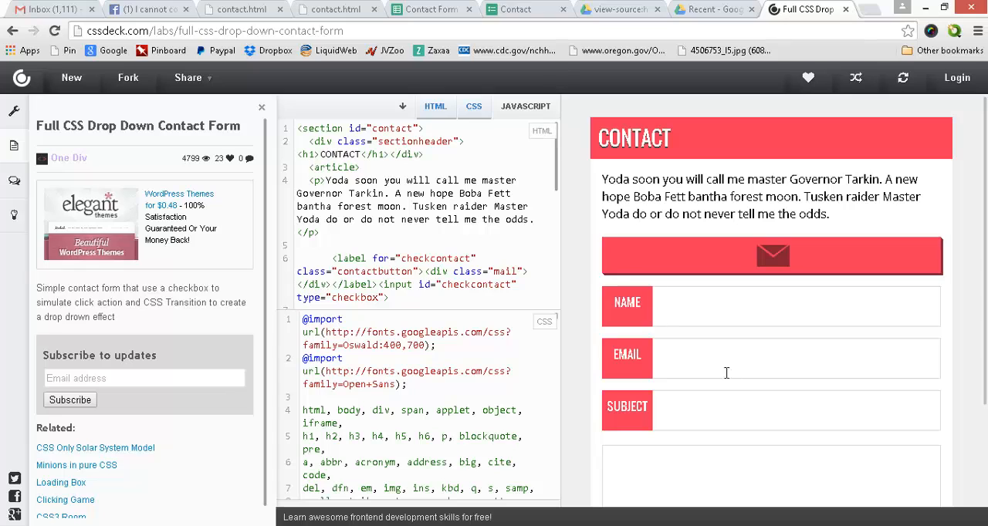
pyautogui.moveTo(894, 16)
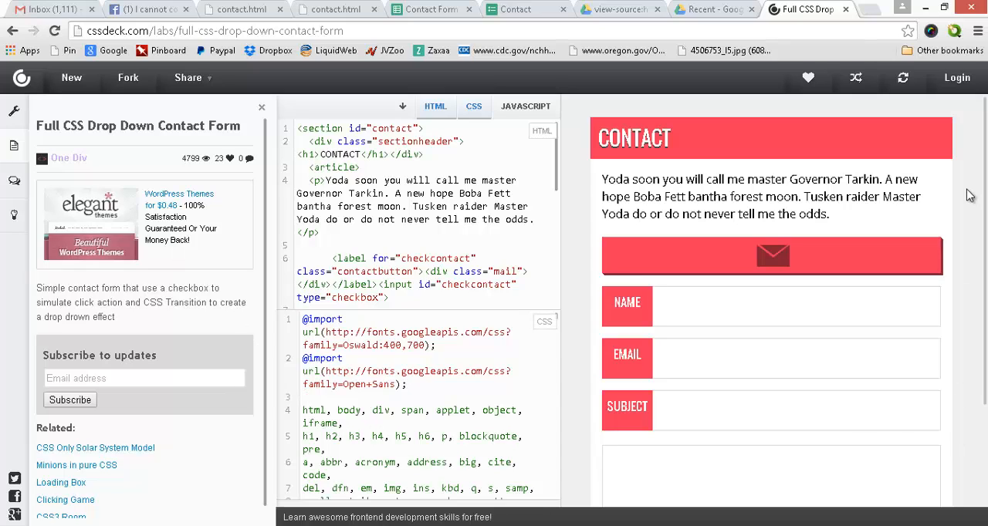
pyautogui.moveTo(575, 93)
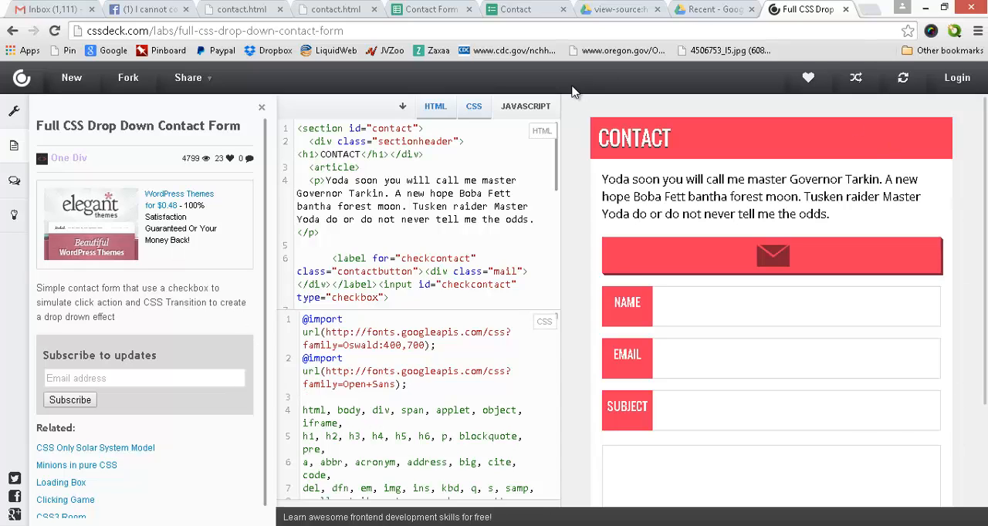
pyautogui.moveTo(219, 368)
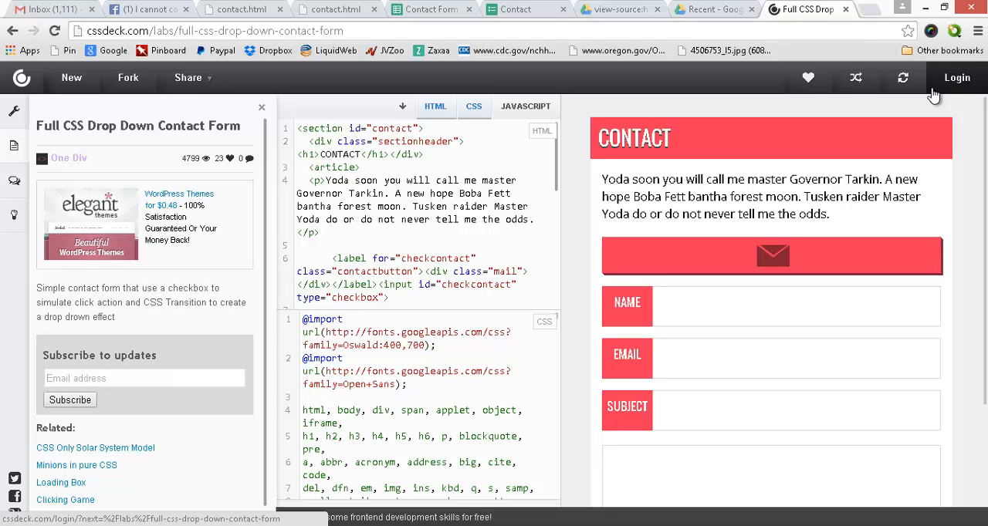
pyautogui.moveTo(930, 93)
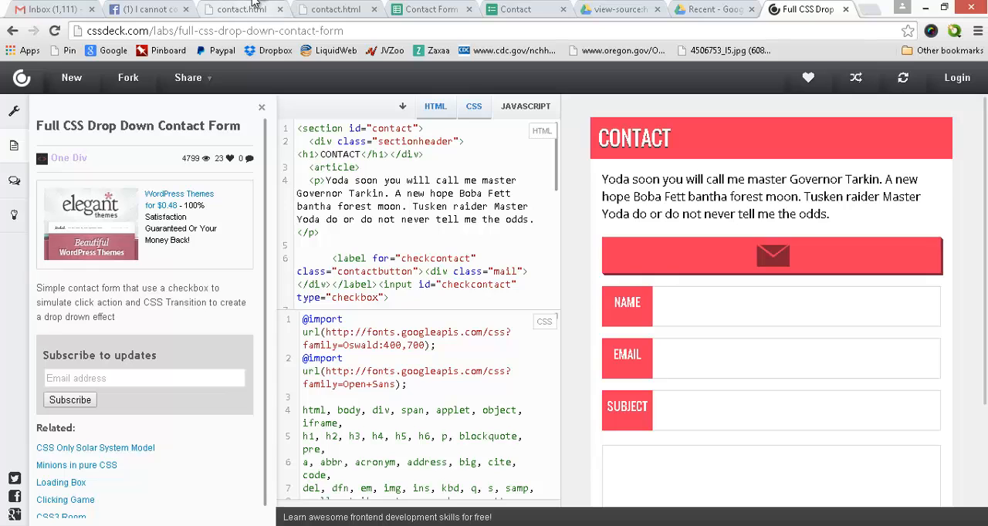
# - Compare the contact.html source with the Google Form's source, then return to the rendered contact page
pyautogui.click(332, 9)
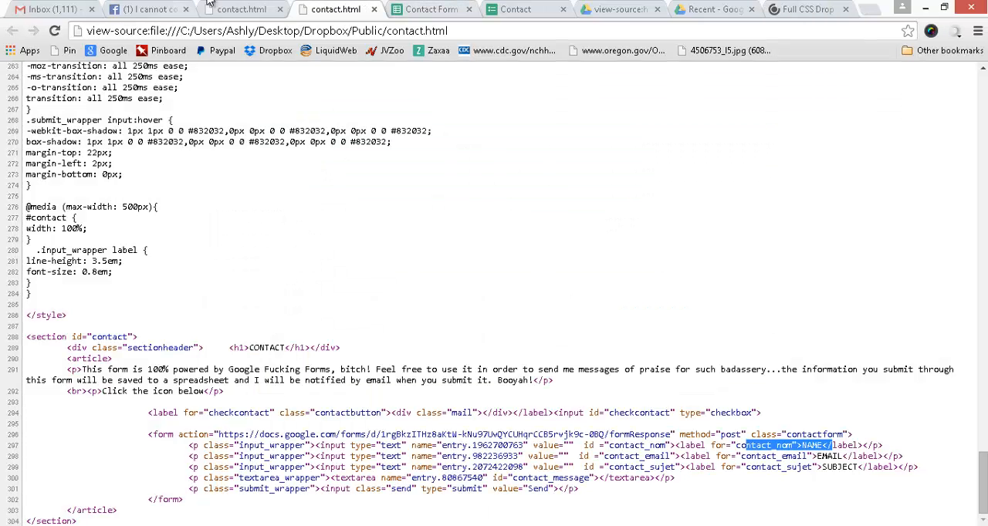
pyautogui.moveTo(429, 9)
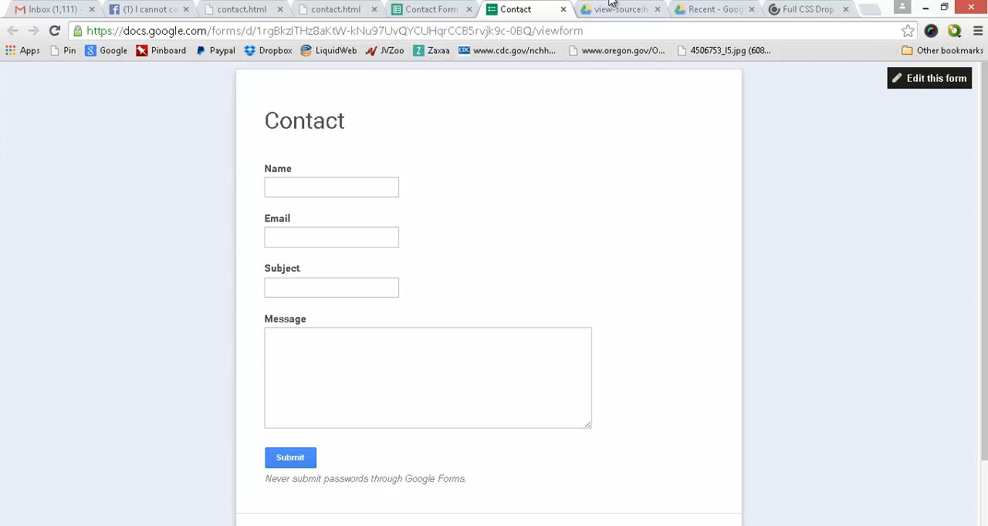
pyautogui.click(618, 10)
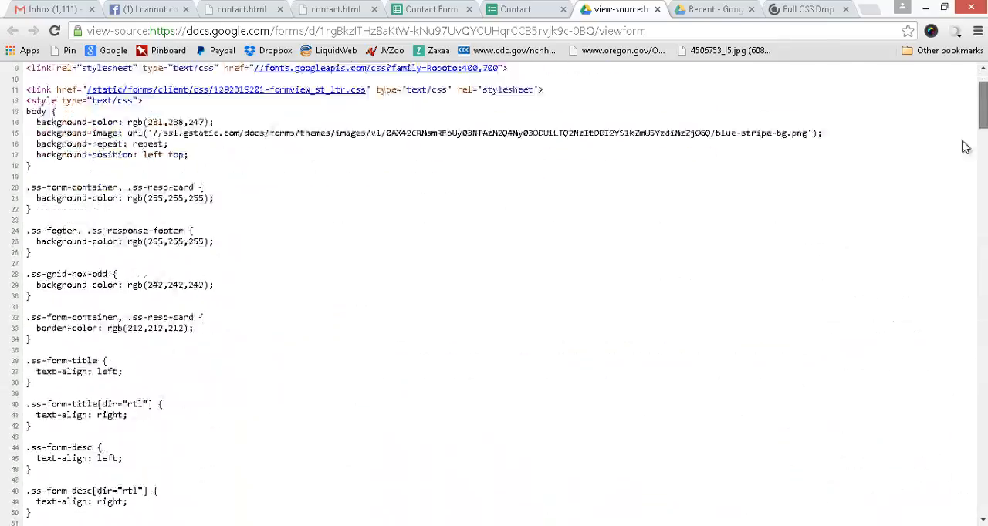
pyautogui.scroll(-3)
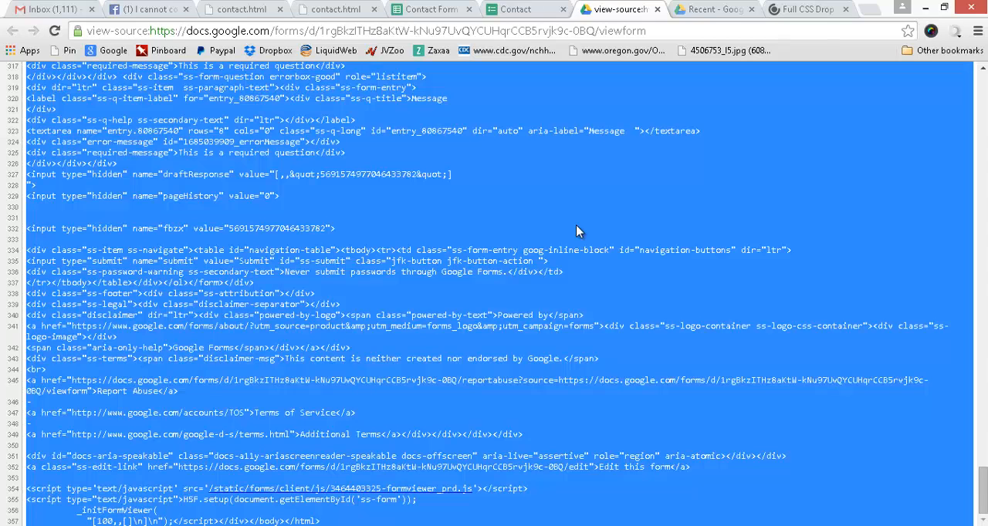
pyautogui.rightClick(578, 232)
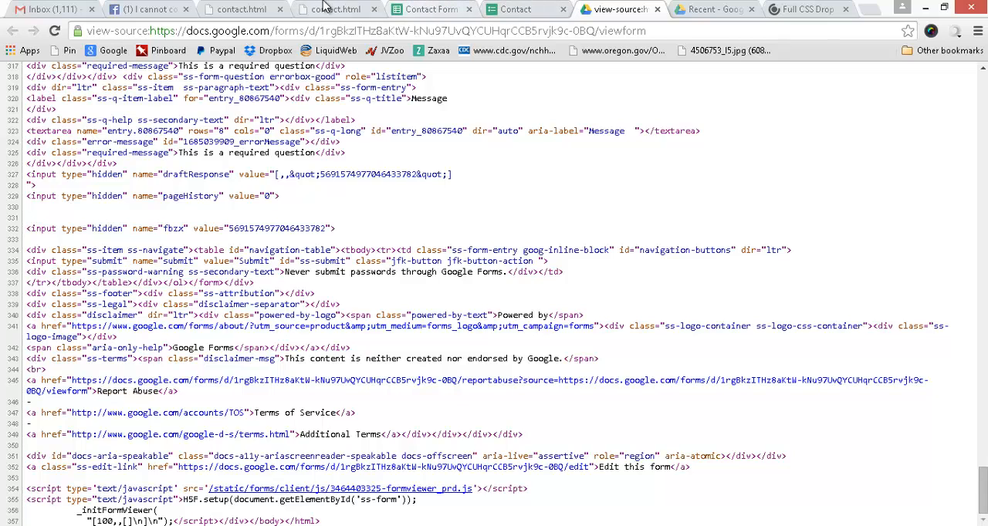
pyautogui.click(335, 9)
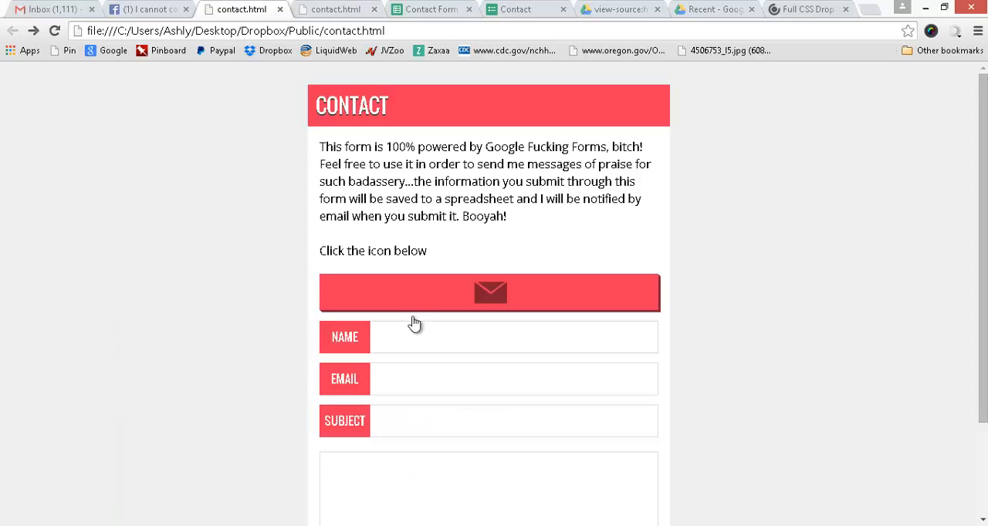
# - Locate the empty <form action=""> line in CSSDeck's contact form HTML, then return to the Google Form source
pyautogui.click(805, 9)
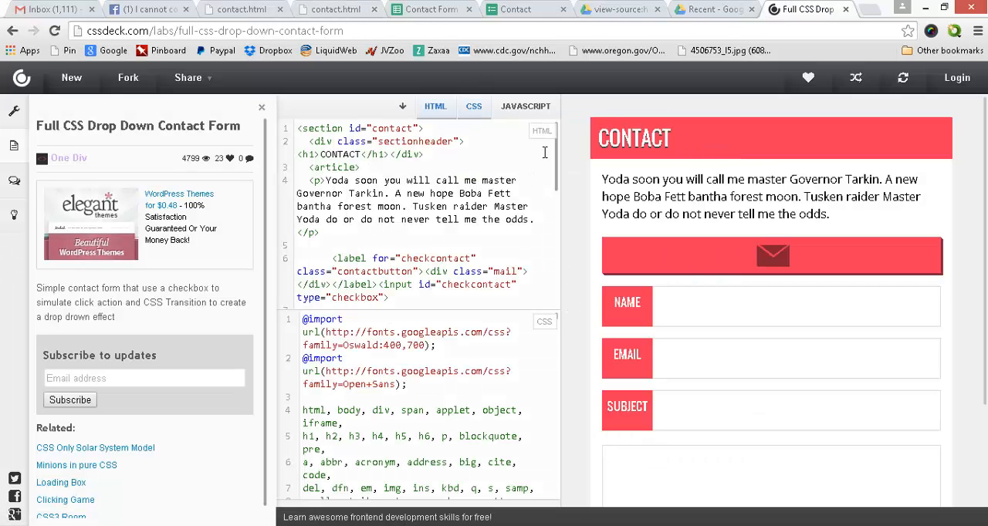
pyautogui.scroll(-3)
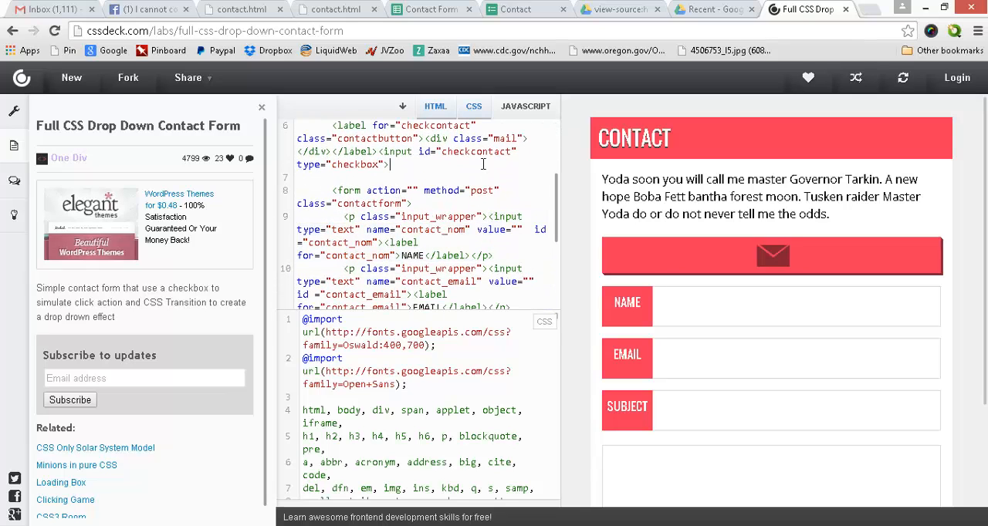
pyautogui.click(618, 9)
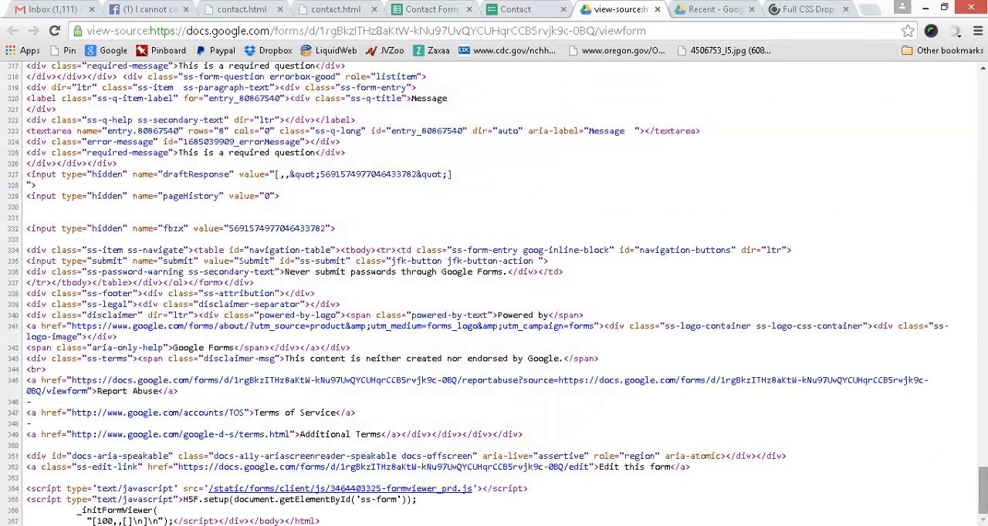
pyautogui.moveTo(775, 193)
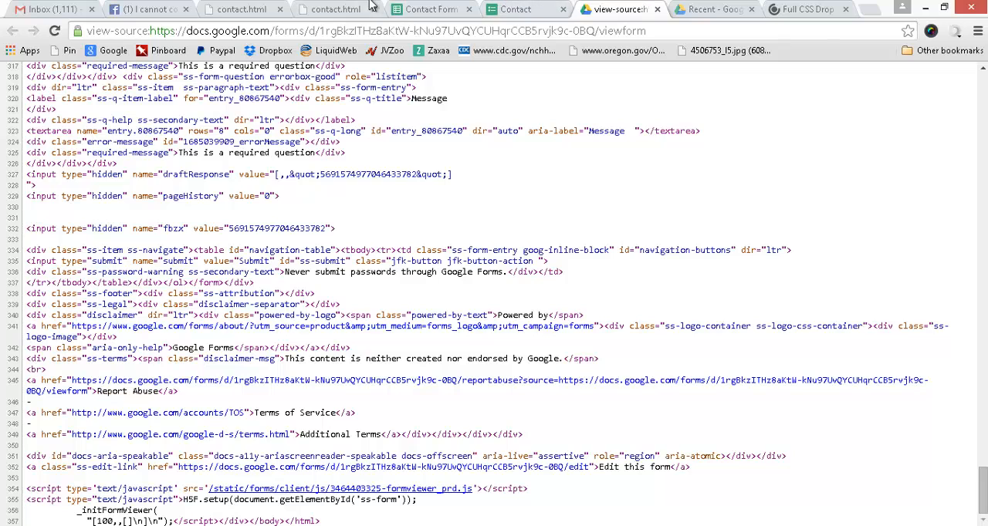
# - Search the Google Form's page source for "form action" to find its formResponse submission URL
pyautogui.click(333, 9)
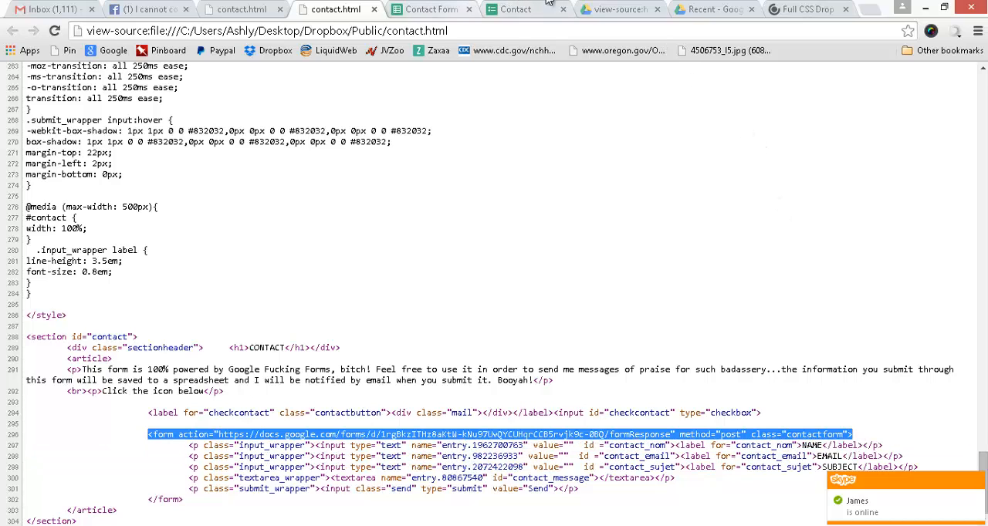
pyautogui.click(516, 9)
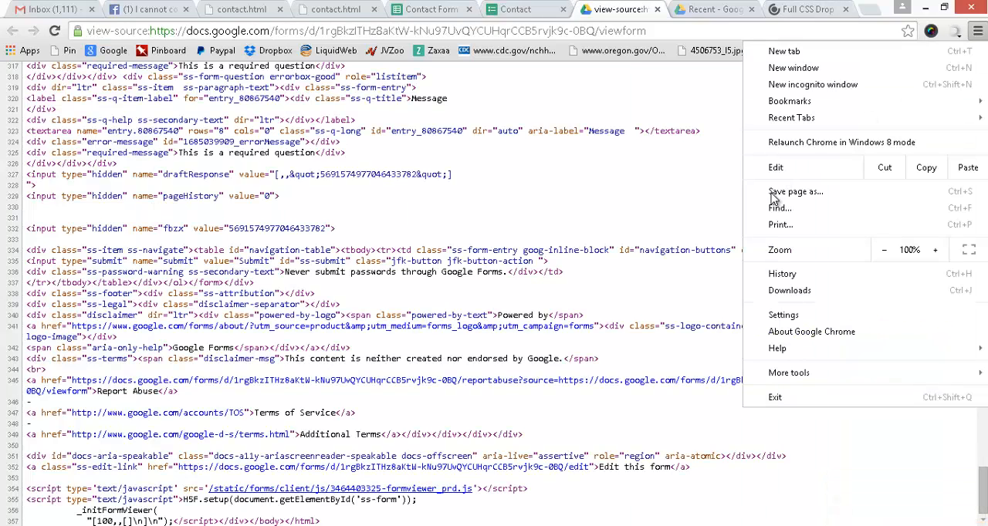
pyautogui.click(780, 207)
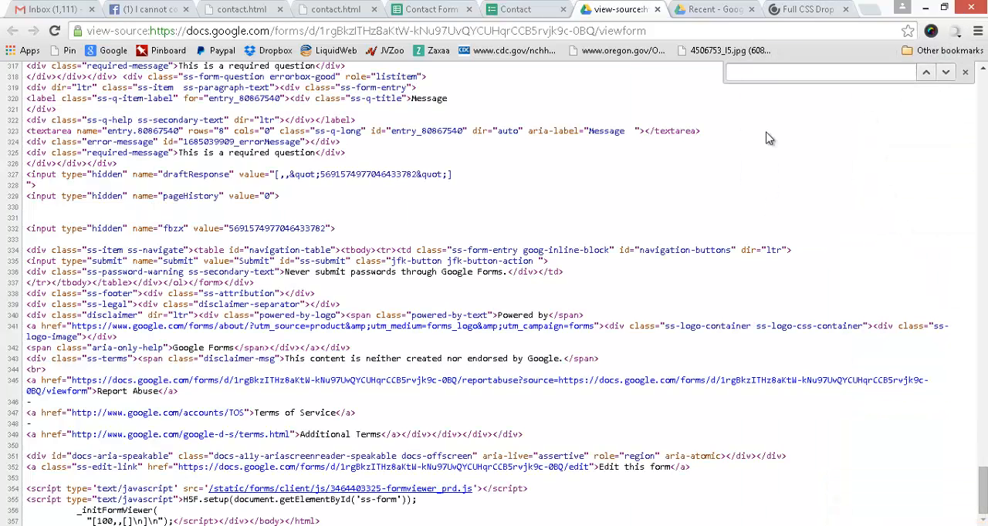
pyautogui.write('form action')
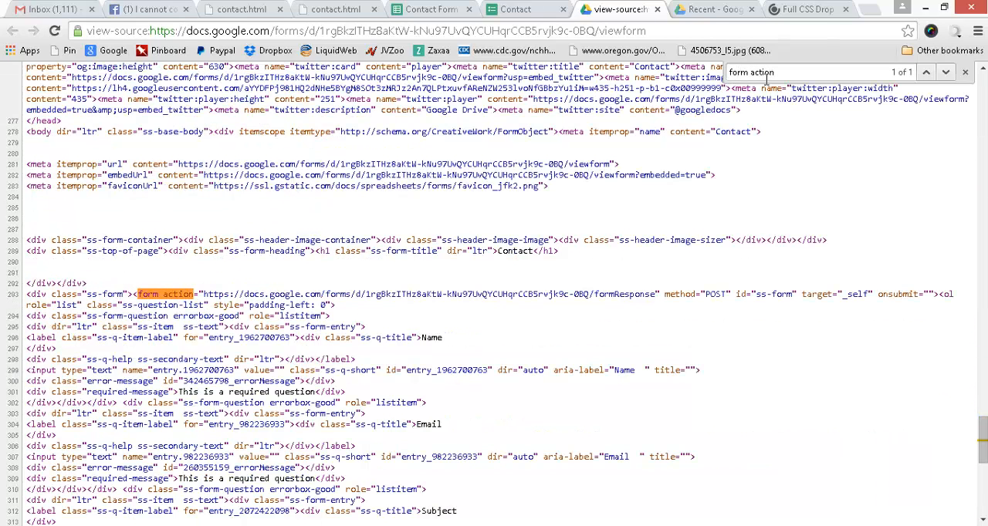
pyautogui.moveTo(235, 398)
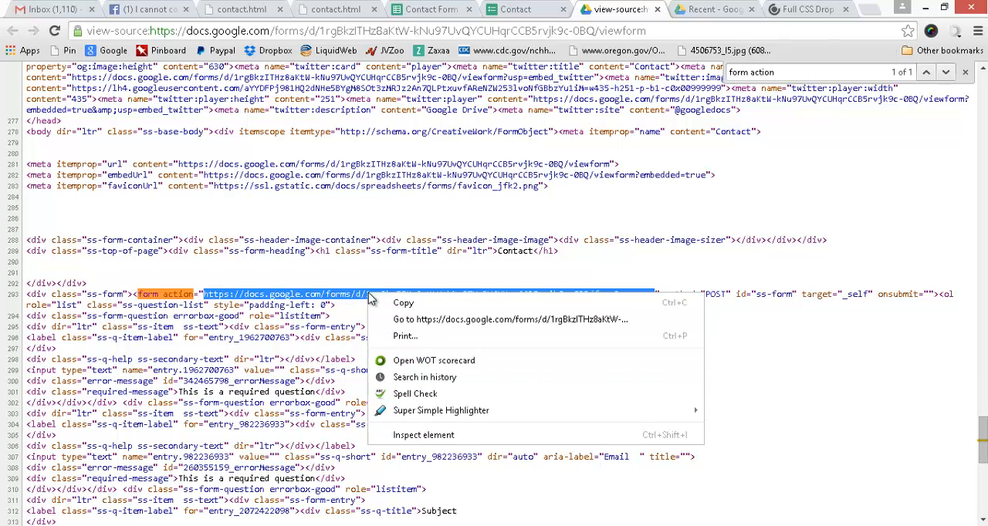
pyautogui.click(378, 281)
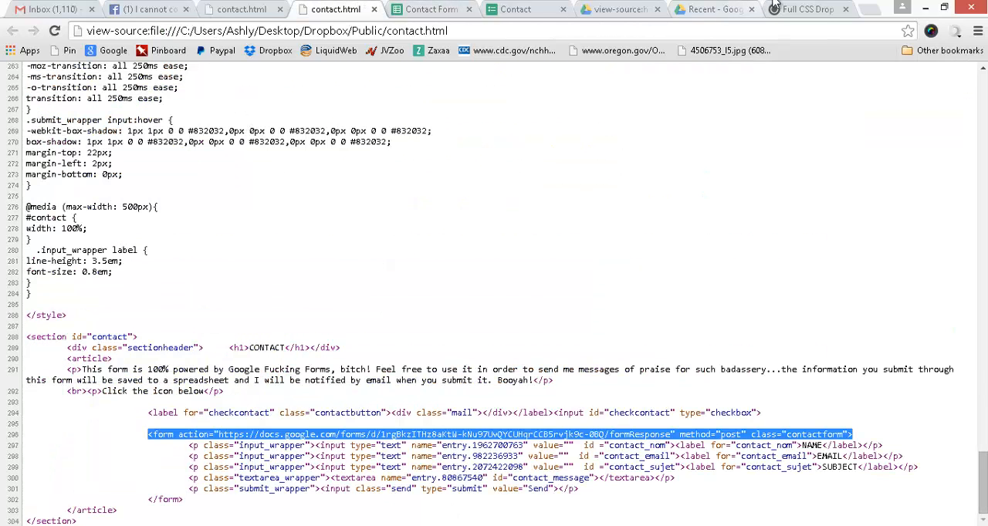
pyautogui.click(806, 9)
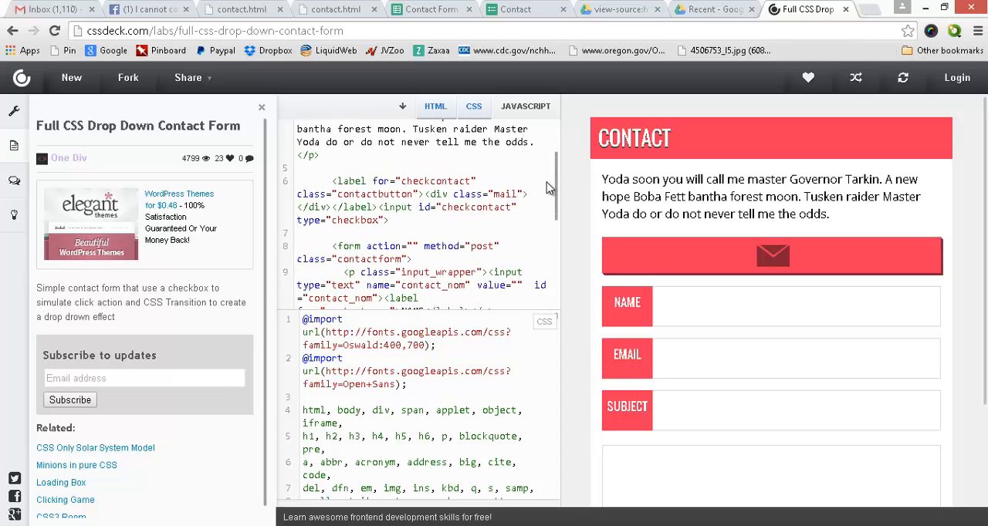
pyautogui.scroll(-3)
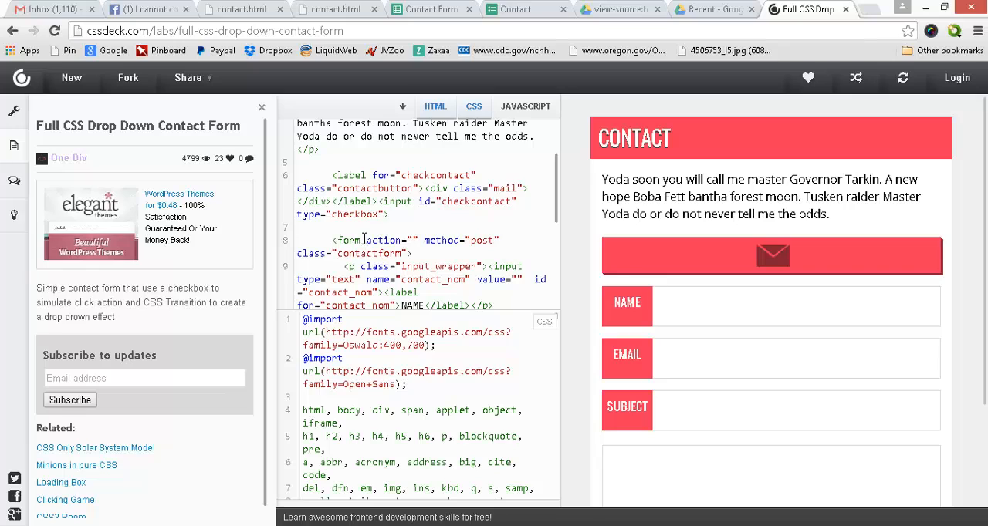
pyautogui.moveTo(414, 237)
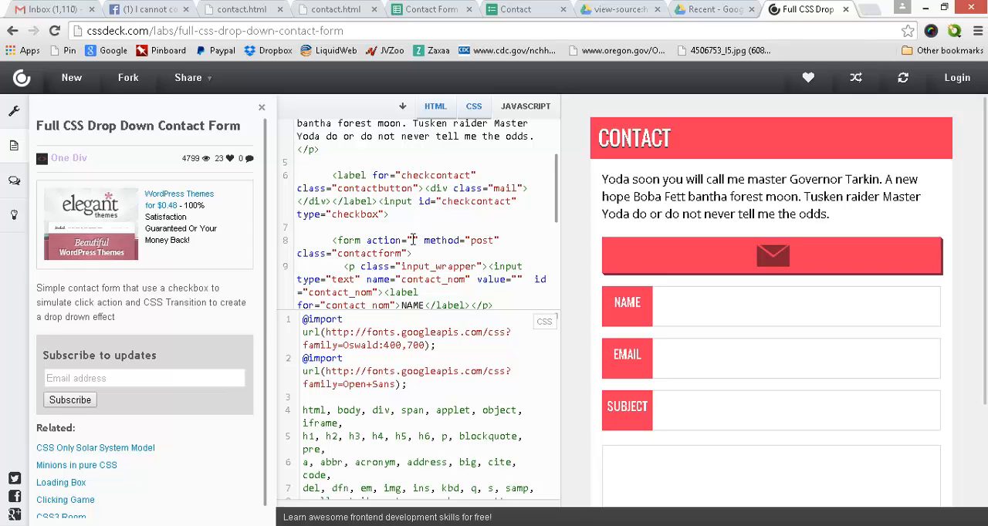
pyautogui.write('https://docs.google.com/forms/d/1rgBkzITHz8aKtW-kNu97UvQYCUHqrCCB5rvjk9c-0BQ/formResponse')
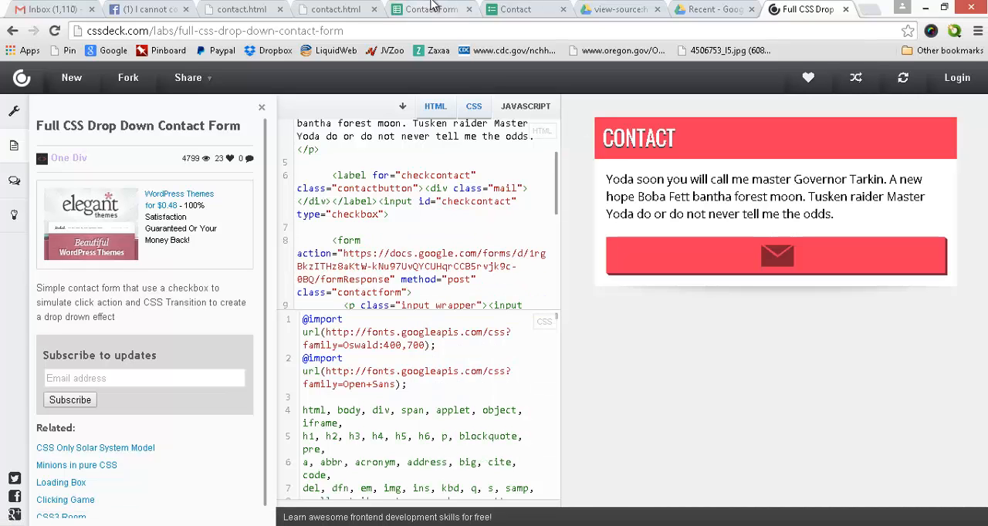
pyautogui.moveTo(486, 99)
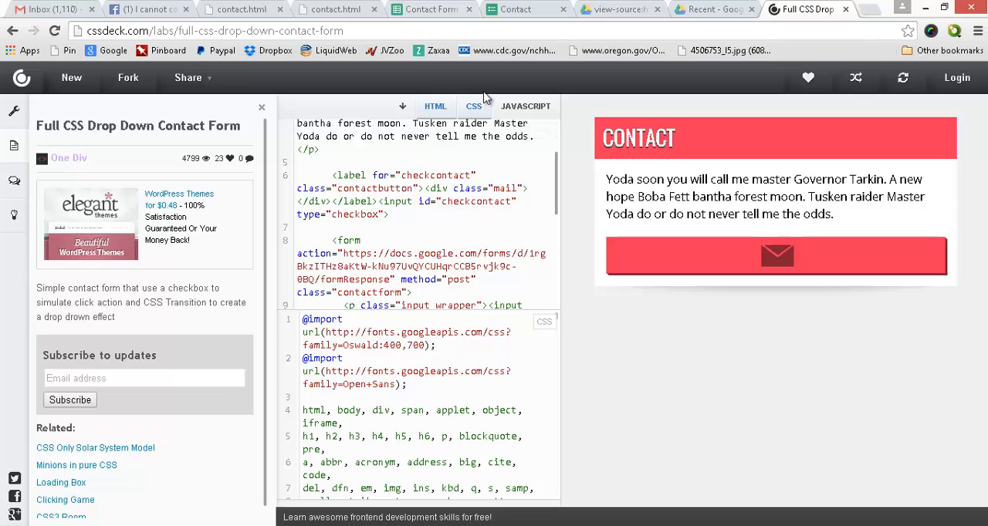
pyautogui.moveTo(562, 165)
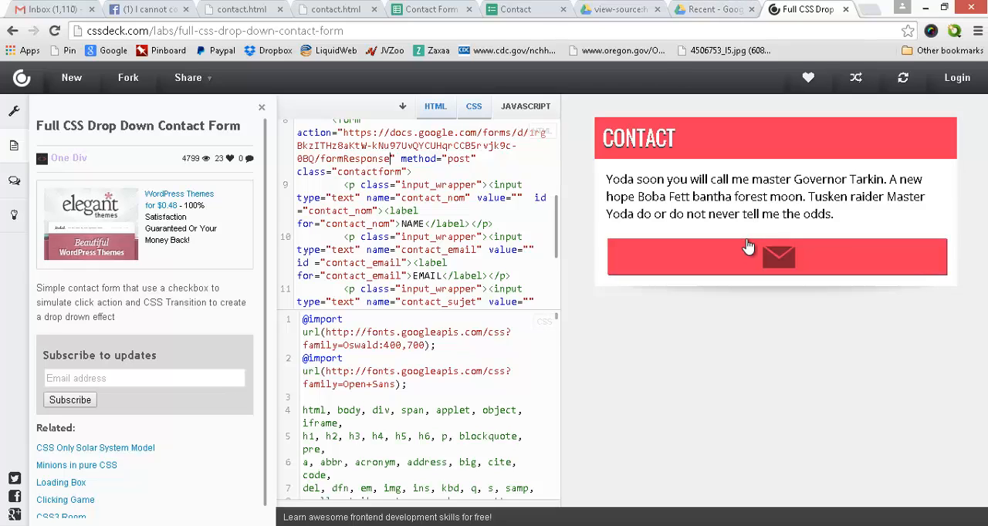
pyautogui.click(778, 257)
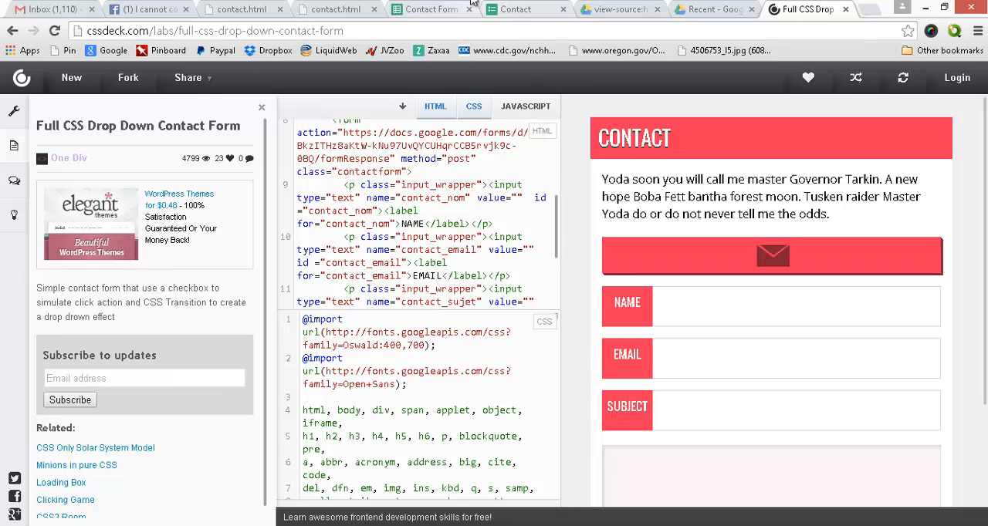
pyautogui.click(516, 9)
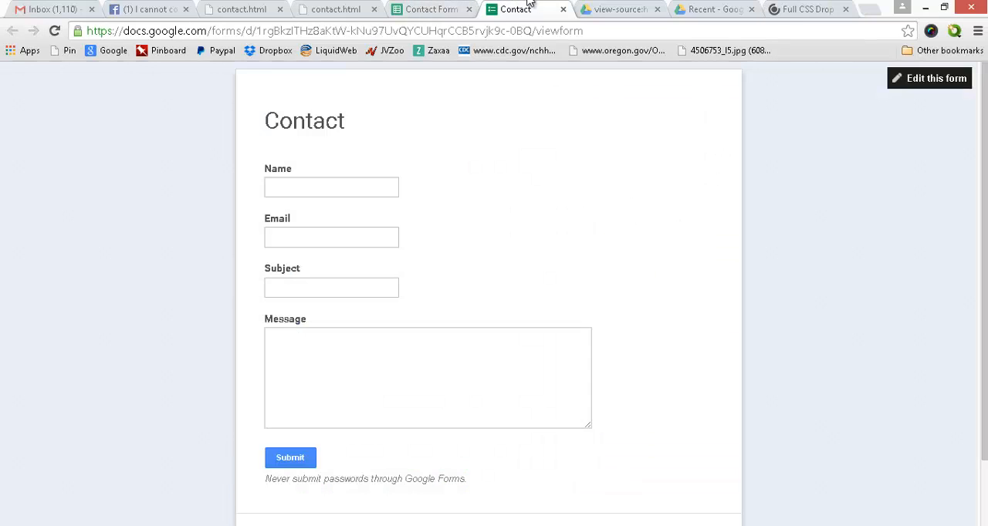
pyautogui.moveTo(357, 238)
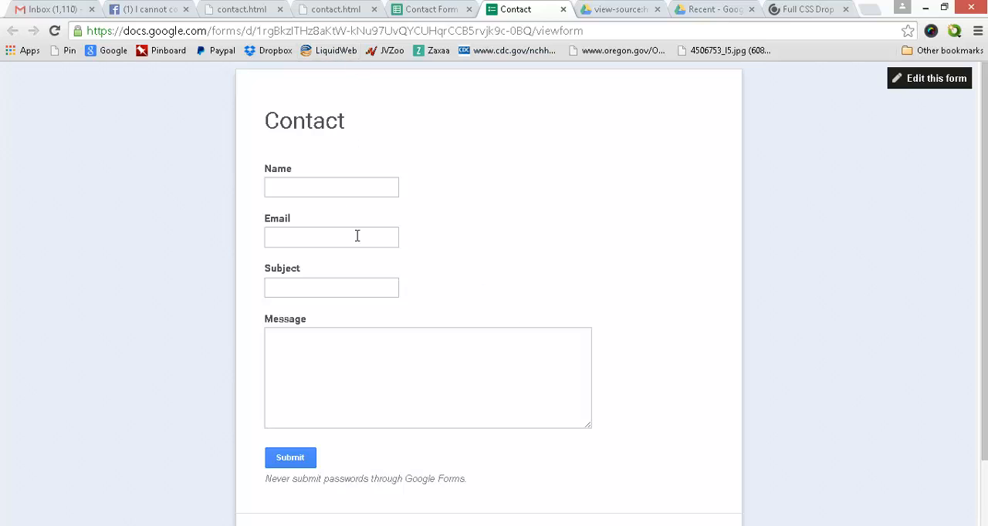
pyautogui.click(330, 237)
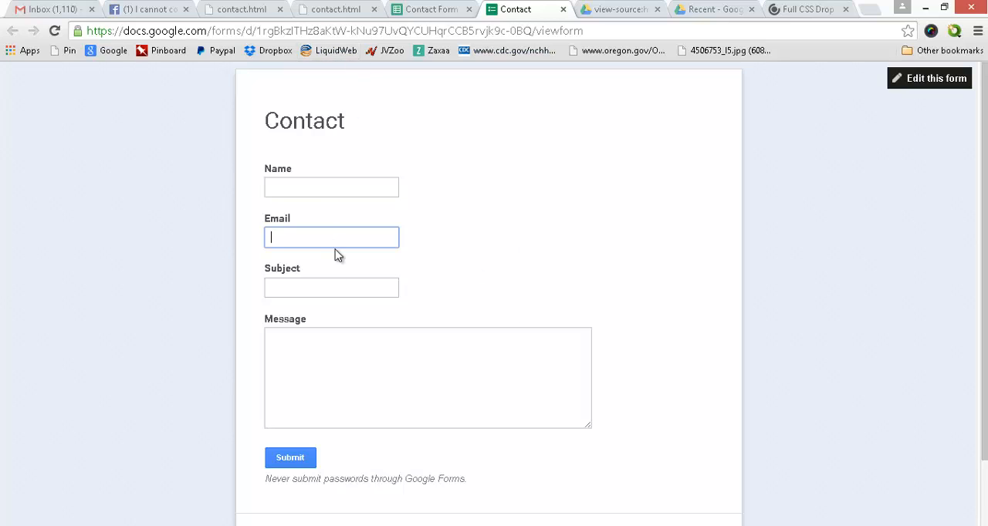
pyautogui.click(427, 377)
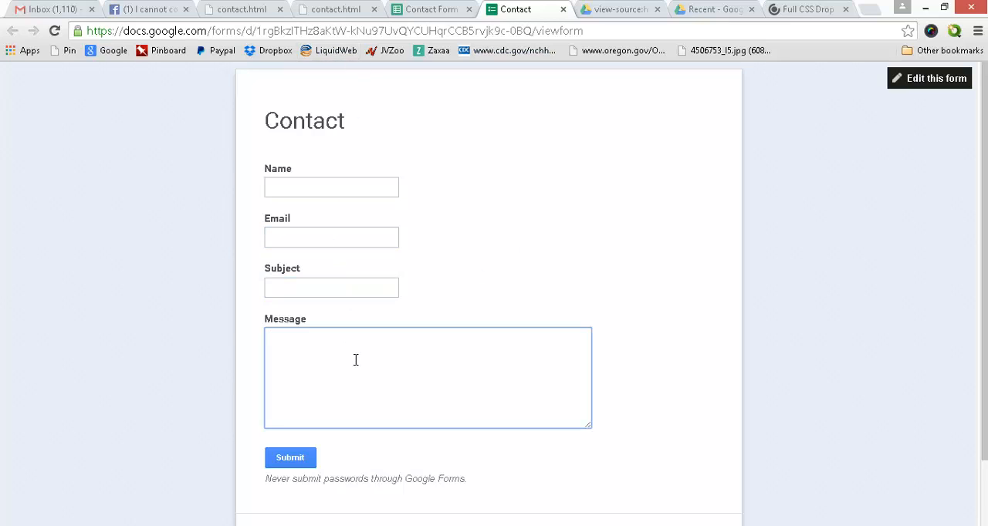
pyautogui.click(429, 10)
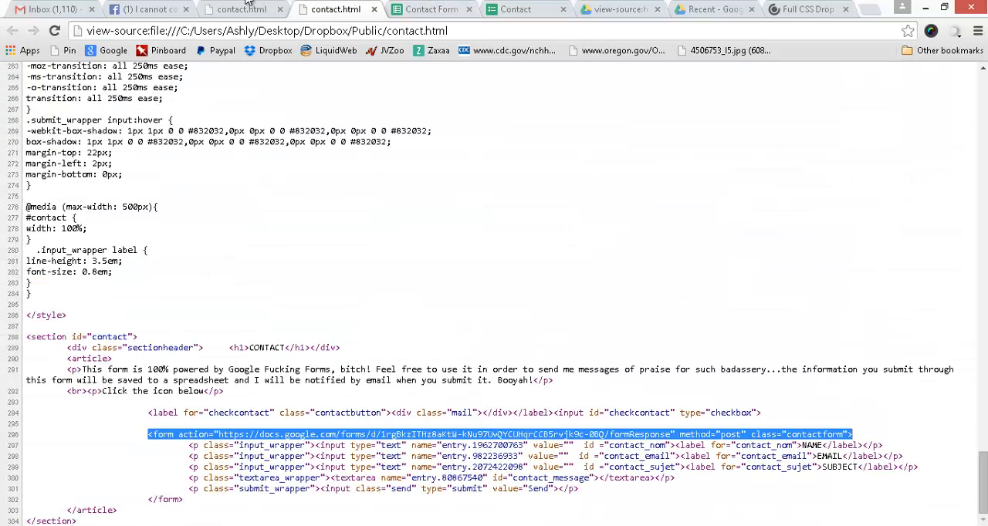
# - Check the form action and entry field names in the Google Form source, then return to contact.html's source
pyautogui.click(614, 10)
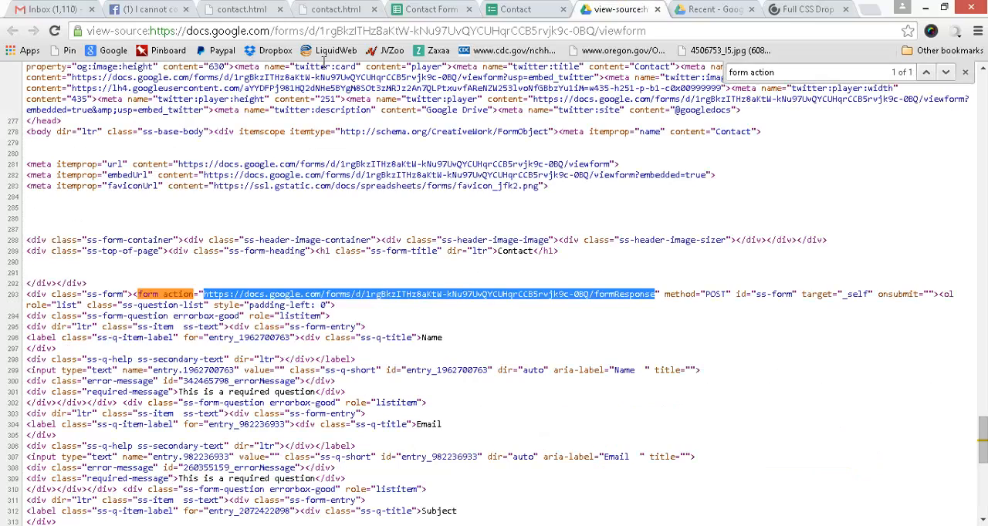
pyautogui.moveTo(481, 336)
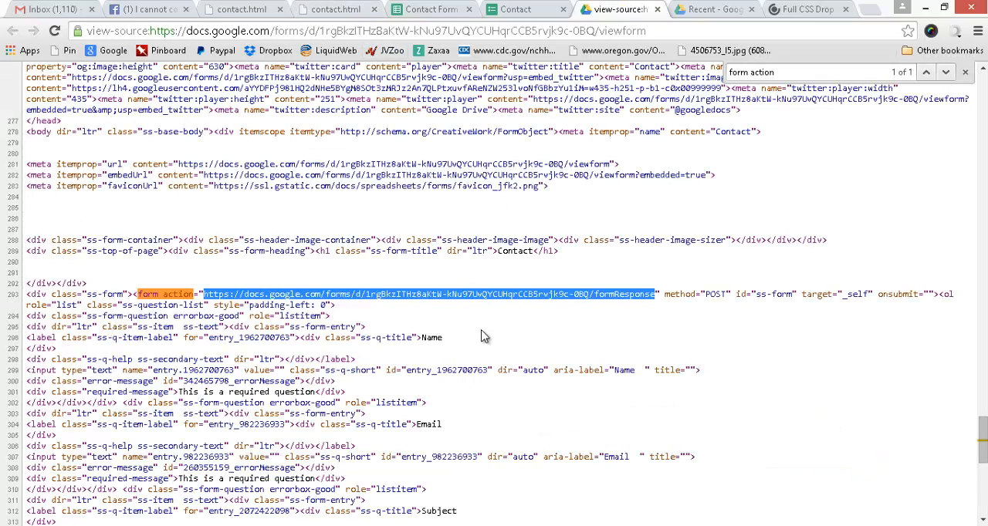
pyautogui.moveTo(333, 152)
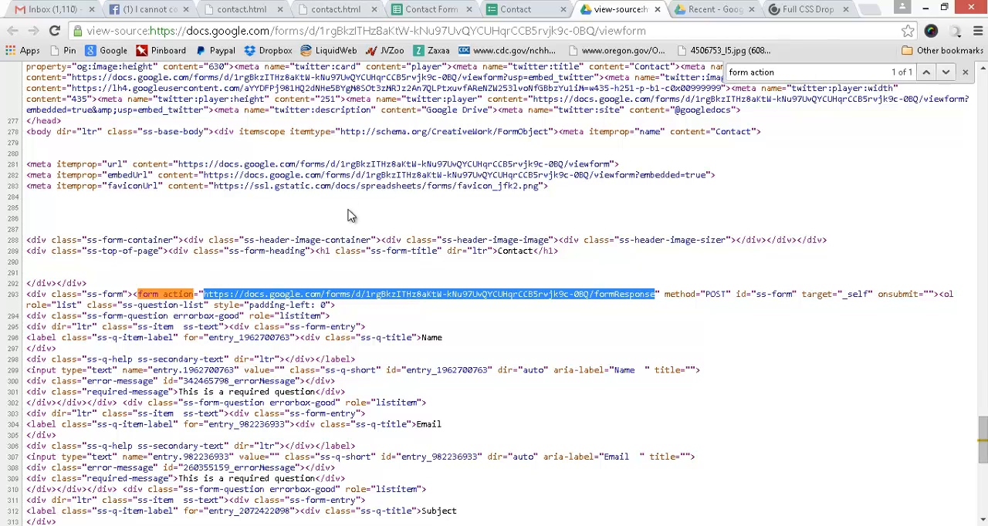
pyautogui.moveTo(543, 389)
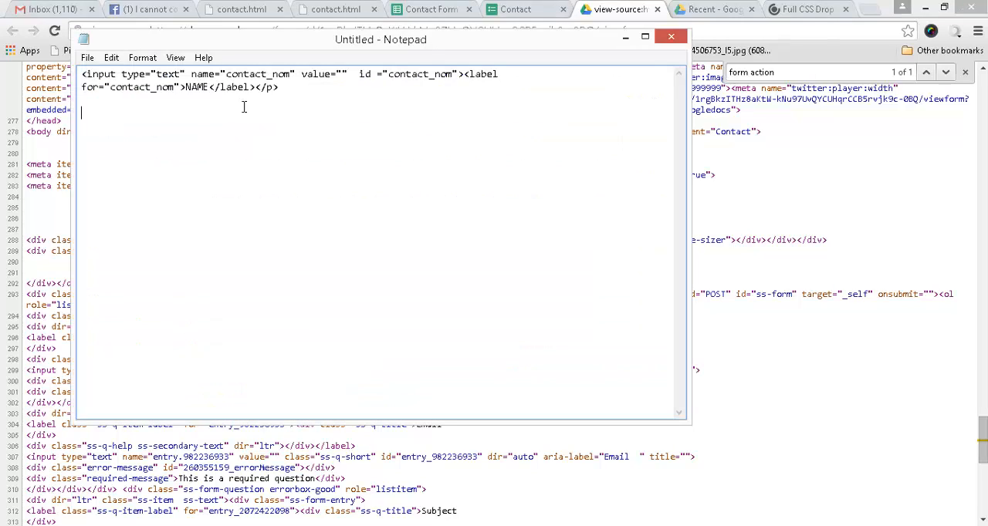
pyautogui.moveTo(371, 268)
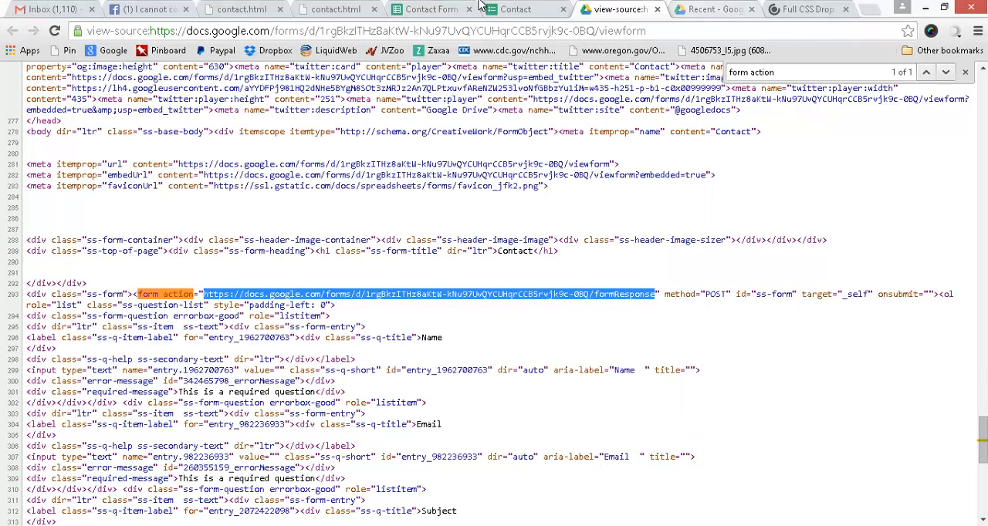
pyautogui.click(335, 10)
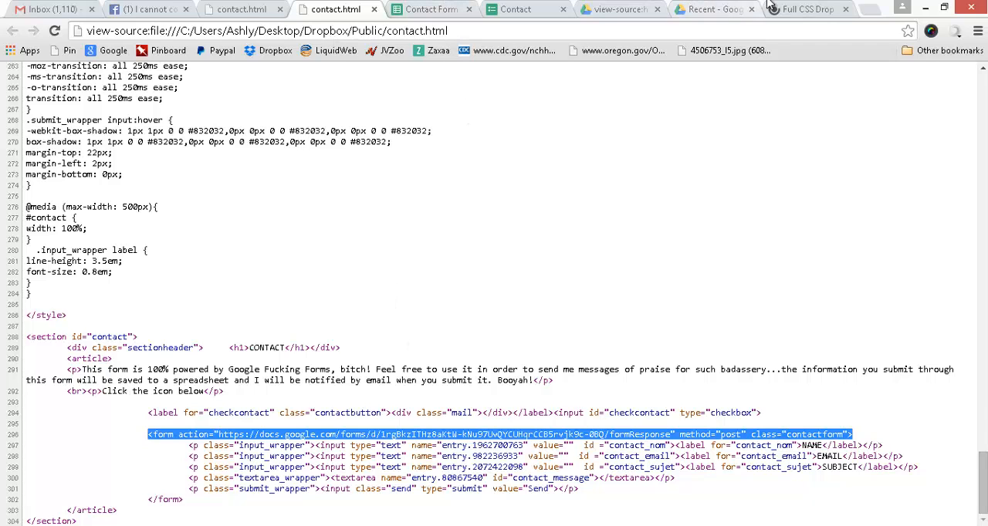
# - Select the EMAIL label and the contact_nom field name in CSSDeck's contact form HTML for replacement
pyautogui.click(807, 10)
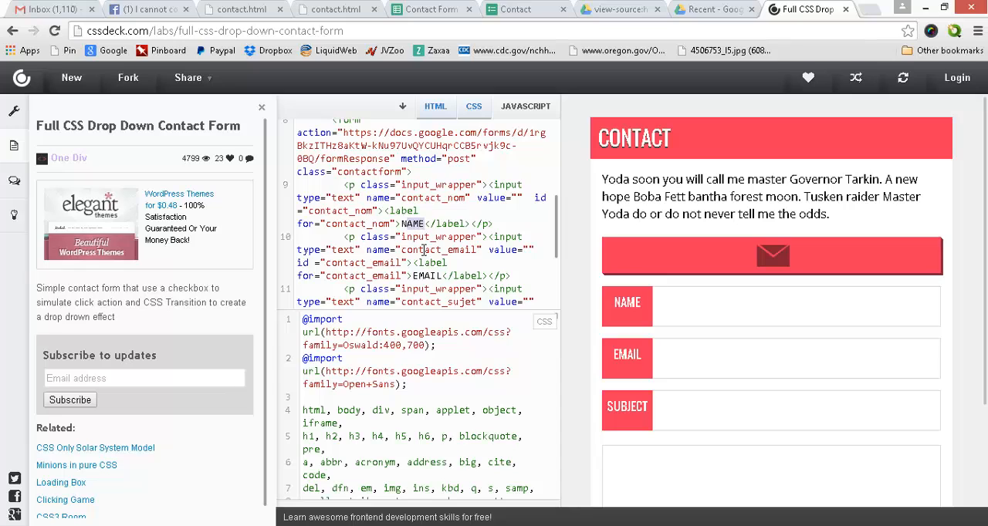
pyautogui.doubleClick(426, 275)
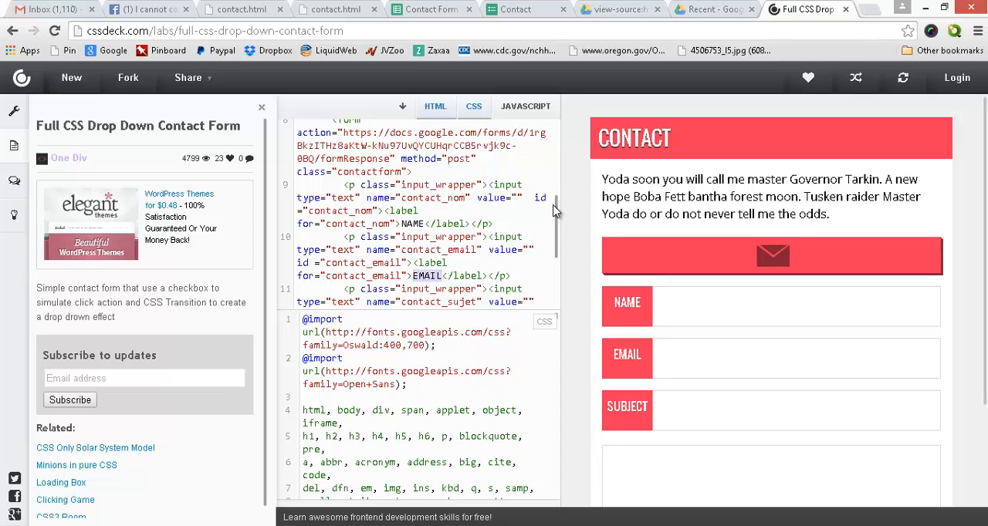
pyautogui.scroll(-3)
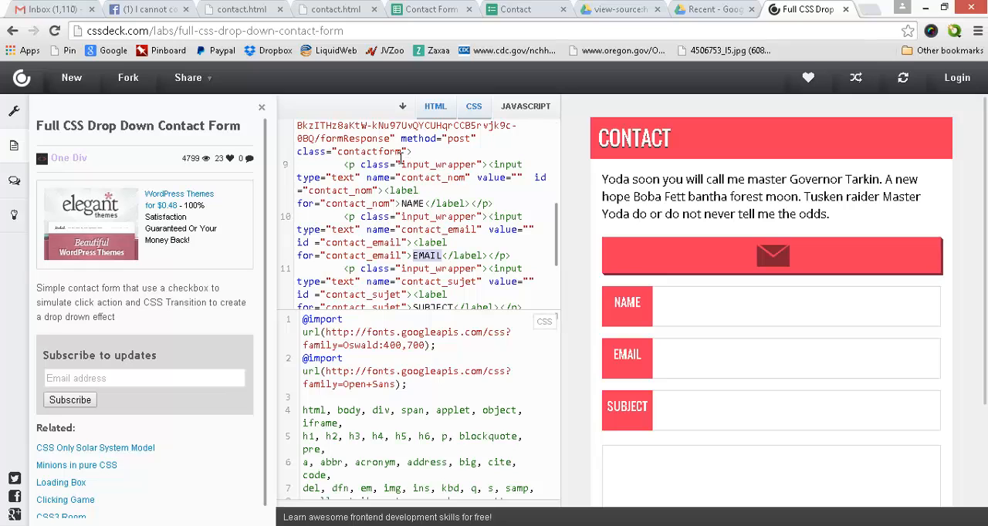
pyautogui.doubleClick(423, 177)
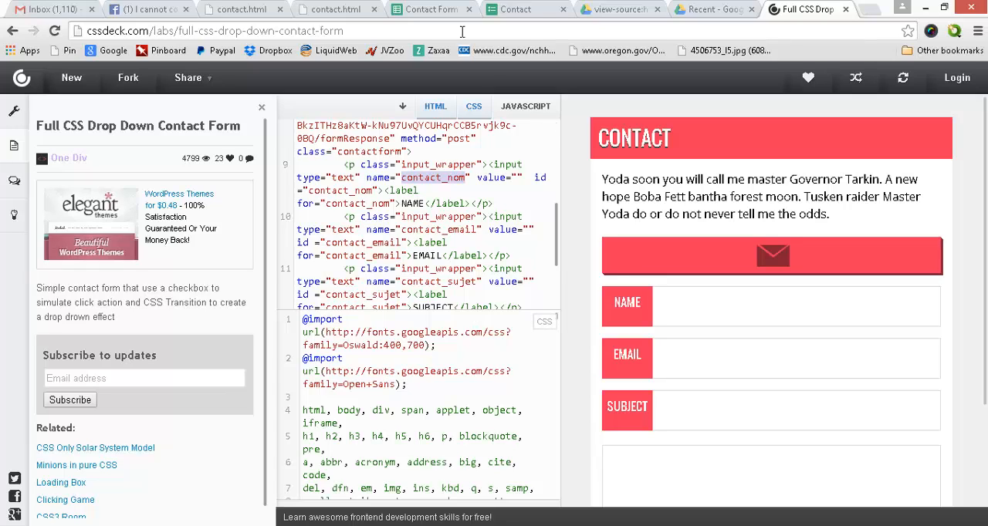
pyautogui.moveTo(430, 9)
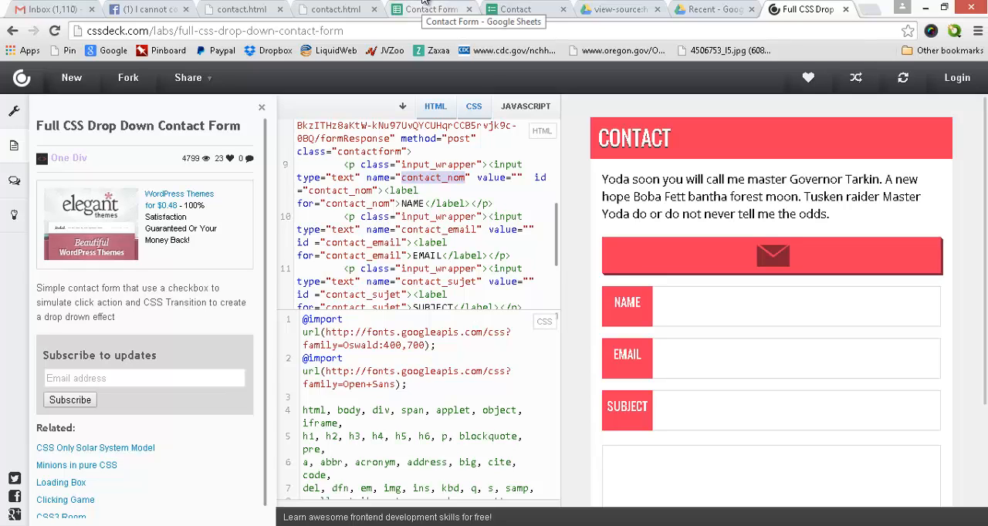
# - Copy the Name question's identifier entry.1962700763 from the Google Form's page source
pyautogui.click(618, 9)
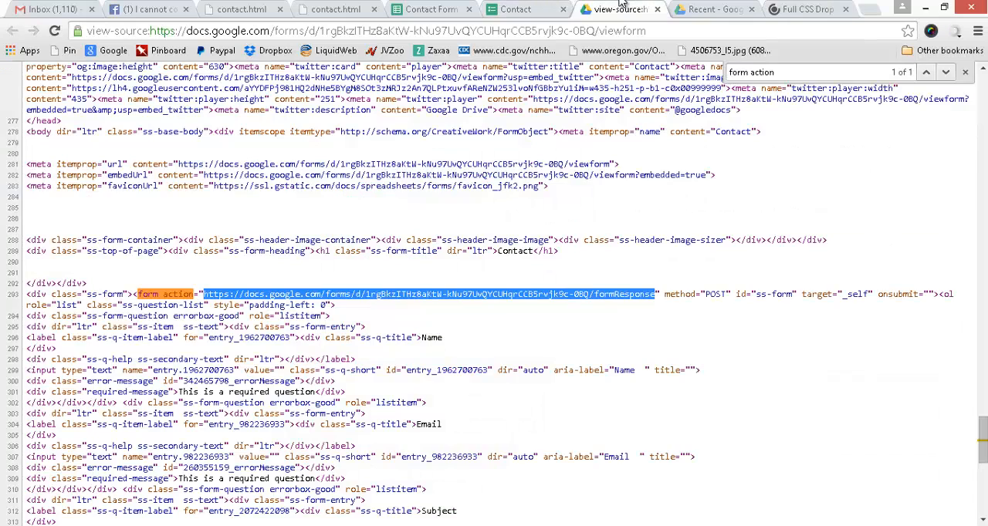
pyautogui.moveTo(439, 156)
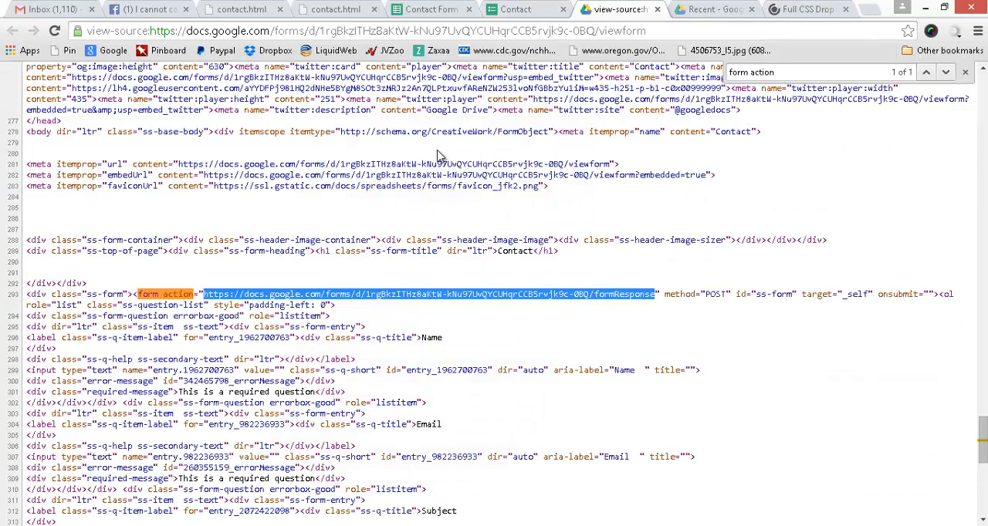
pyautogui.scroll(-3)
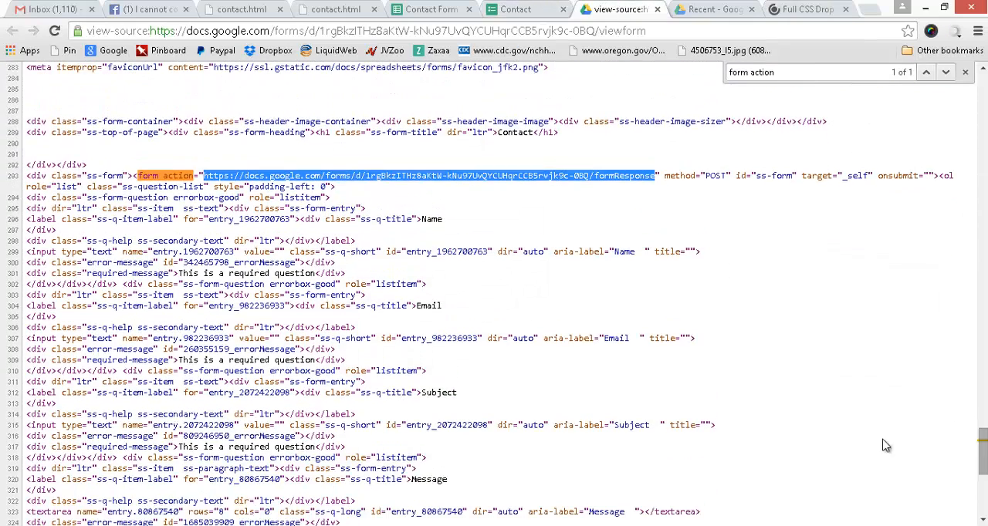
pyautogui.doubleClick(432, 219)
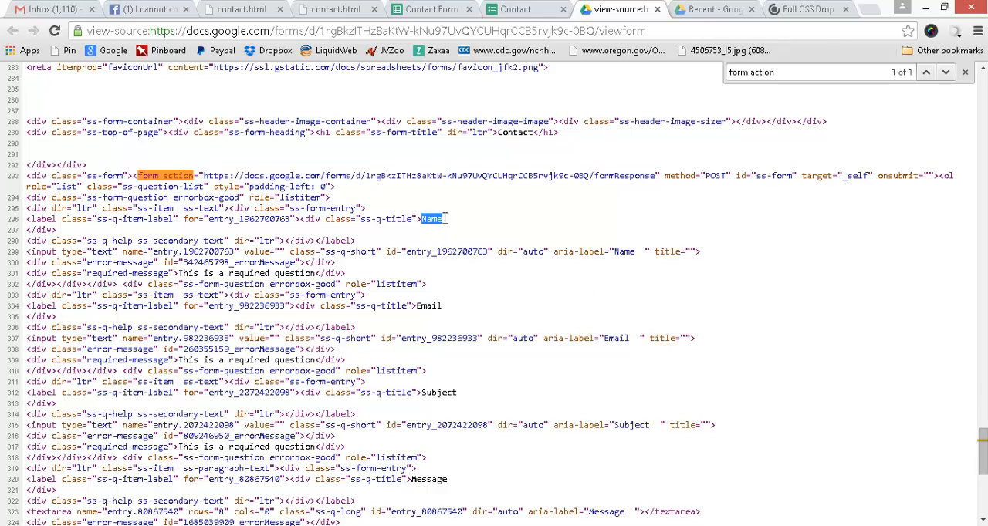
pyautogui.moveTo(377, 153)
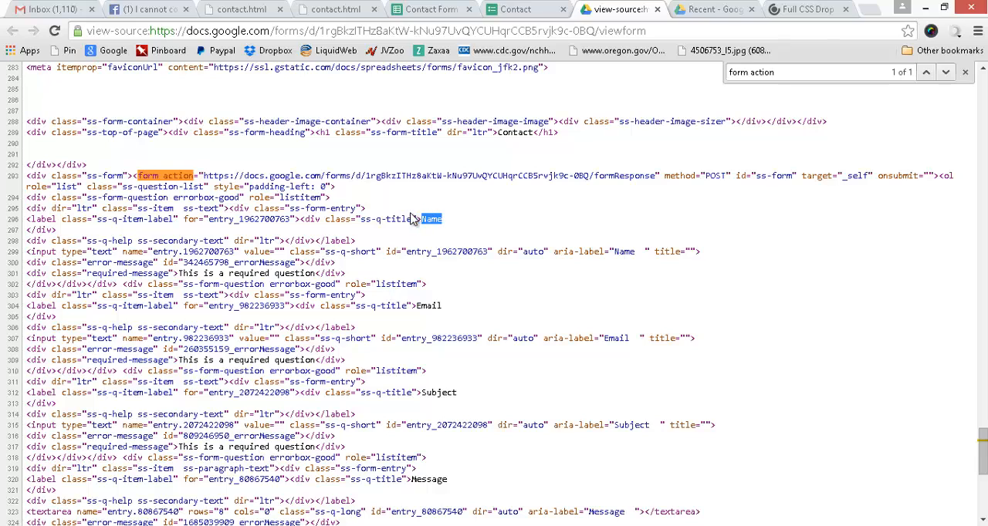
pyautogui.moveTo(89, 176)
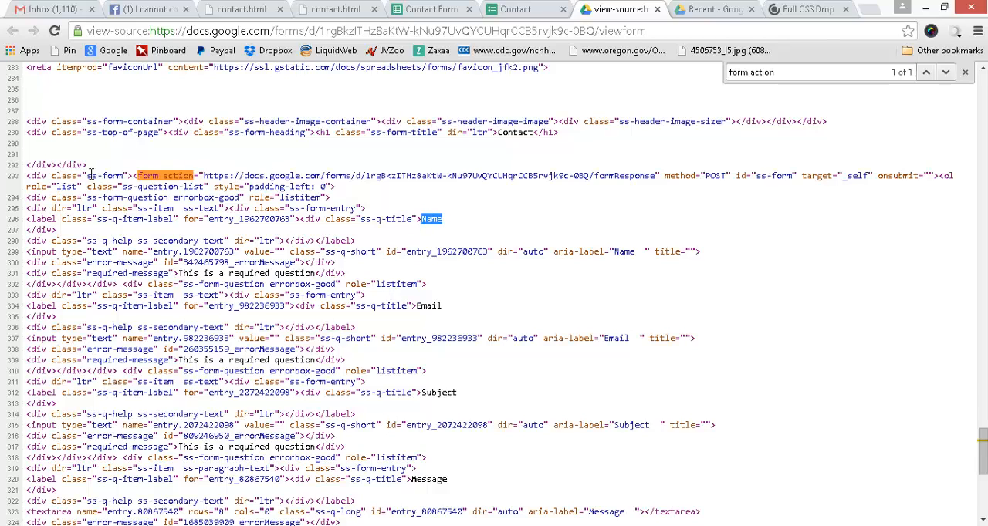
pyautogui.moveTo(56, 222)
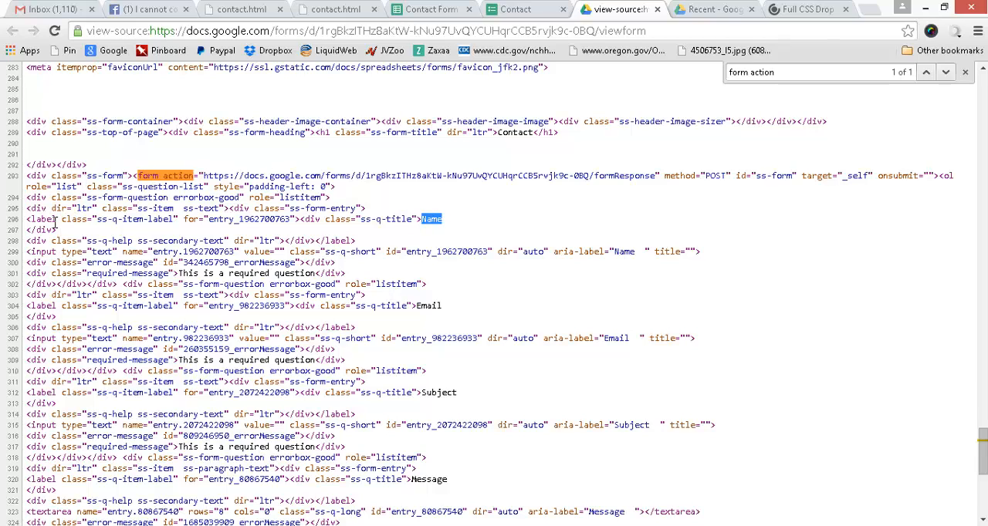
pyautogui.moveTo(173, 256)
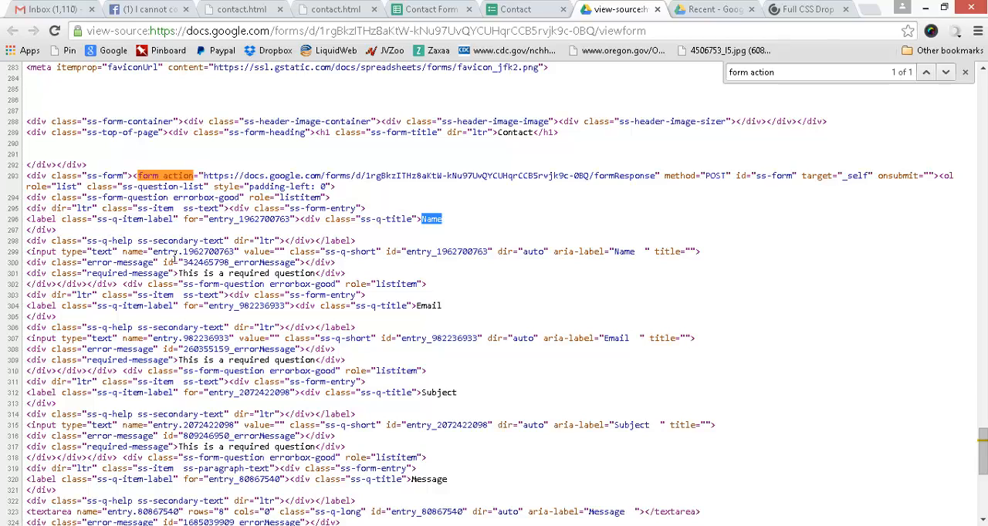
pyautogui.moveTo(157, 99)
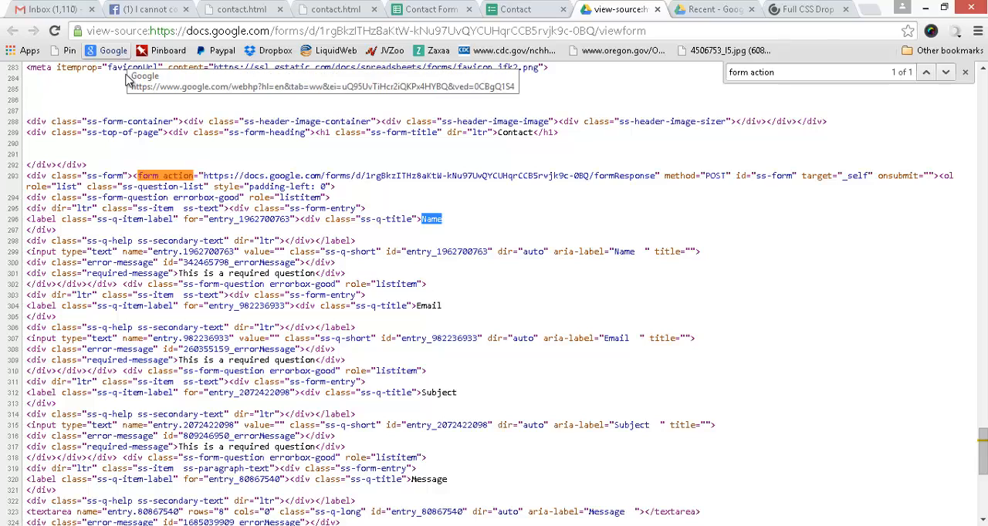
pyautogui.moveTo(270, 33)
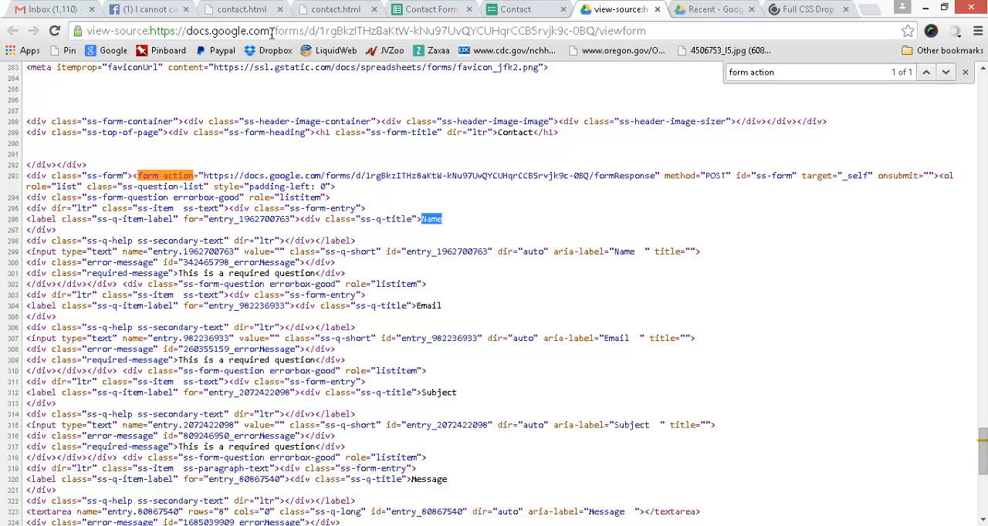
pyautogui.moveTo(318, 63)
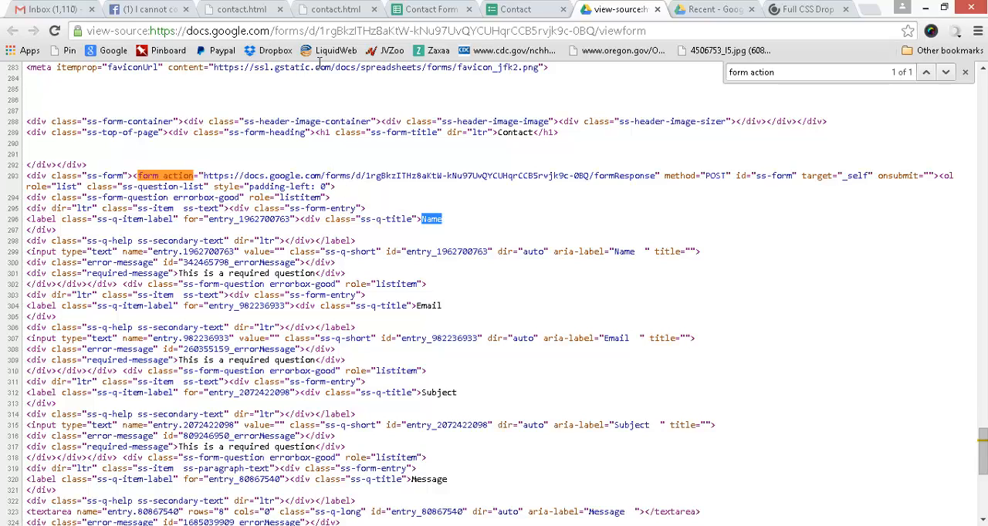
pyautogui.moveTo(182, 154)
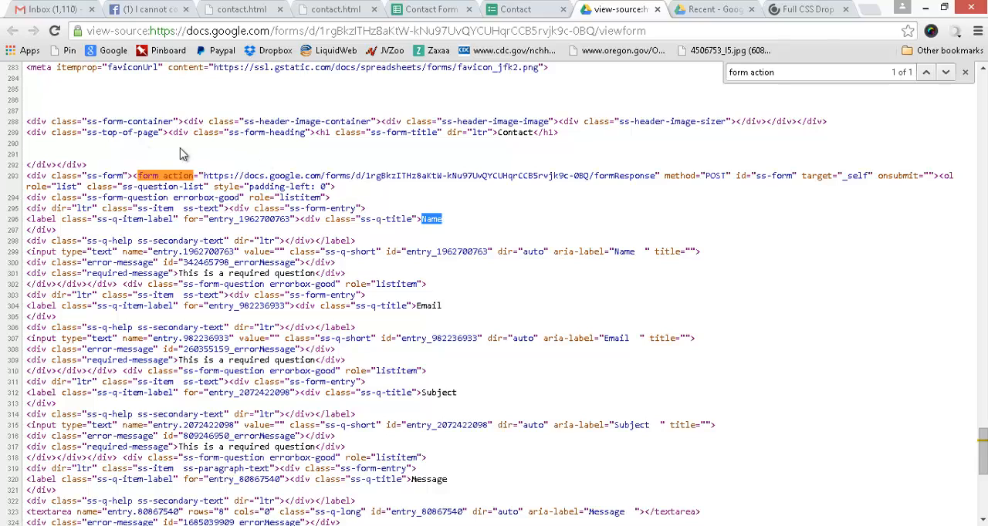
pyautogui.moveTo(116, 116)
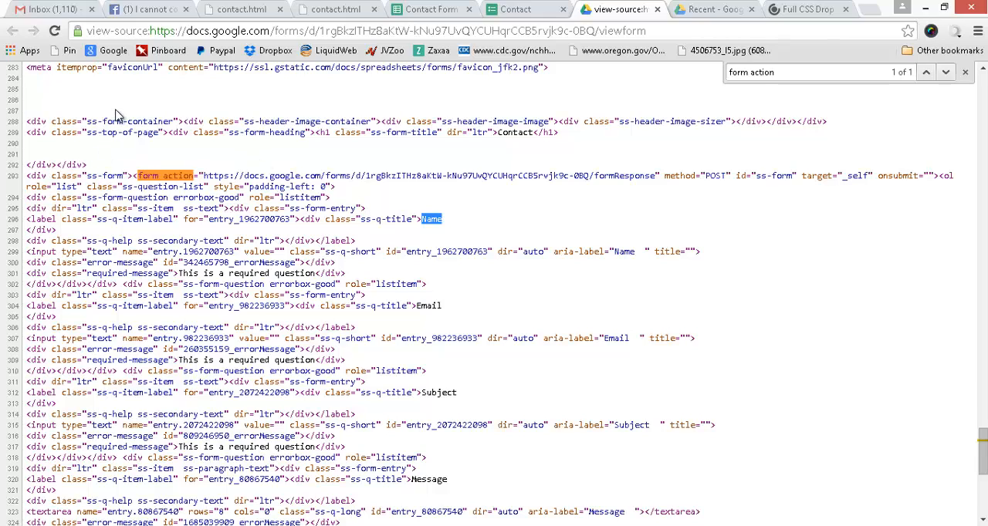
pyautogui.moveTo(118, 162)
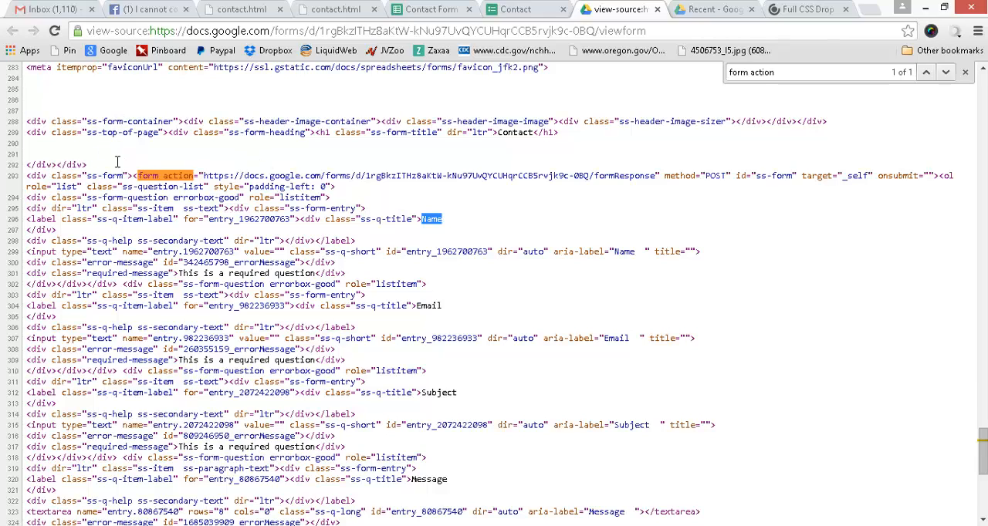
pyautogui.moveTo(386, 151)
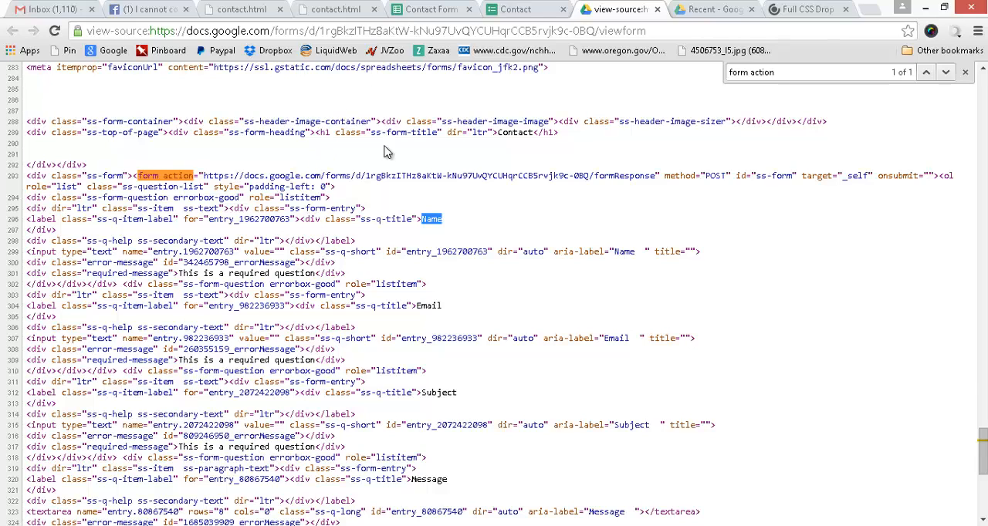
pyautogui.moveTo(361, 154)
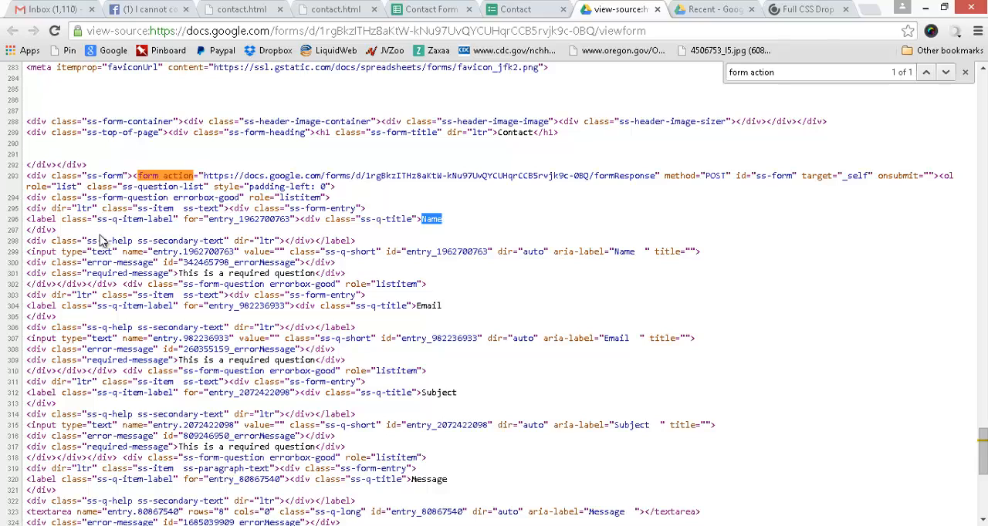
pyautogui.moveTo(112, 266)
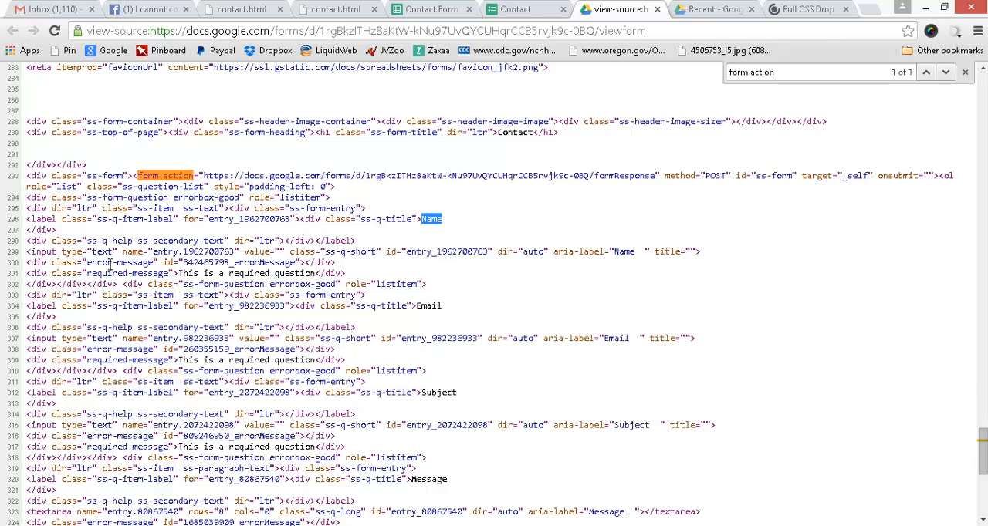
pyautogui.moveTo(111, 262)
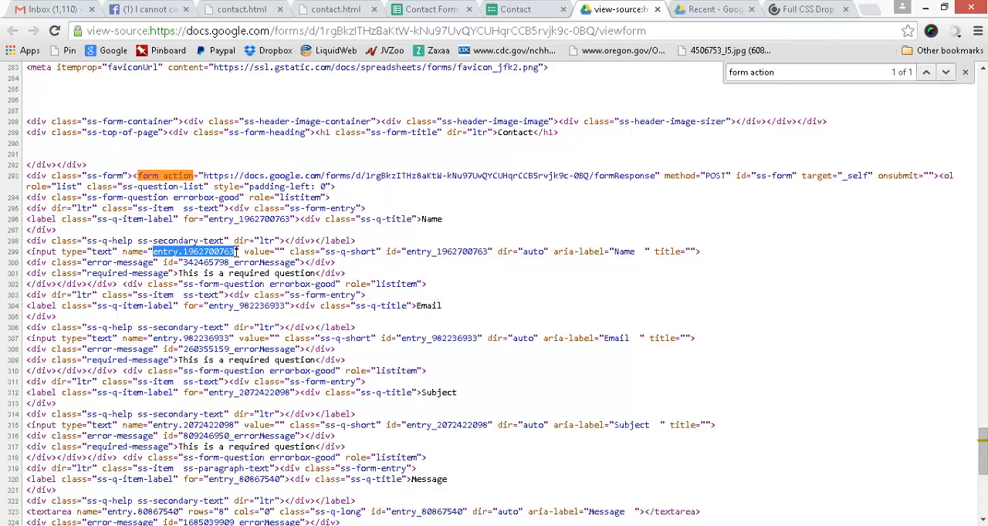
pyautogui.rightClick(197, 252)
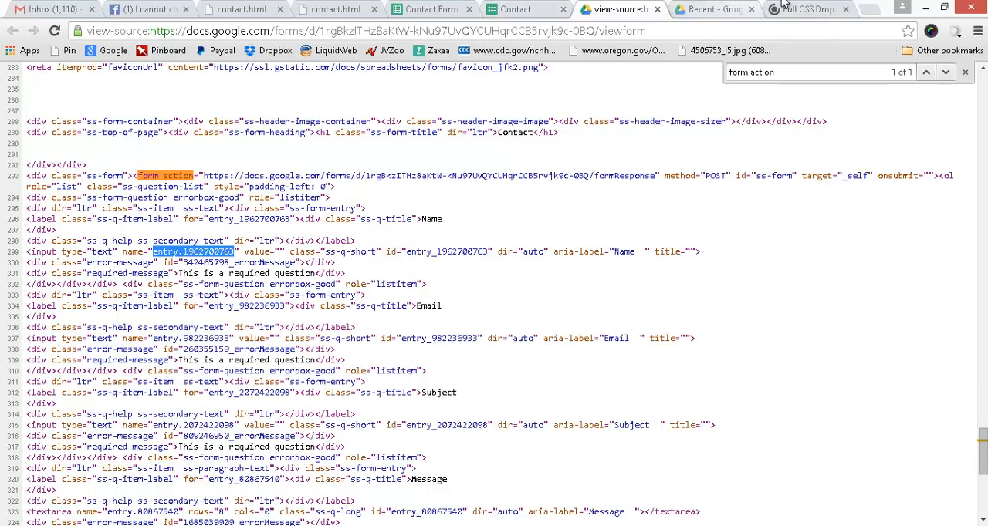
# - Paste entry.1962700763 over contact_nom as the Name input's name and copy the Email identifier entry.982236933
pyautogui.click(806, 9)
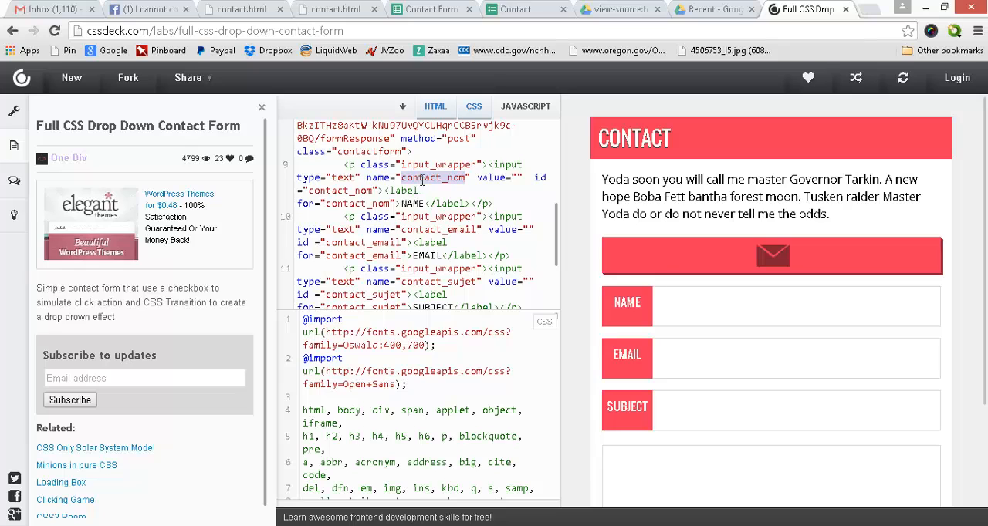
pyautogui.rightClick(432, 178)
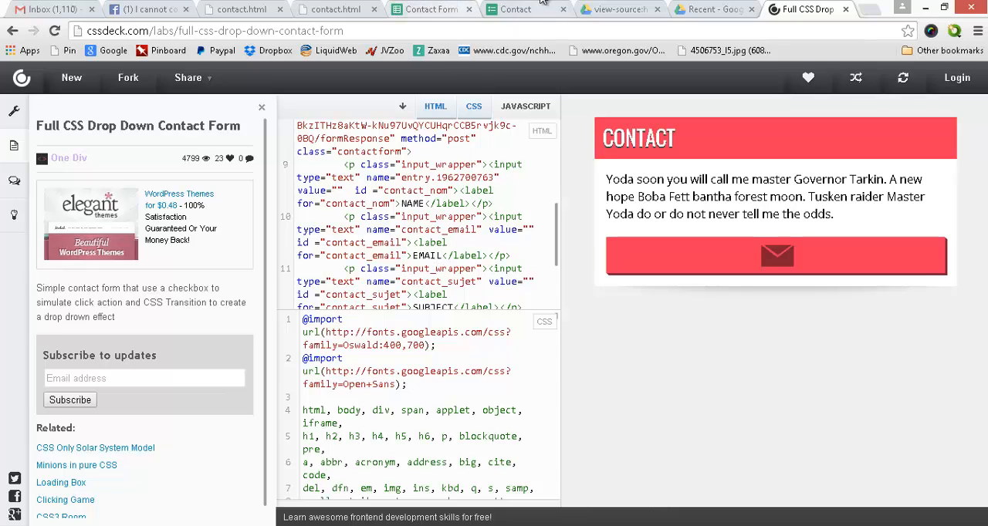
pyautogui.click(617, 9)
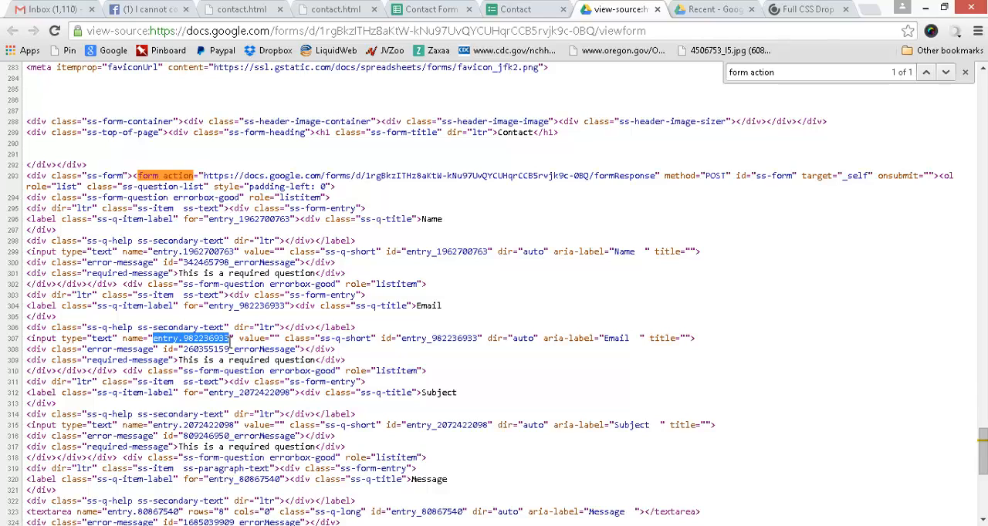
pyautogui.moveTo(213, 111)
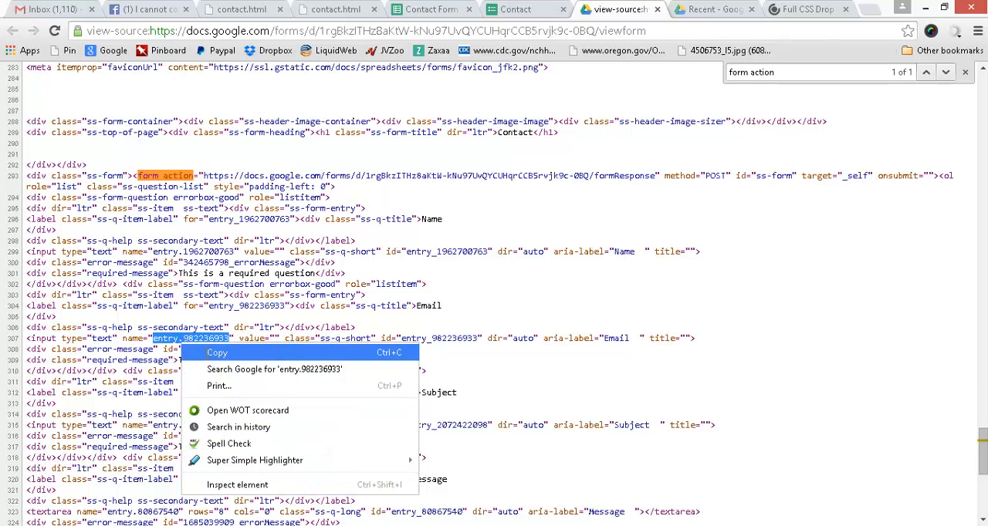
pyautogui.click(806, 9)
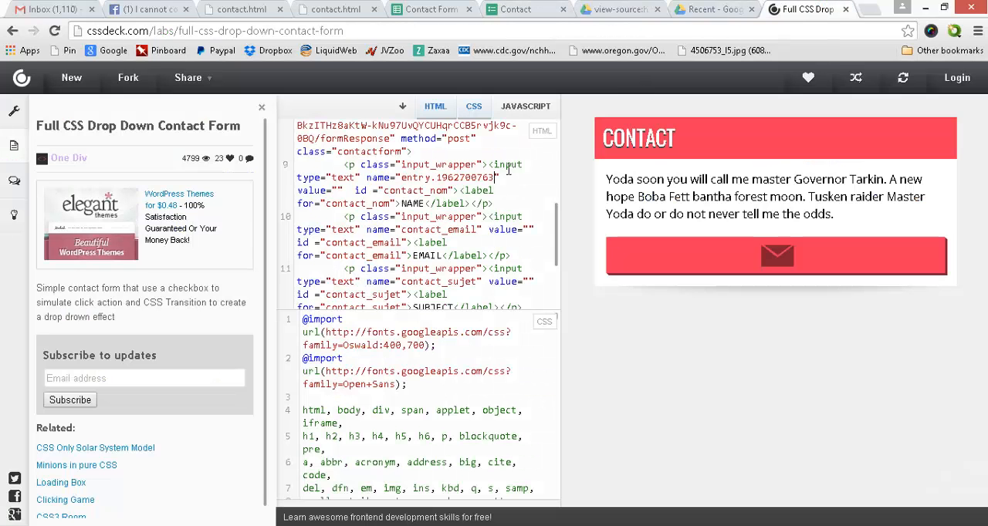
pyautogui.moveTo(346, 103)
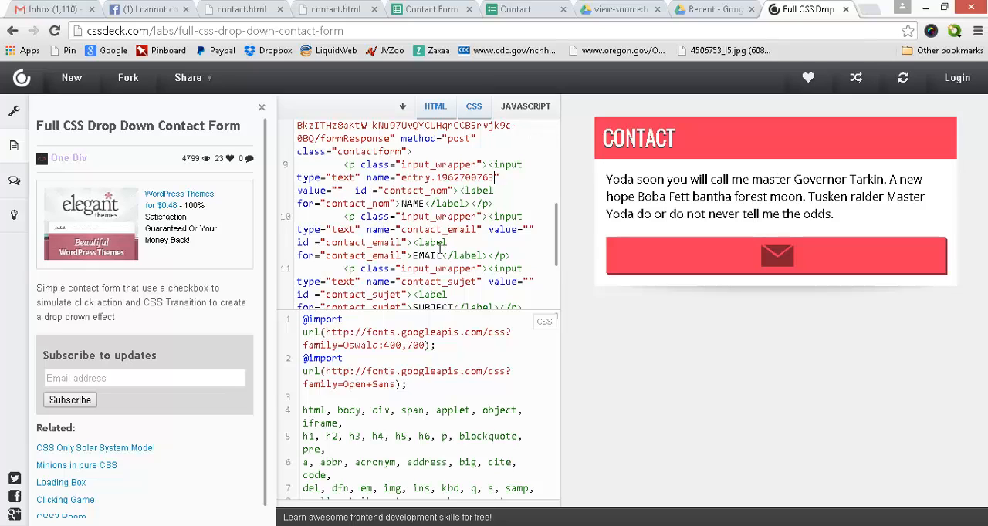
# - Replace the Email input's name contact_email with entry.982236933
pyautogui.doubleClick(439, 228)
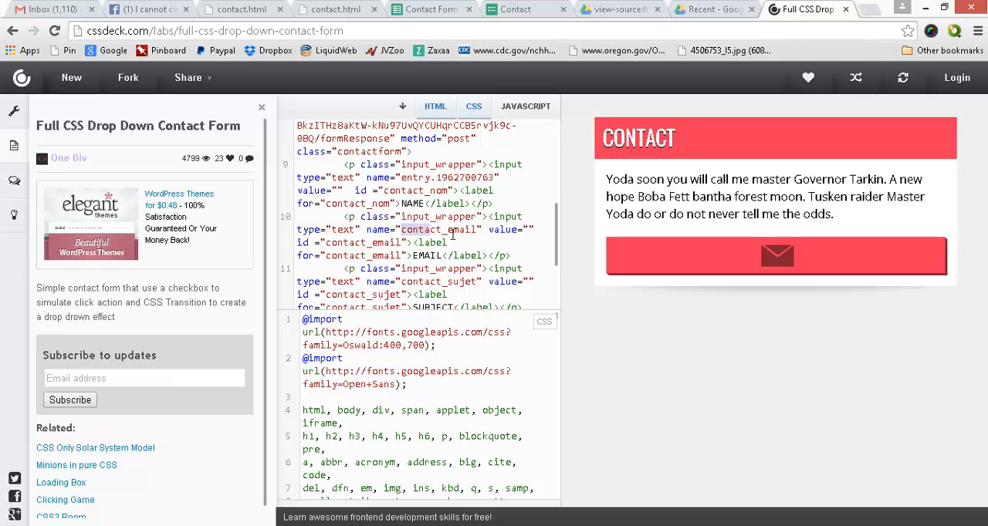
pyautogui.rightClick(440, 228)
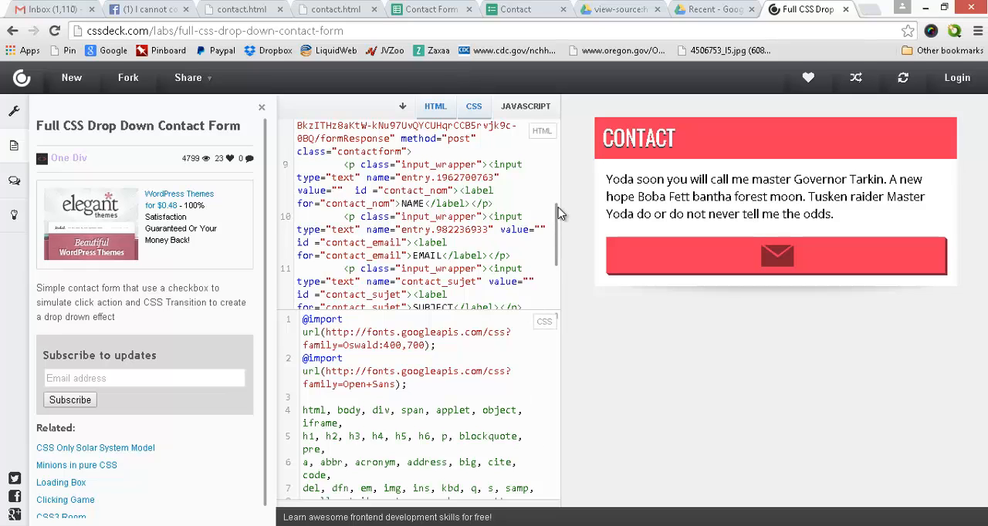
pyautogui.scroll(-3)
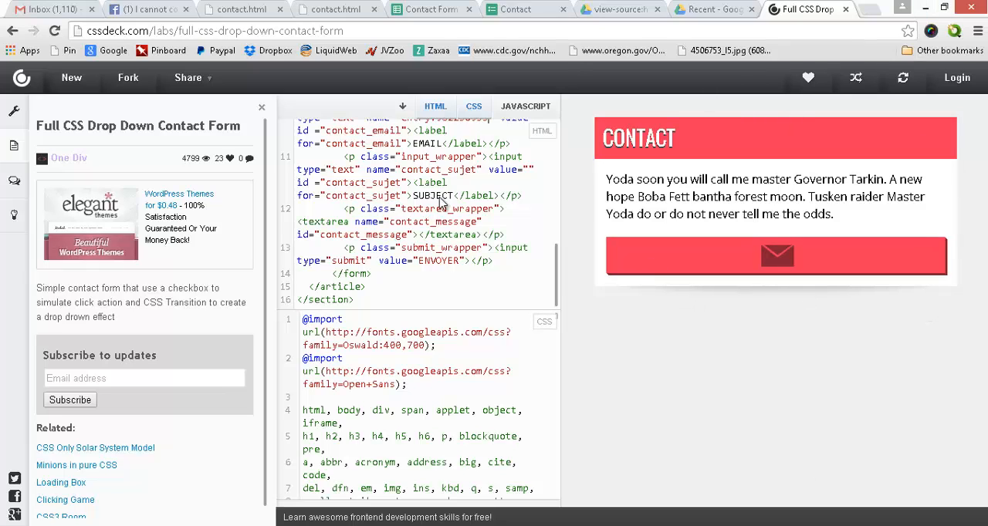
pyautogui.moveTo(399, 417)
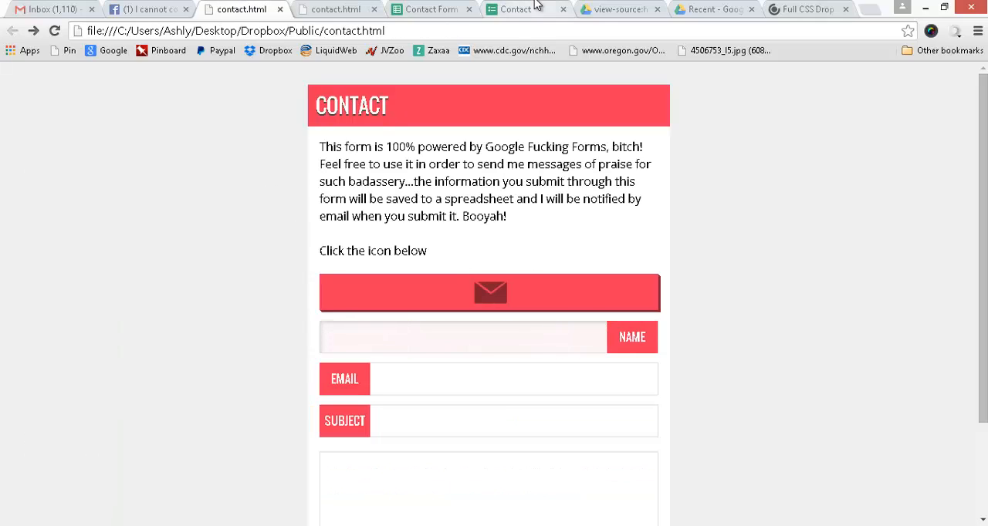
pyautogui.moveTo(516, 10)
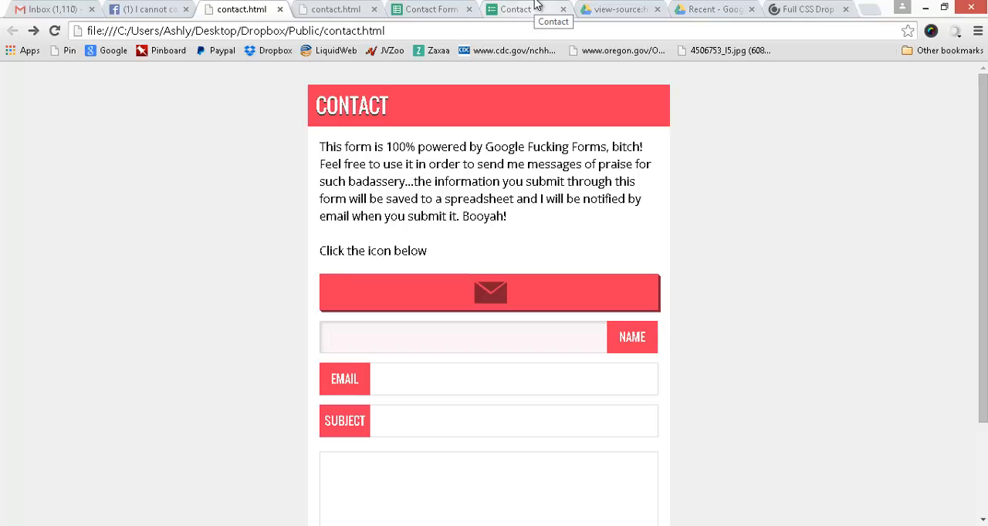
# - Activate the empty Name field on the local contact.html page with the styled form
pyautogui.click(463, 337)
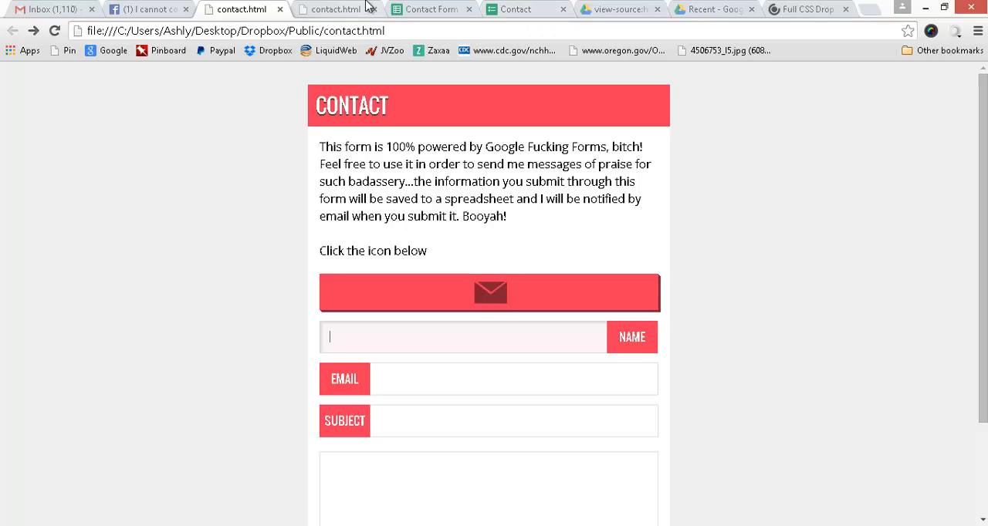
pyautogui.click(146, 9)
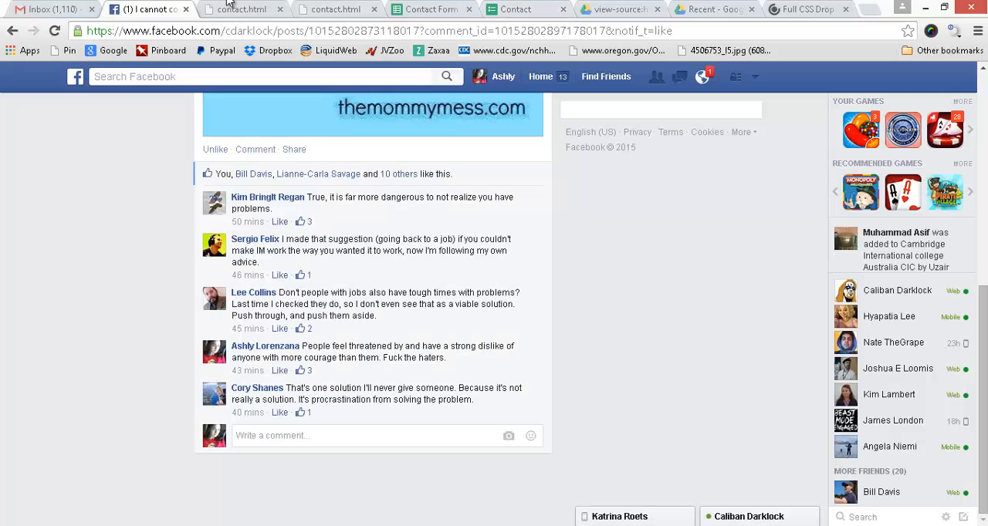
pyautogui.click(241, 10)
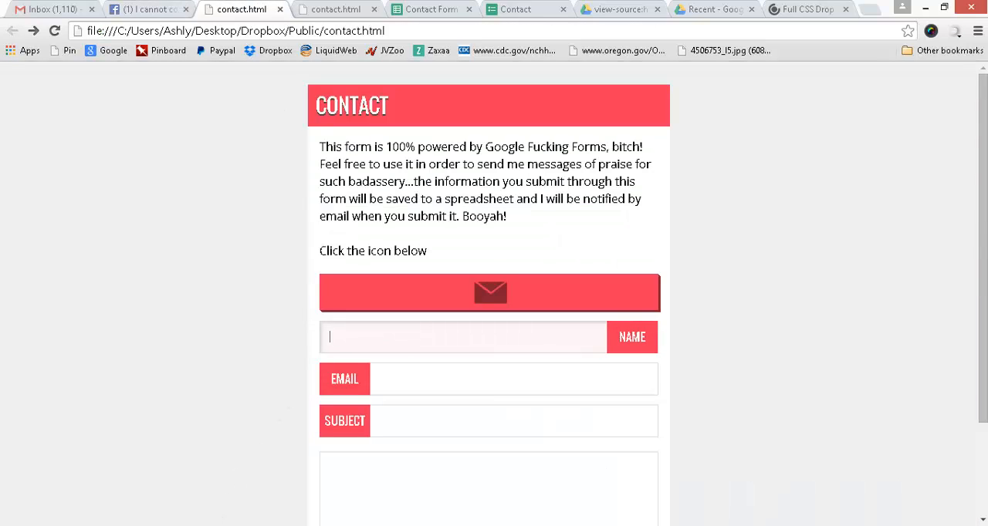